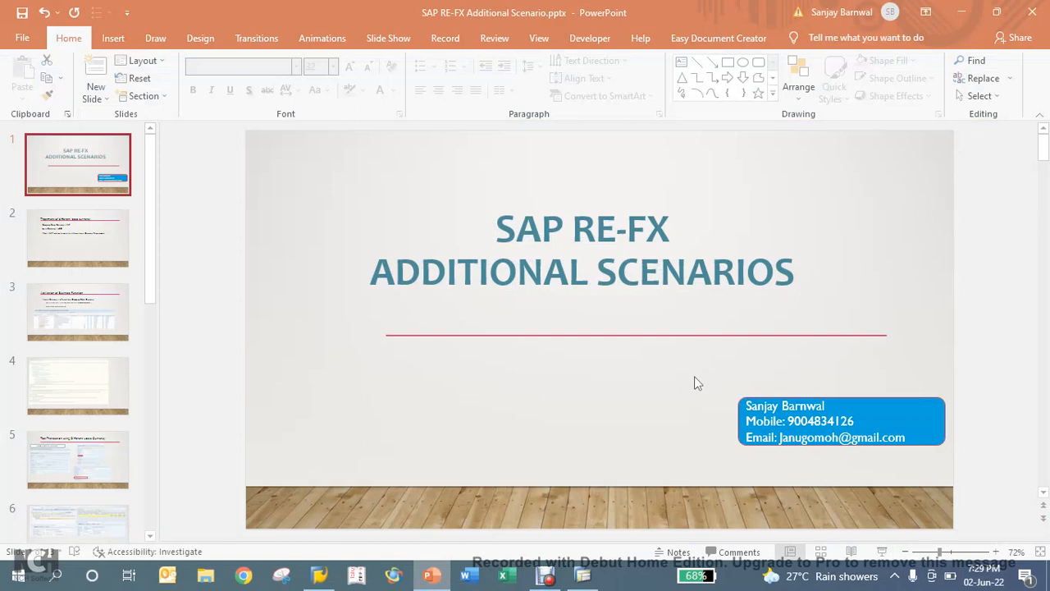
{"action": "mouse_move", "coordinate": [861, 505]}
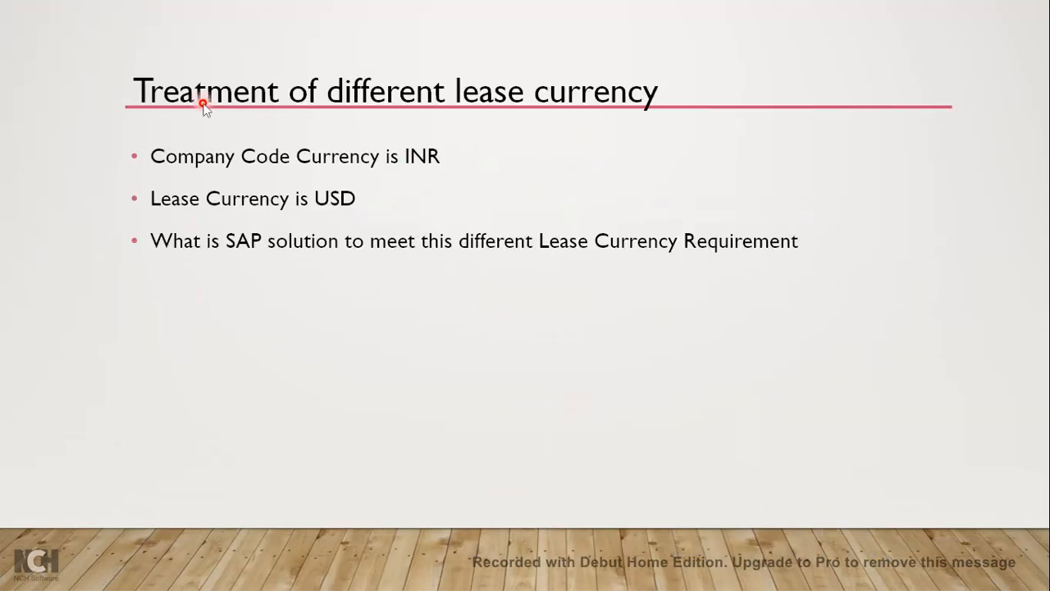
{"action": "mouse_move", "coordinate": [384, 156]}
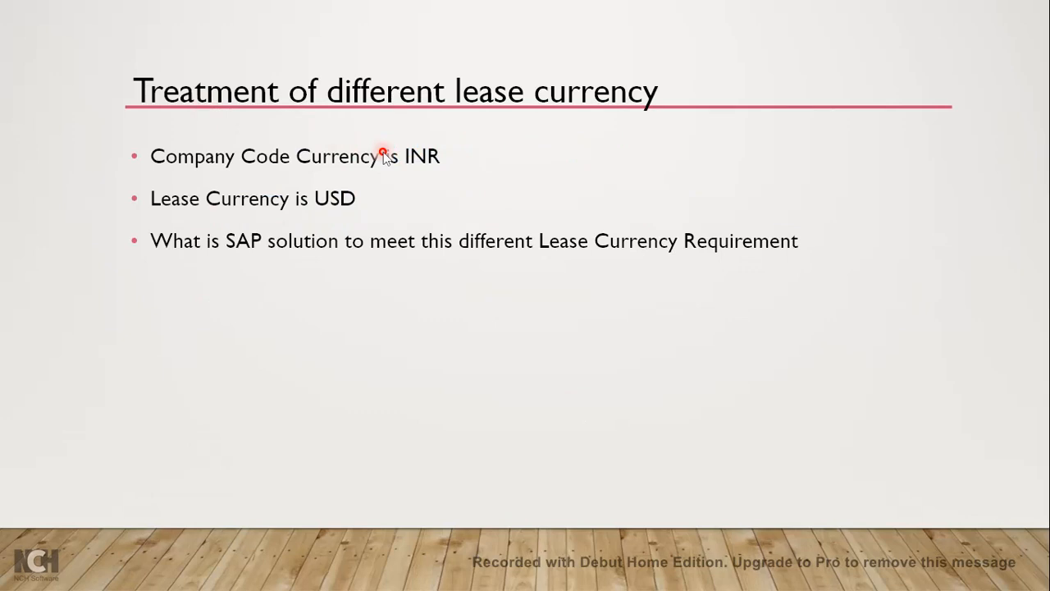
{"action": "mouse_move", "coordinate": [501, 176]}
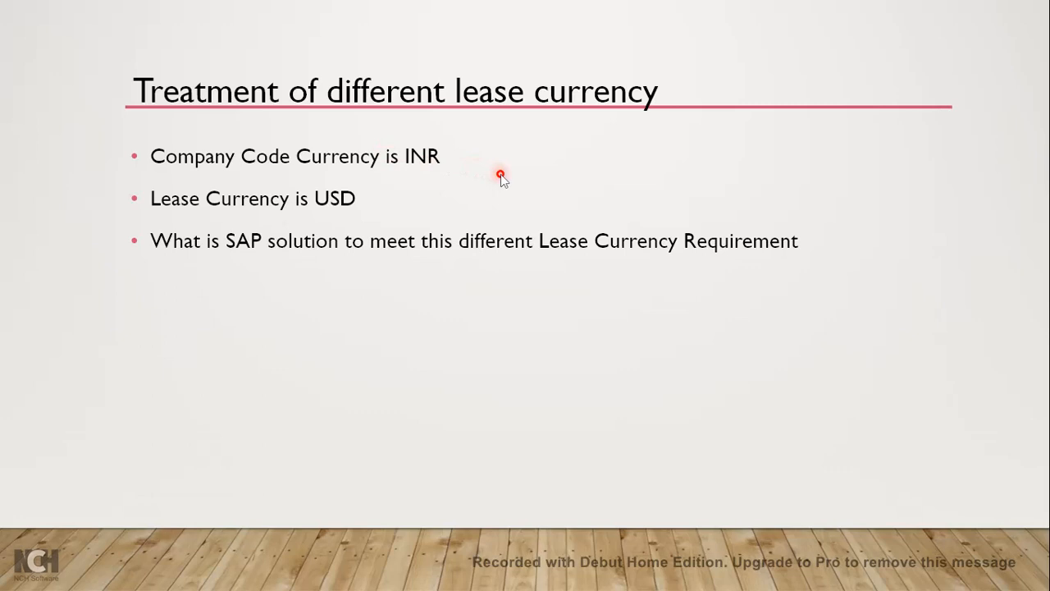
{"action": "mouse_move", "coordinate": [247, 168]}
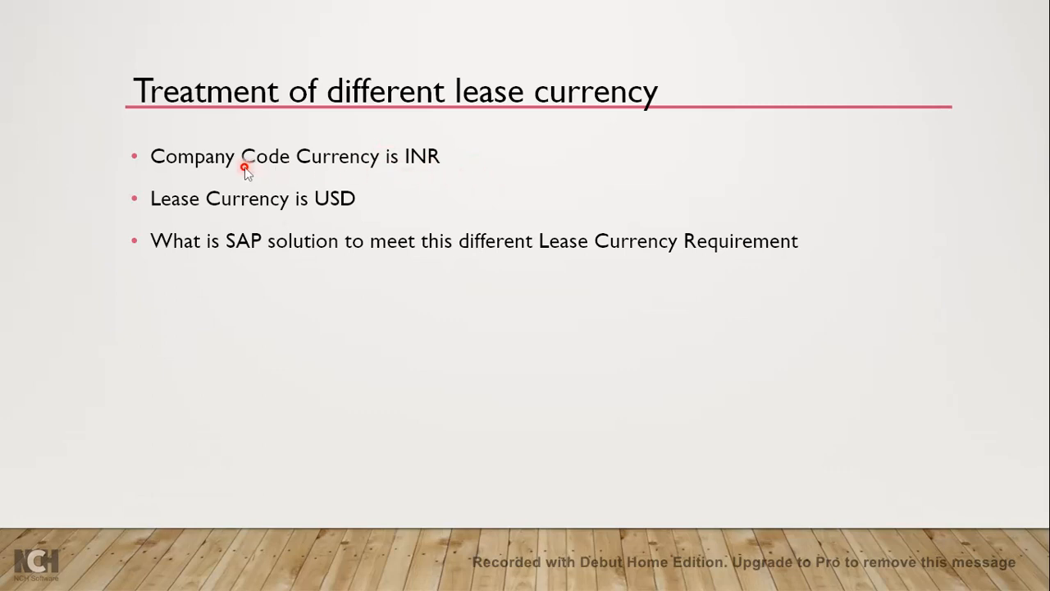
{"action": "mouse_move", "coordinate": [429, 164]}
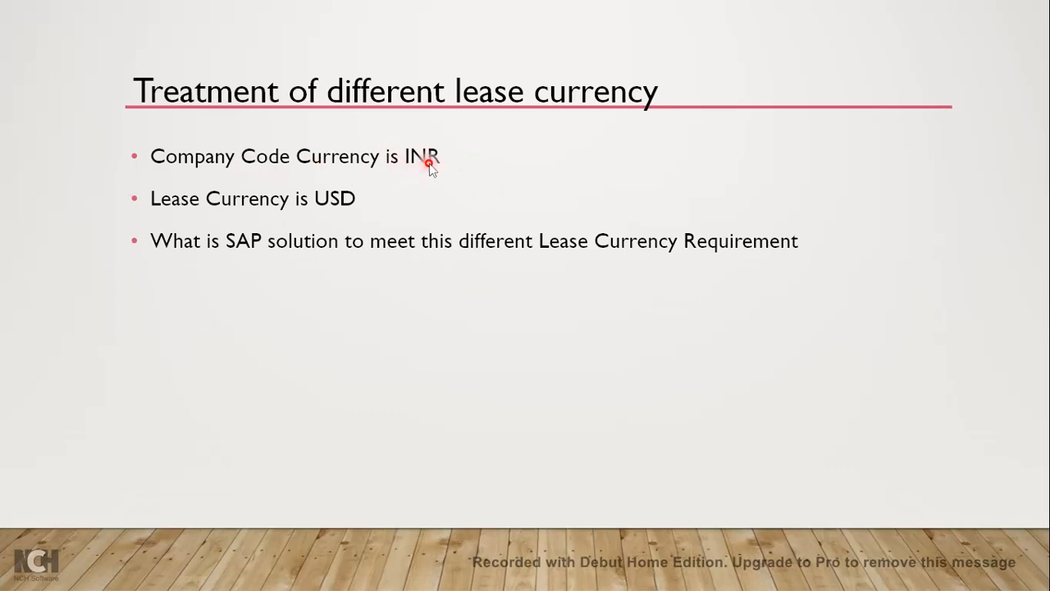
{"action": "mouse_move", "coordinate": [179, 204]}
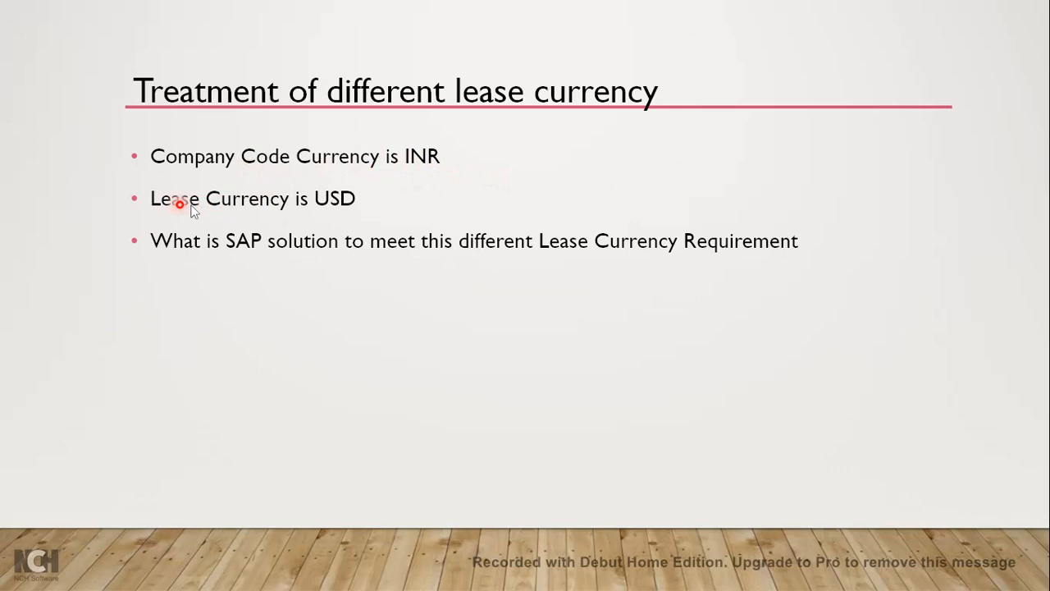
{"action": "mouse_move", "coordinate": [276, 205]}
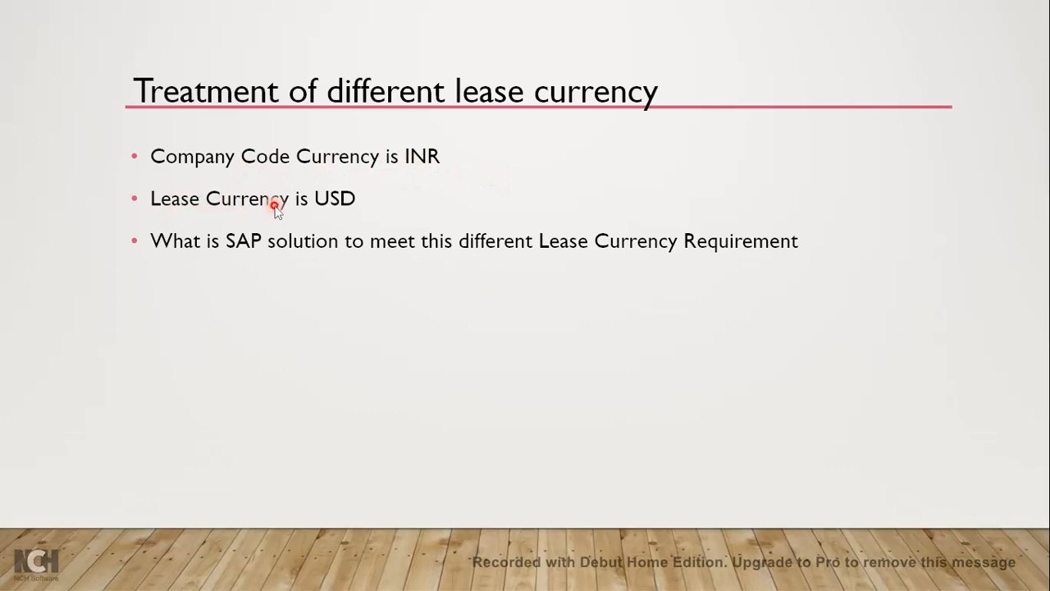
{"action": "mouse_move", "coordinate": [318, 205]}
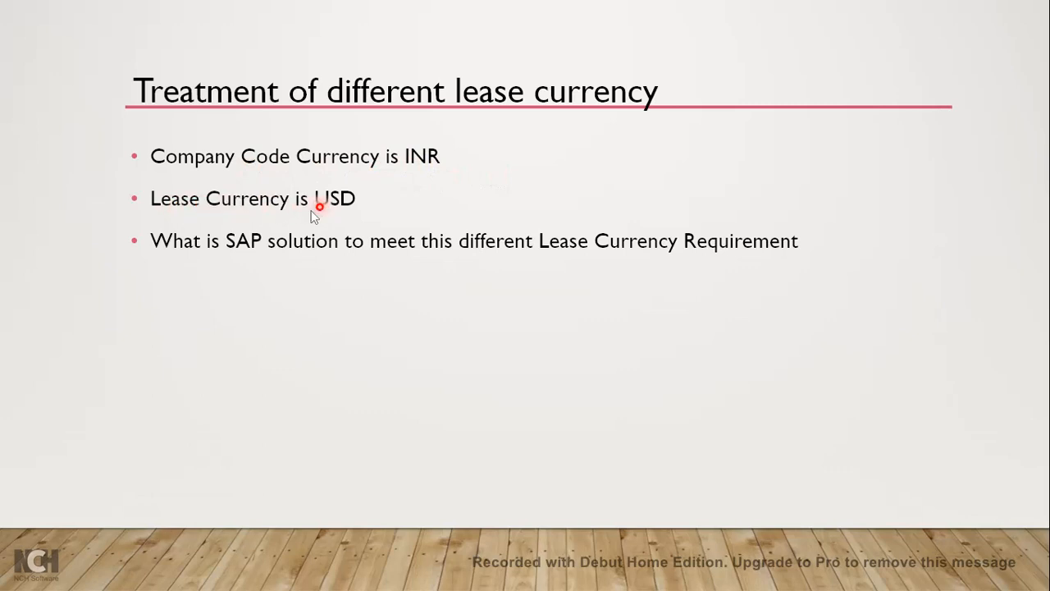
{"action": "mouse_move", "coordinate": [212, 269]}
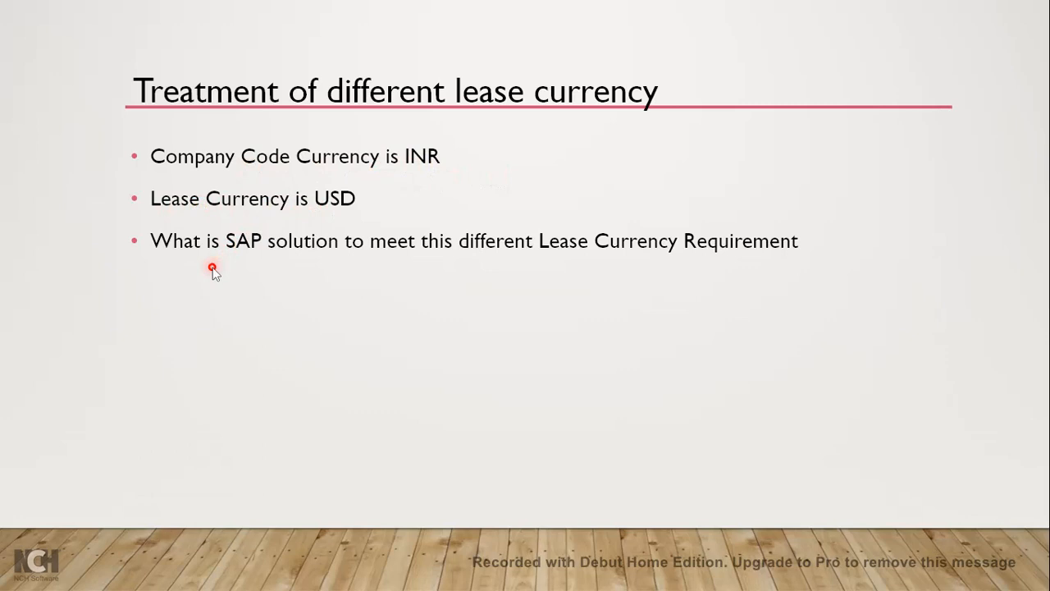
{"action": "mouse_move", "coordinate": [334, 228]}
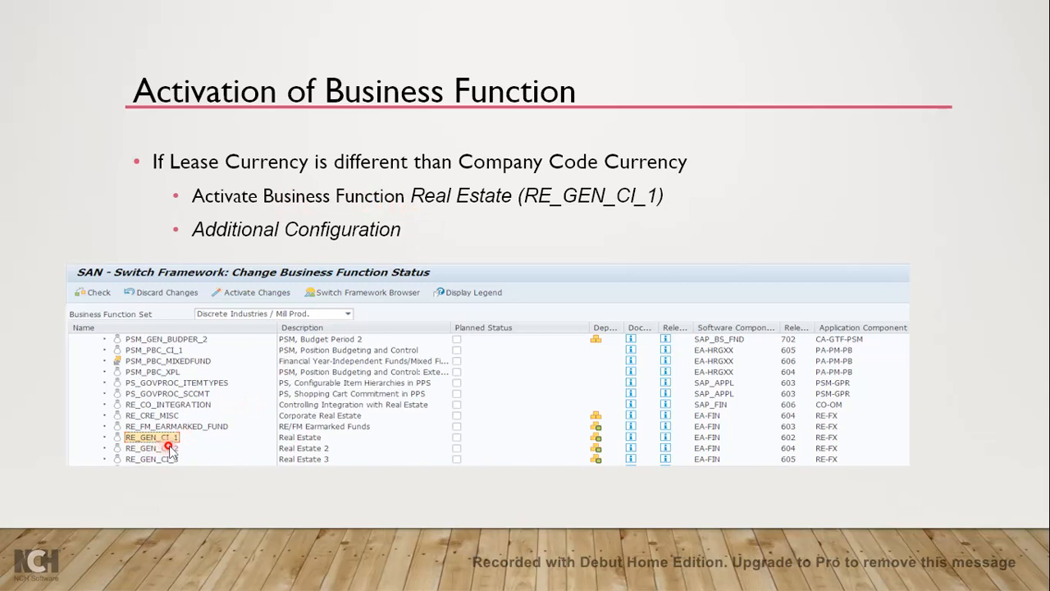
{"action": "mouse_move", "coordinate": [218, 445]}
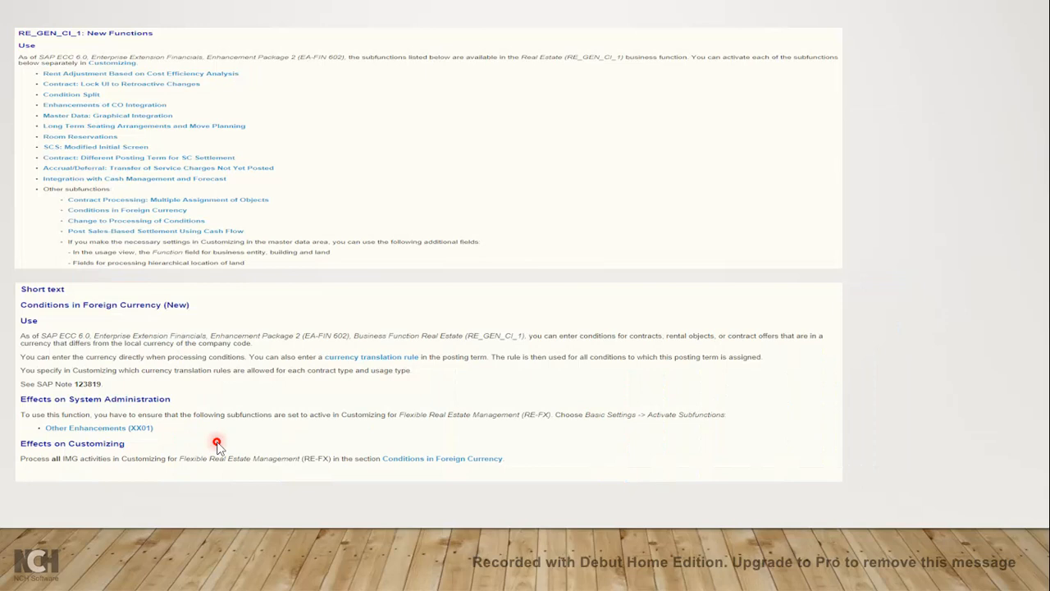
{"action": "mouse_move", "coordinate": [132, 199]}
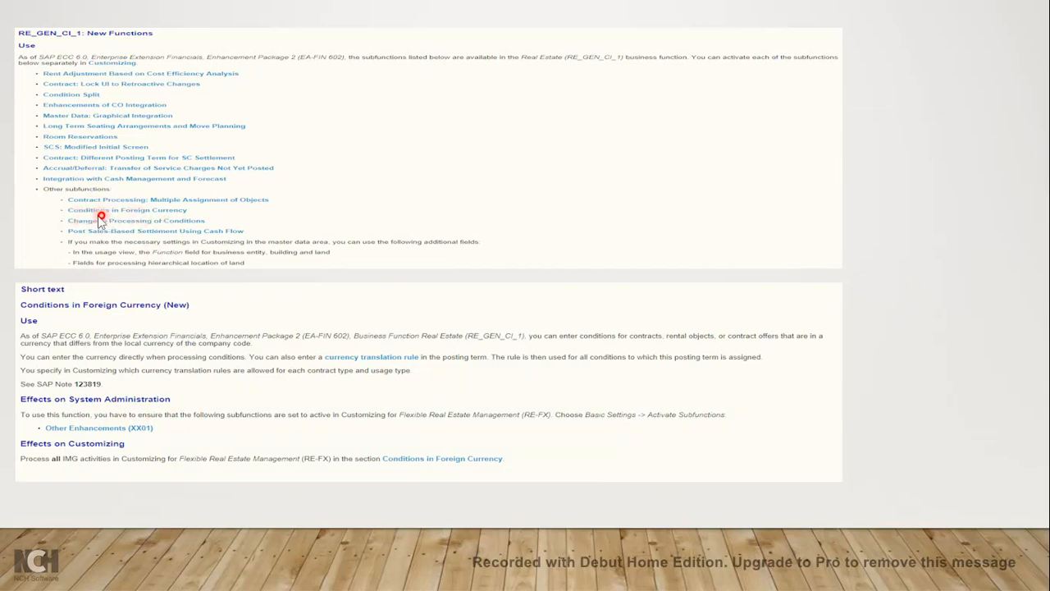
{"action": "mouse_move", "coordinate": [15, 43]}
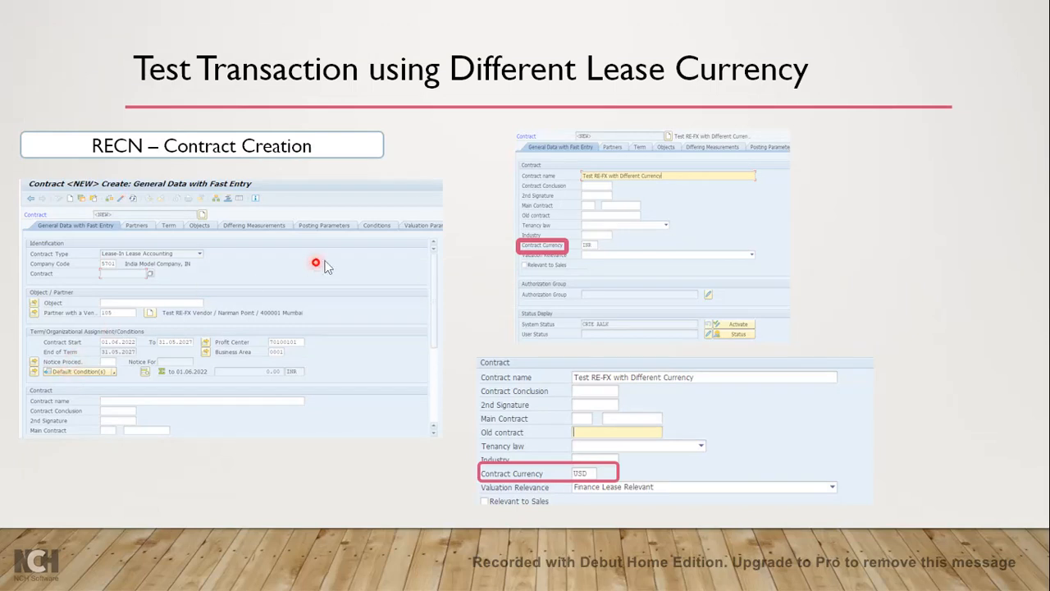
{"action": "mouse_move", "coordinate": [273, 197]}
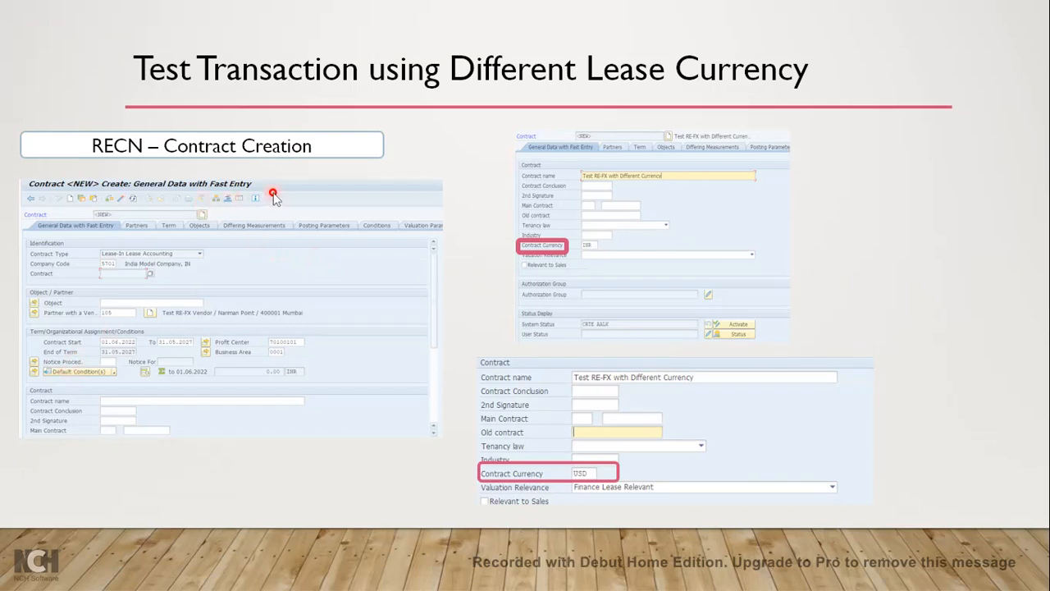
{"action": "mouse_move", "coordinate": [164, 164]}
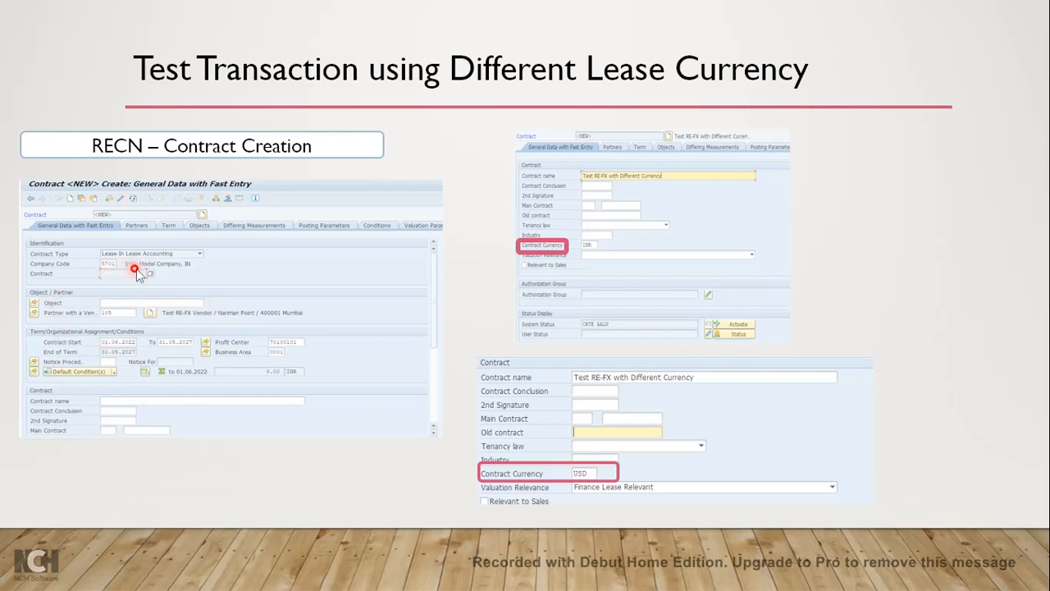
{"action": "mouse_move", "coordinate": [190, 351]}
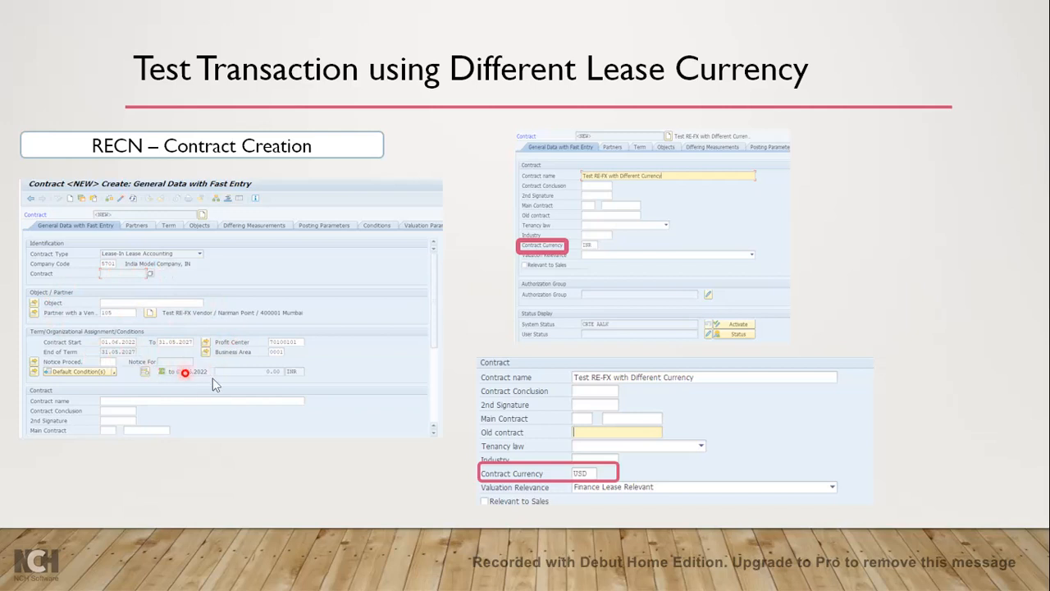
{"action": "mouse_move", "coordinate": [603, 292]}
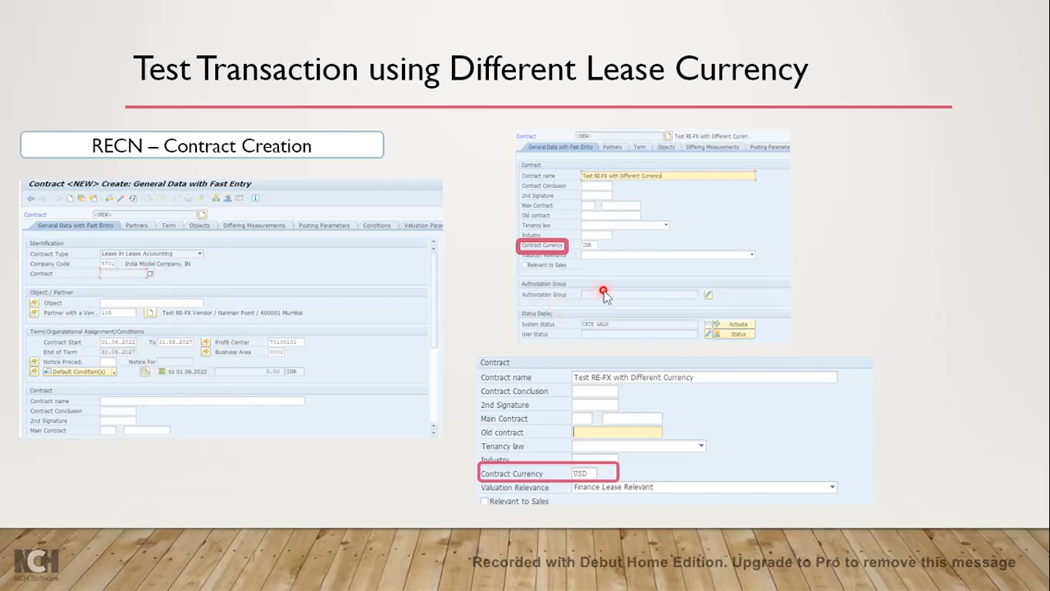
{"action": "mouse_move", "coordinate": [583, 283]}
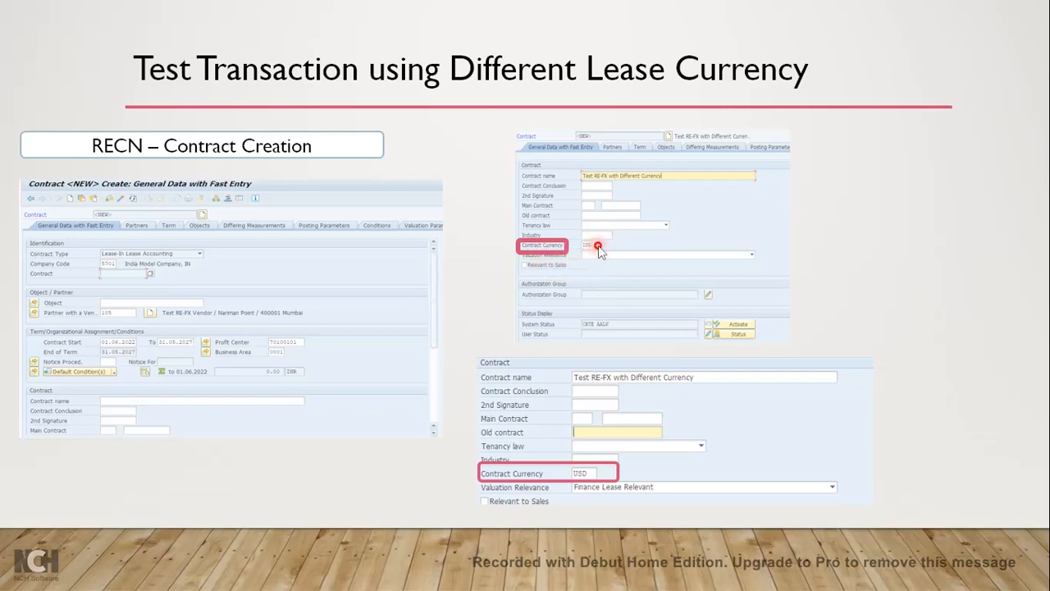
{"action": "mouse_move", "coordinate": [584, 264]}
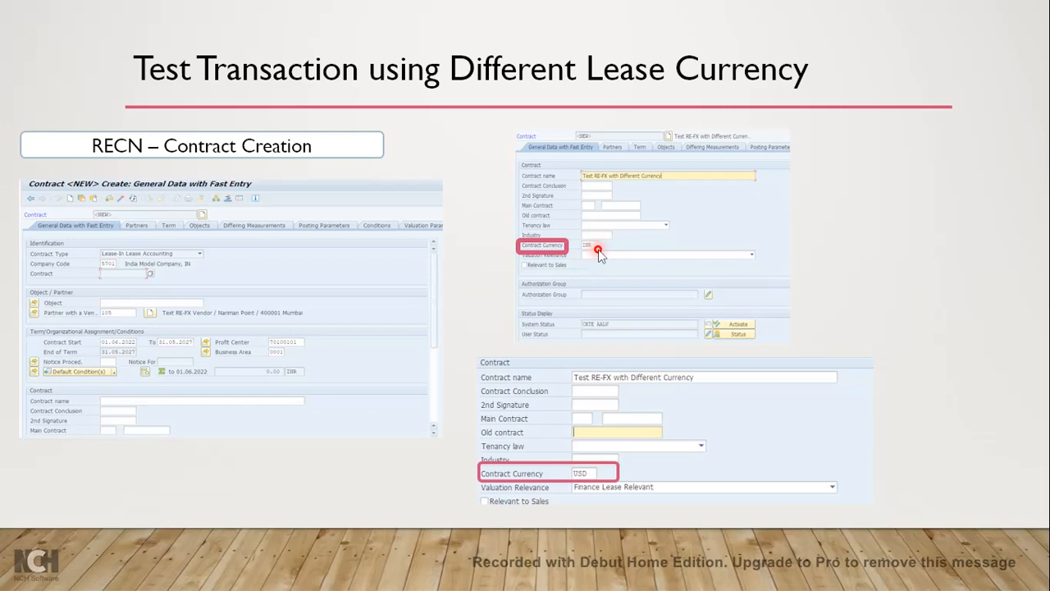
{"action": "mouse_move", "coordinate": [480, 263]}
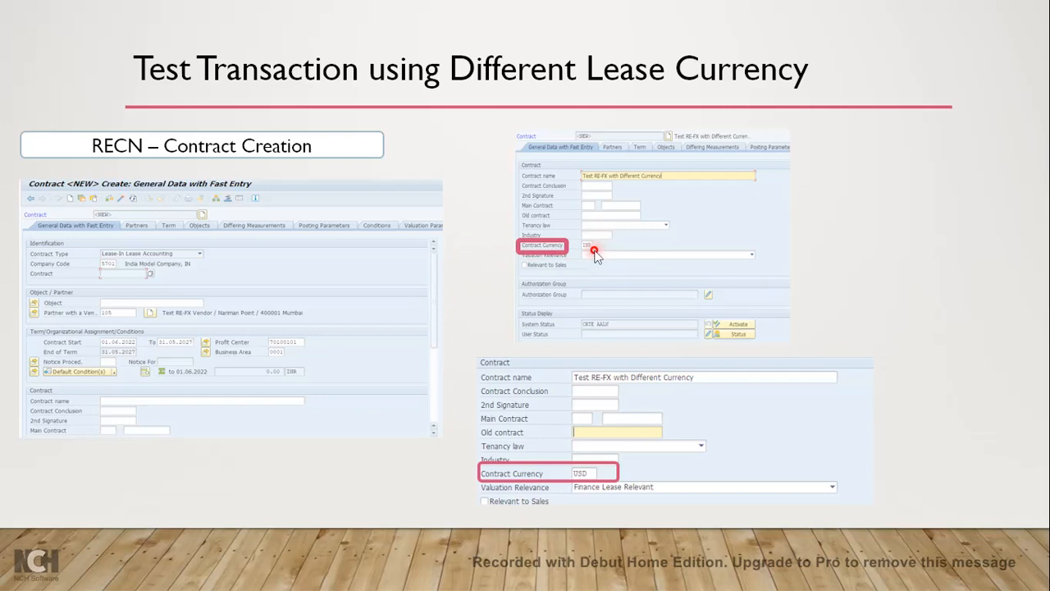
{"action": "mouse_move", "coordinate": [517, 490]}
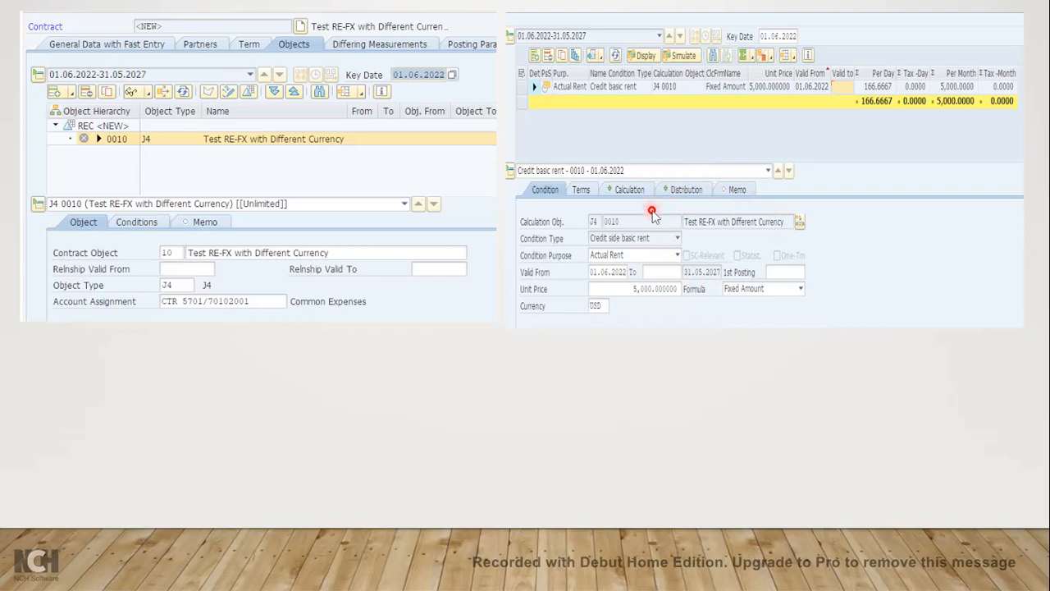
Advance the slideshow to contract 5701/2000023's IFRS16 valuation parameters slide
{"action": "left_click", "coordinate": [755, 55]}
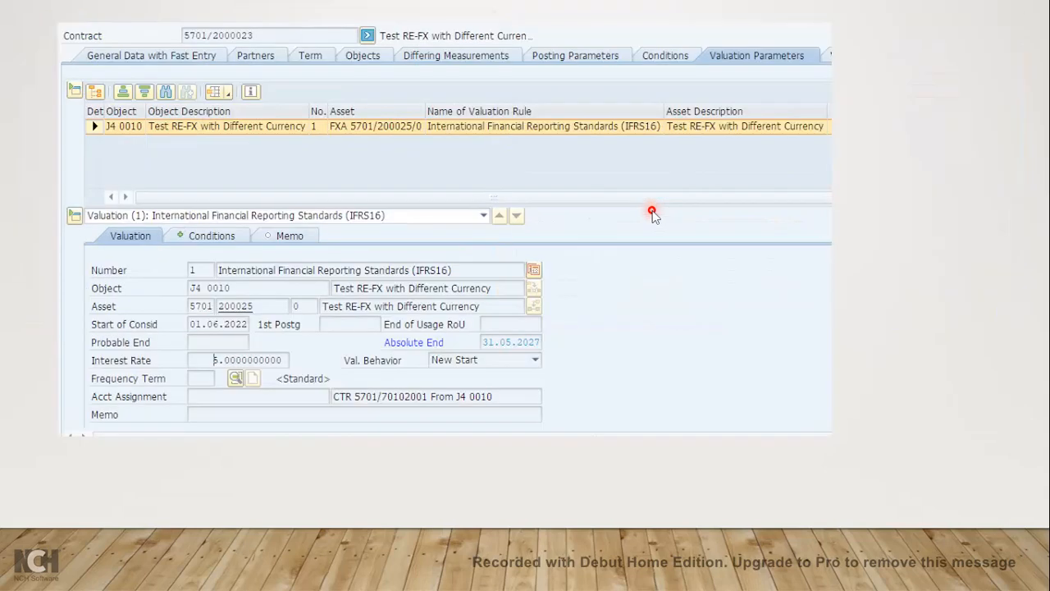
{"action": "mouse_move", "coordinate": [261, 190]}
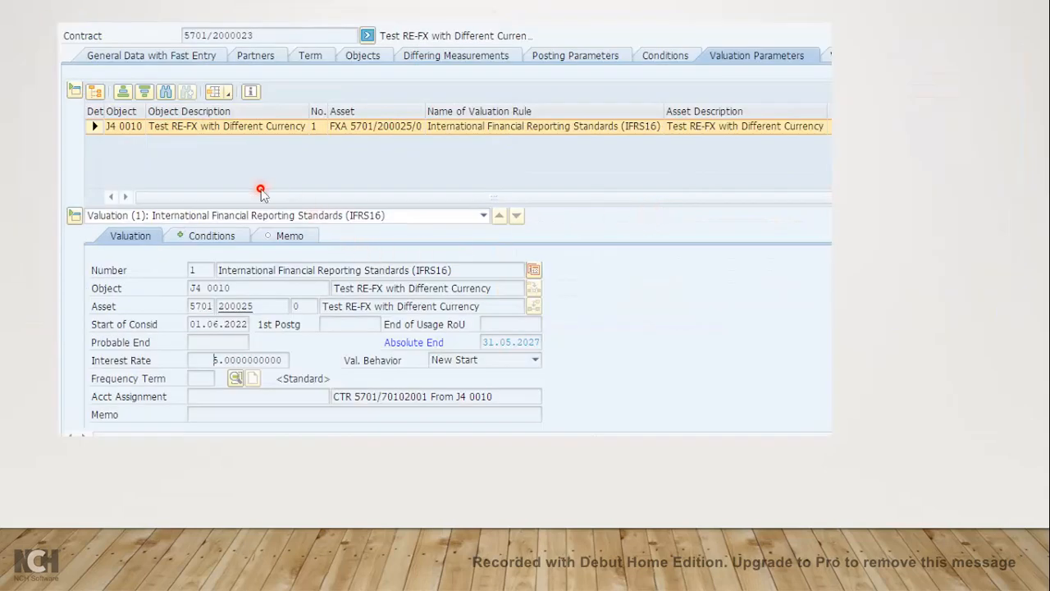
{"action": "mouse_move", "coordinate": [290, 156]}
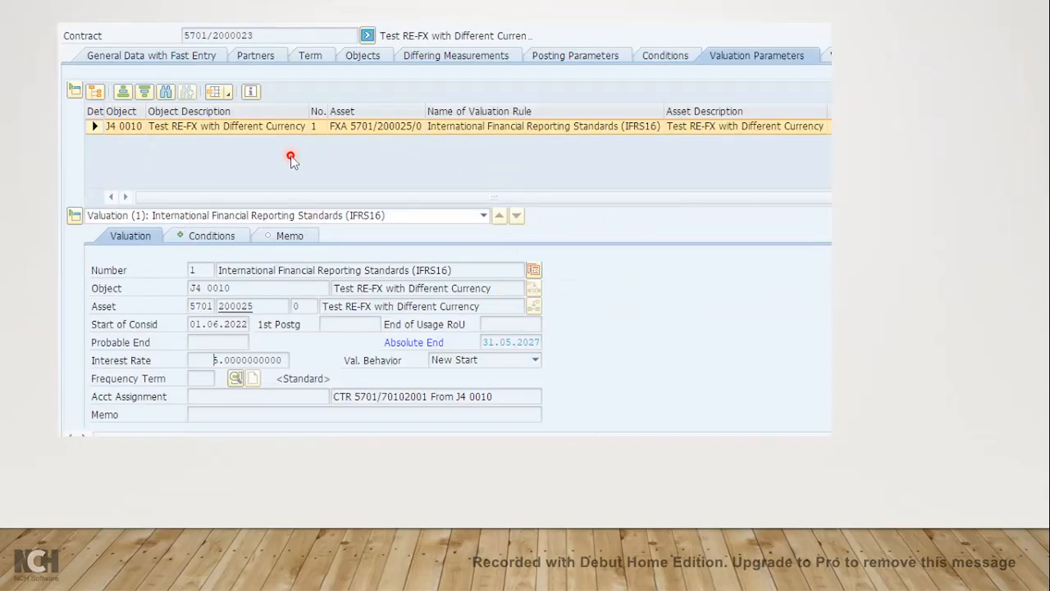
{"action": "mouse_move", "coordinate": [265, 162]}
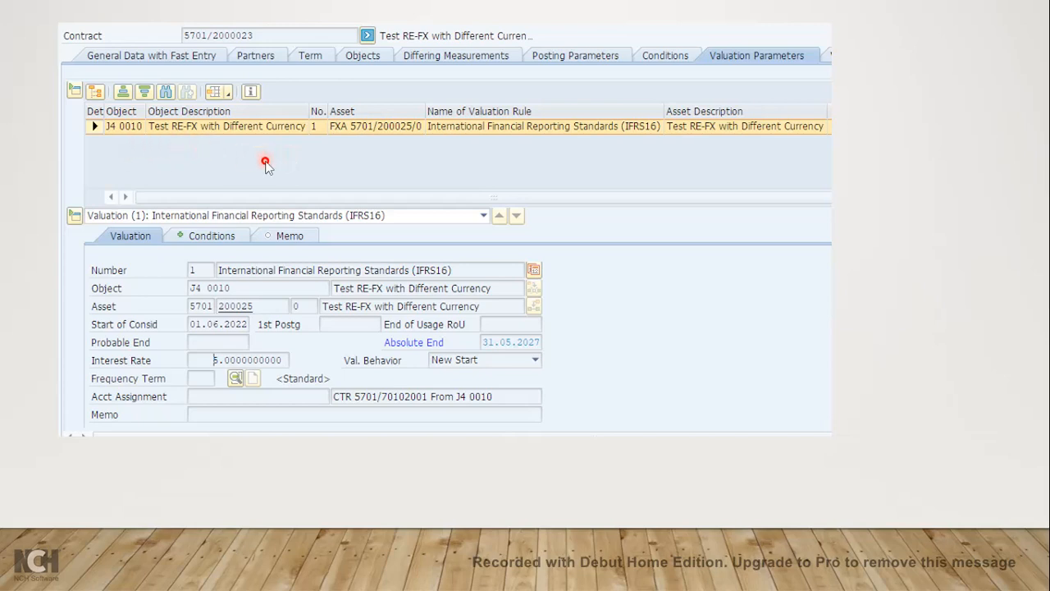
{"action": "mouse_move", "coordinate": [296, 354]}
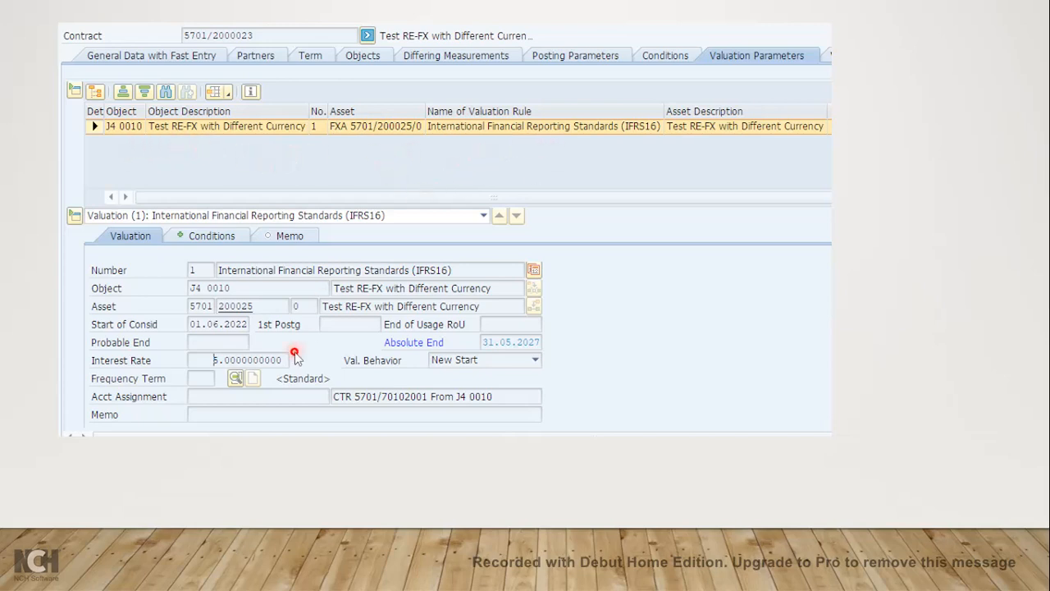
{"action": "mouse_move", "coordinate": [211, 374]}
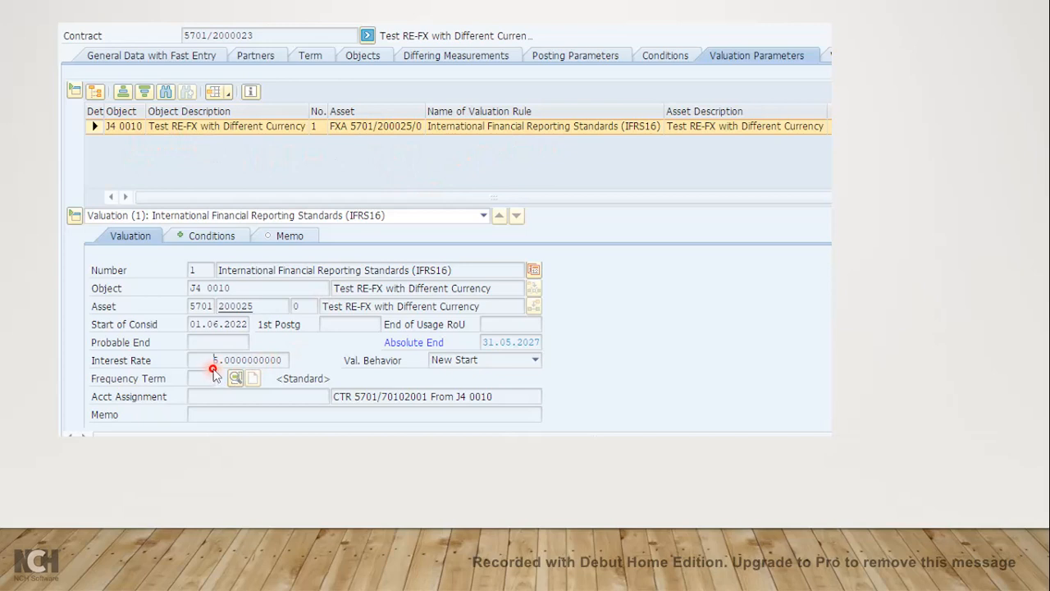
{"action": "mouse_move", "coordinate": [277, 292]}
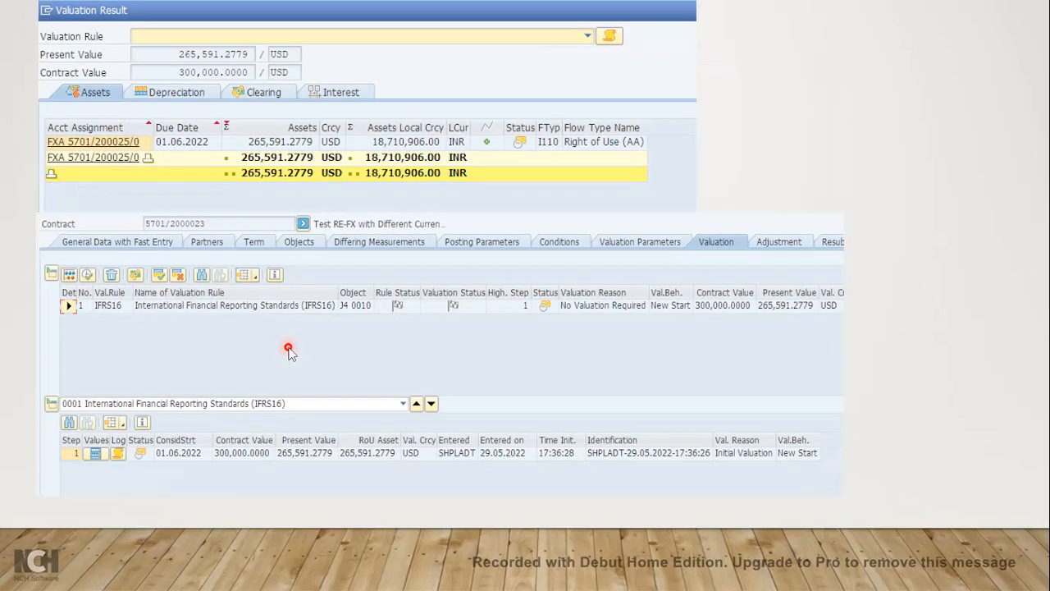
{"action": "mouse_move", "coordinate": [237, 189]}
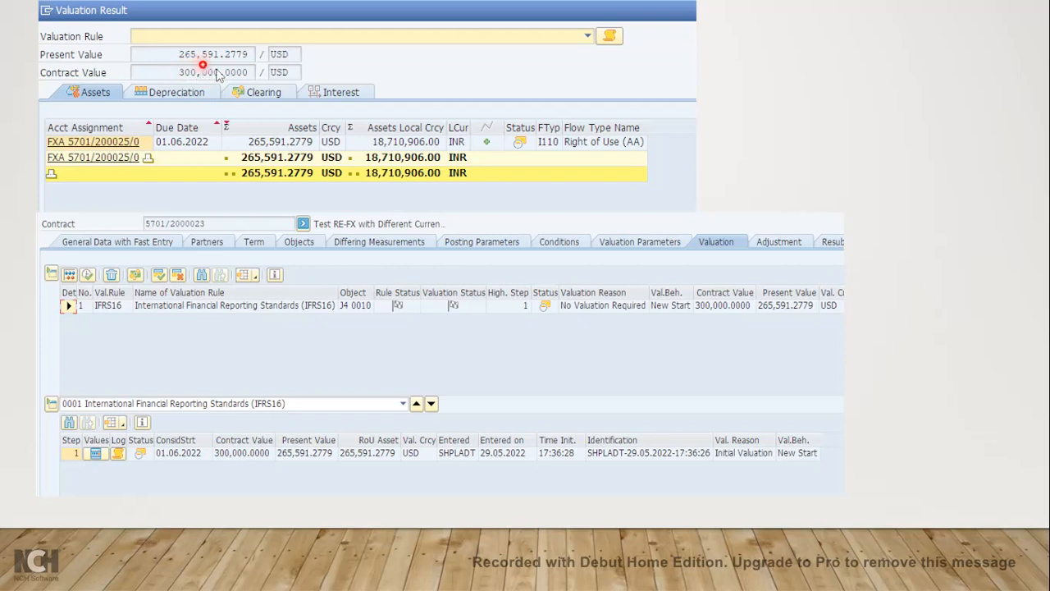
{"action": "mouse_move", "coordinate": [447, 421]}
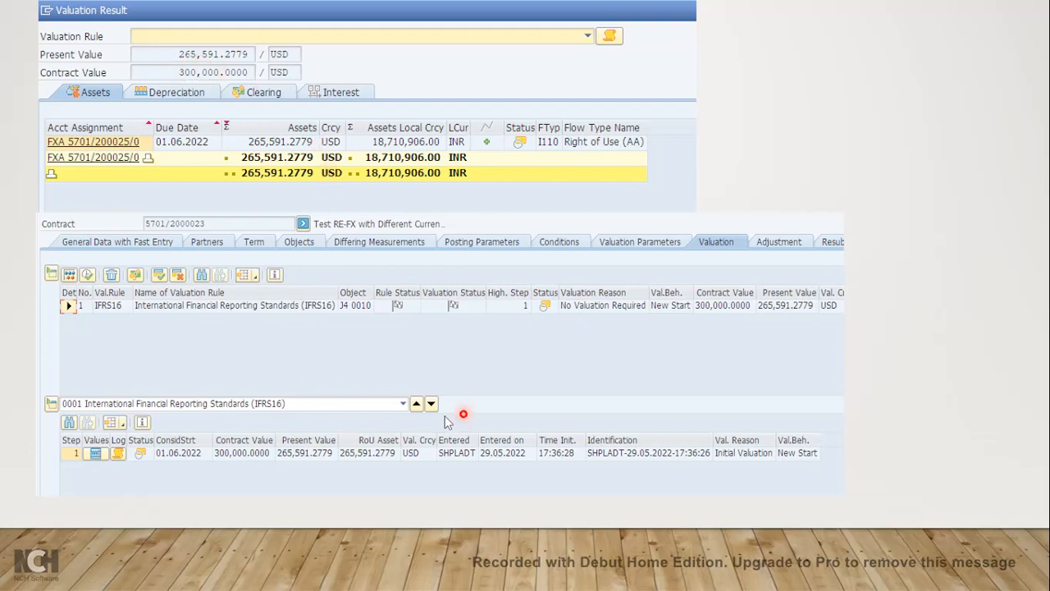
{"action": "mouse_move", "coordinate": [549, 398]}
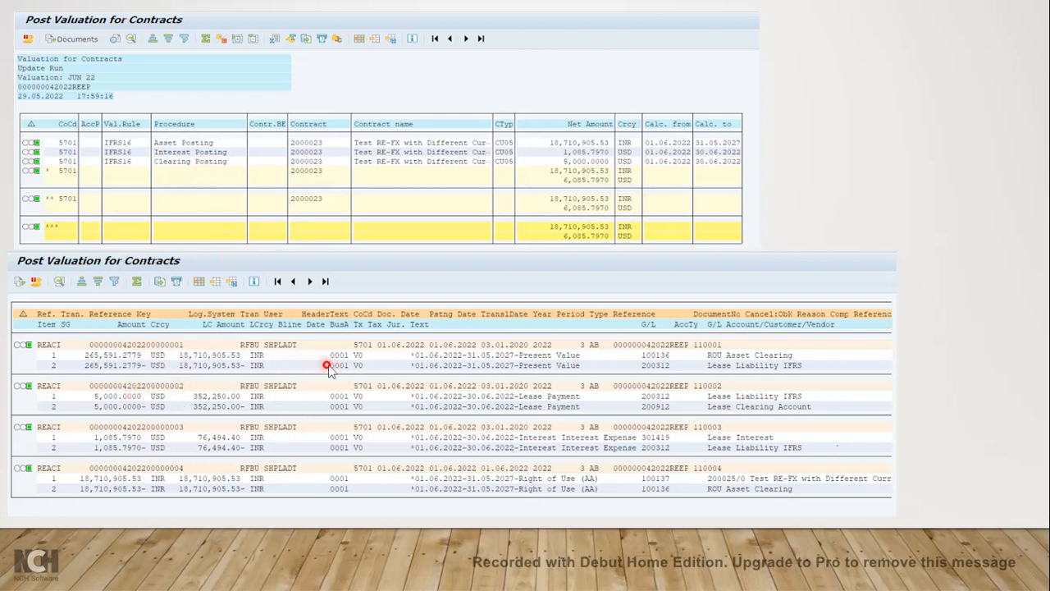
{"action": "mouse_move", "coordinate": [771, 365]}
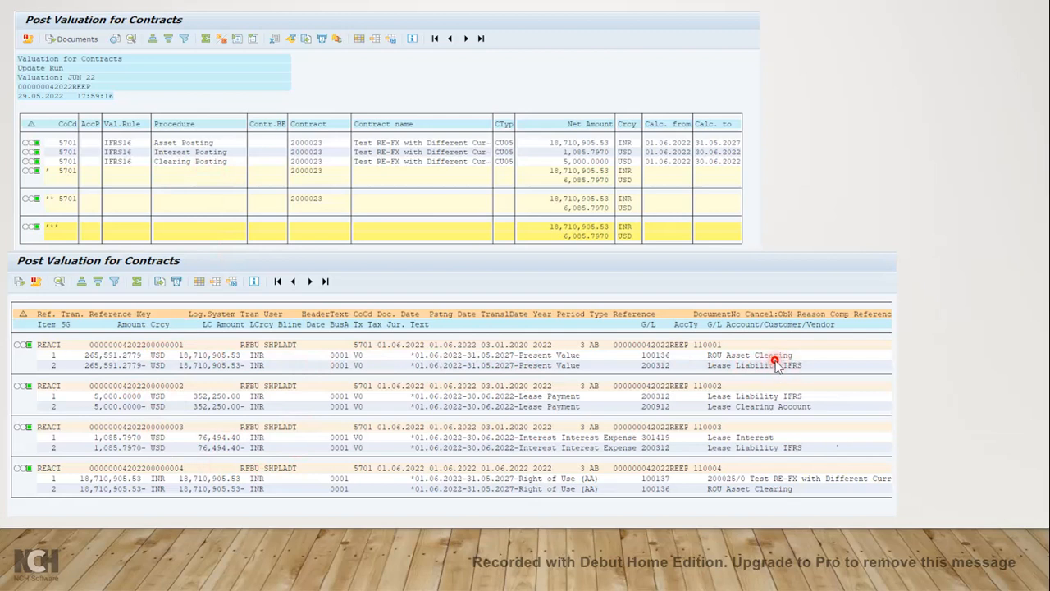
{"action": "mouse_move", "coordinate": [792, 373]}
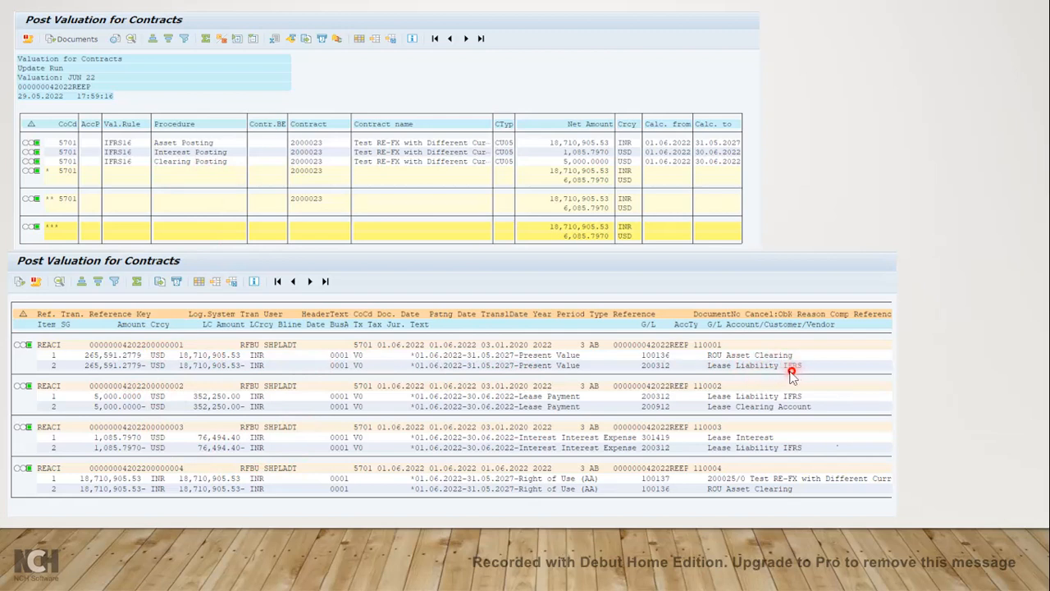
{"action": "mouse_move", "coordinate": [767, 376]}
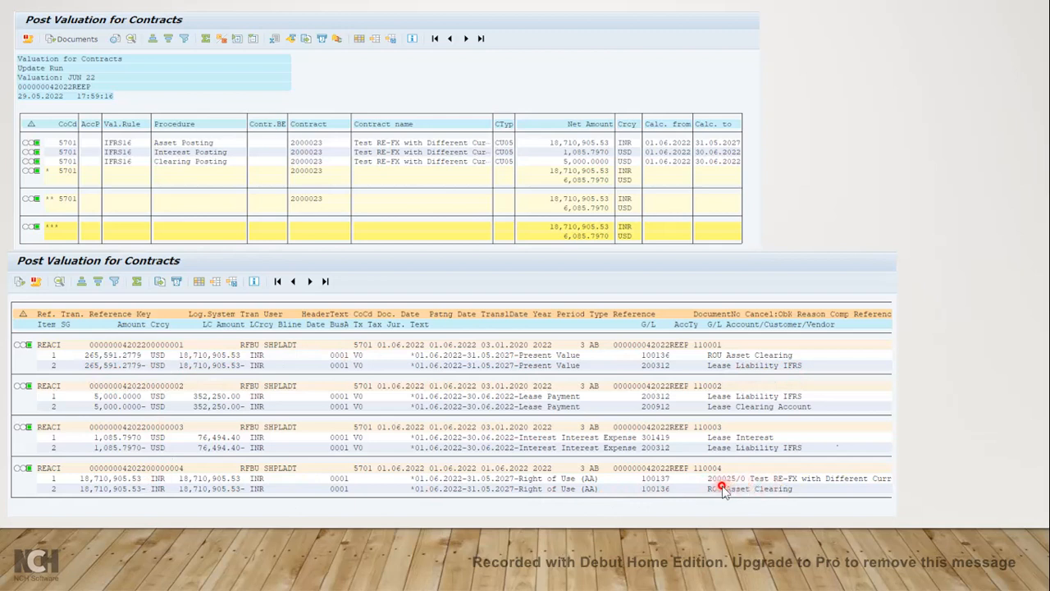
{"action": "mouse_move", "coordinate": [146, 491]}
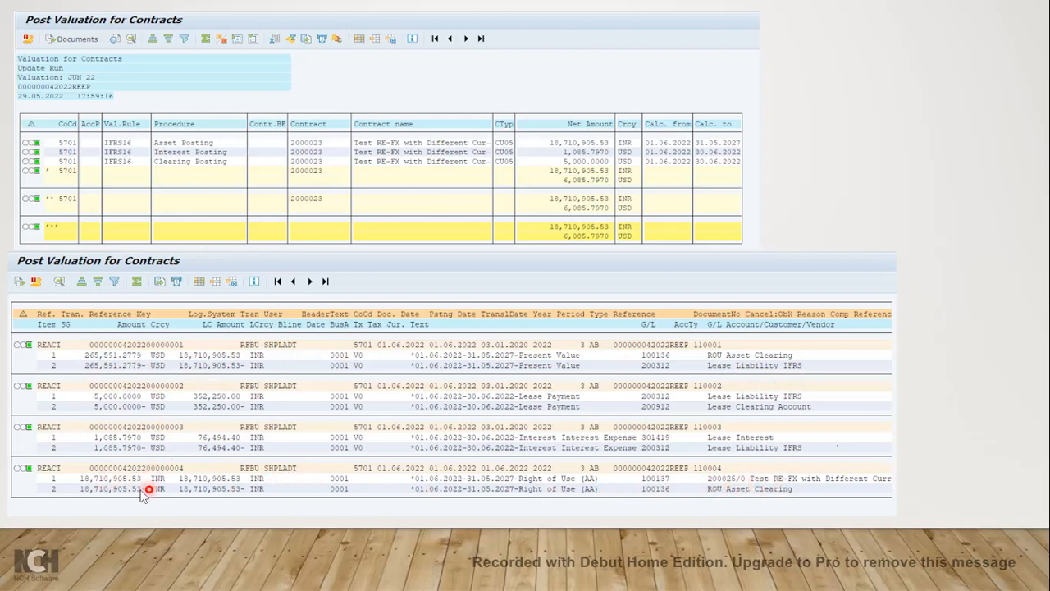
{"action": "mouse_move", "coordinate": [179, 492]}
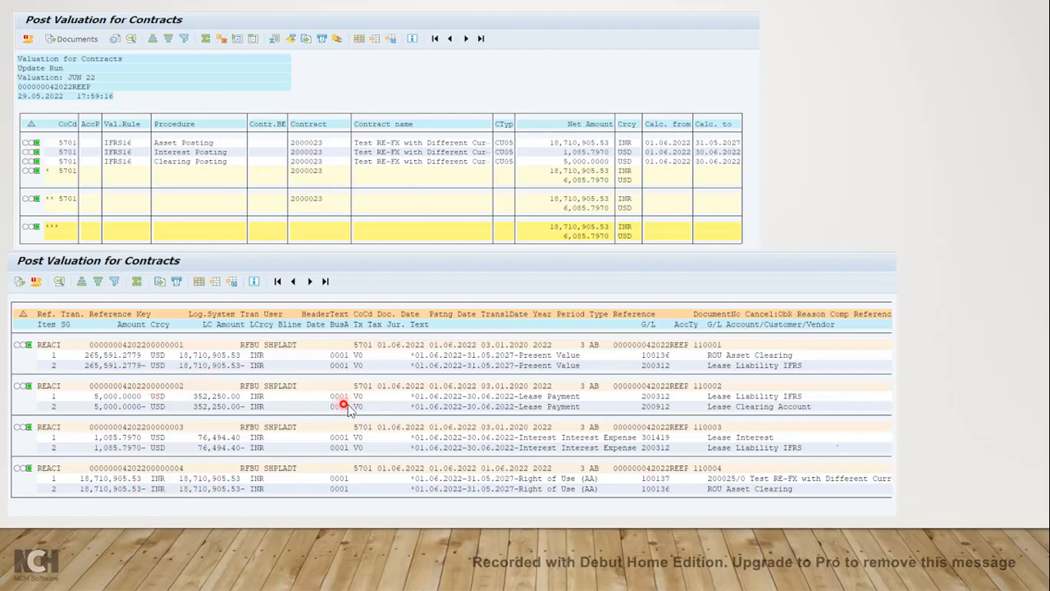
{"action": "mouse_move", "coordinate": [537, 410]}
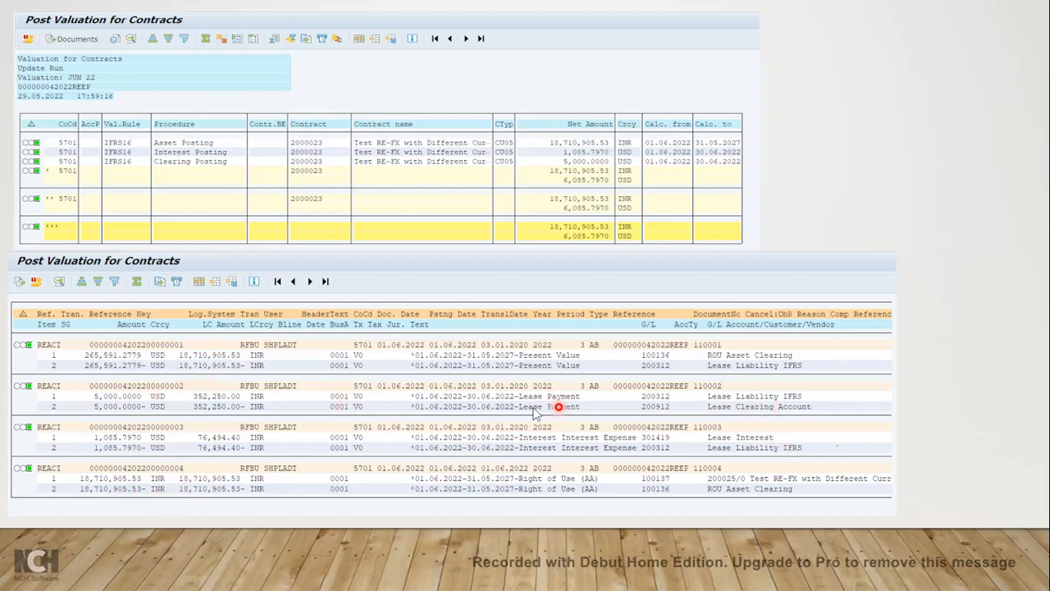
{"action": "mouse_move", "coordinate": [738, 413]}
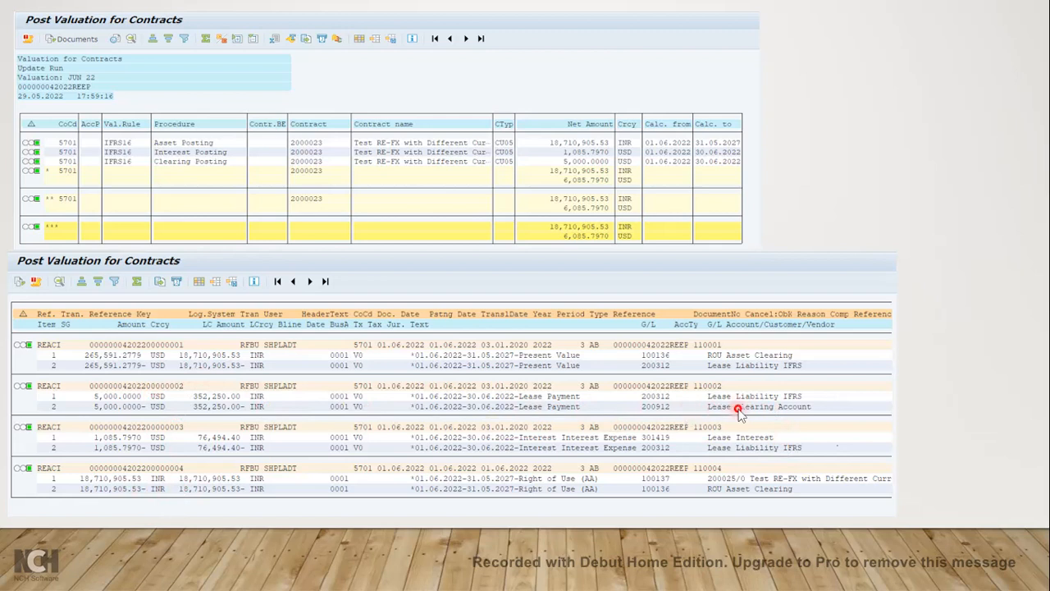
{"action": "mouse_move", "coordinate": [722, 406]}
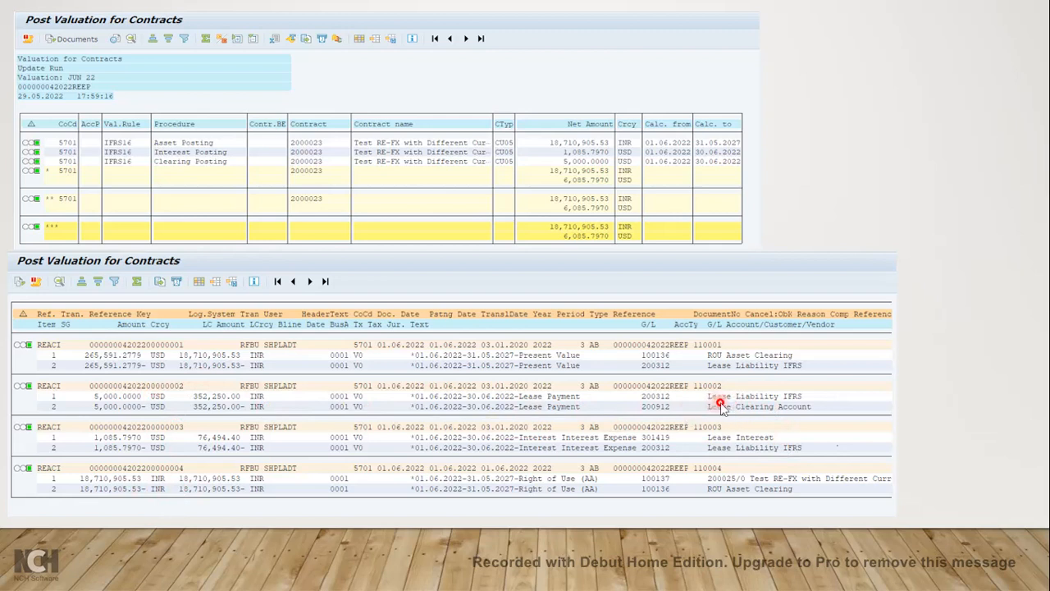
{"action": "mouse_move", "coordinate": [778, 412]}
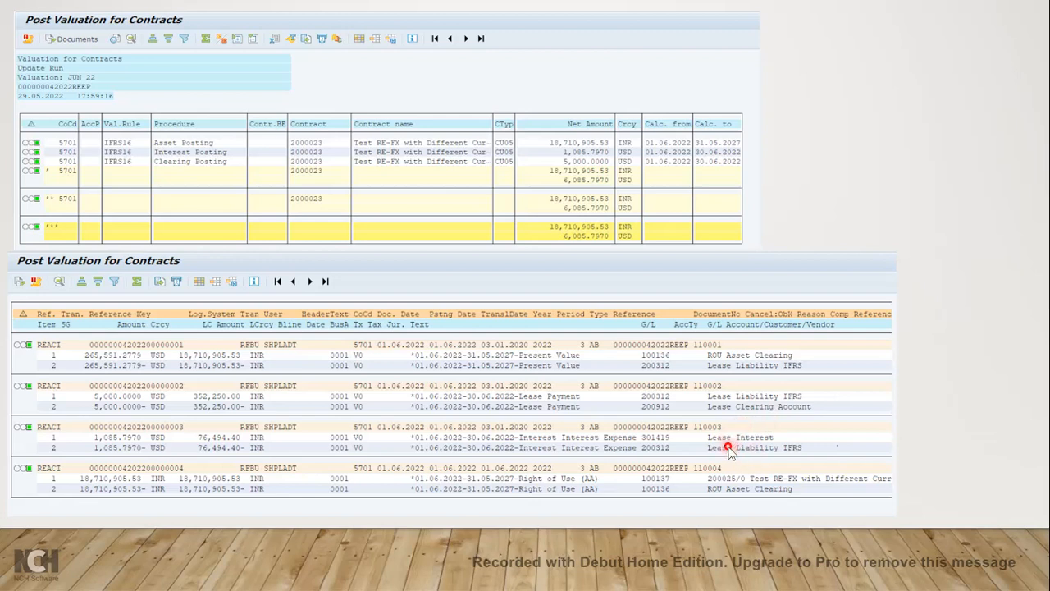
{"action": "mouse_move", "coordinate": [742, 447]}
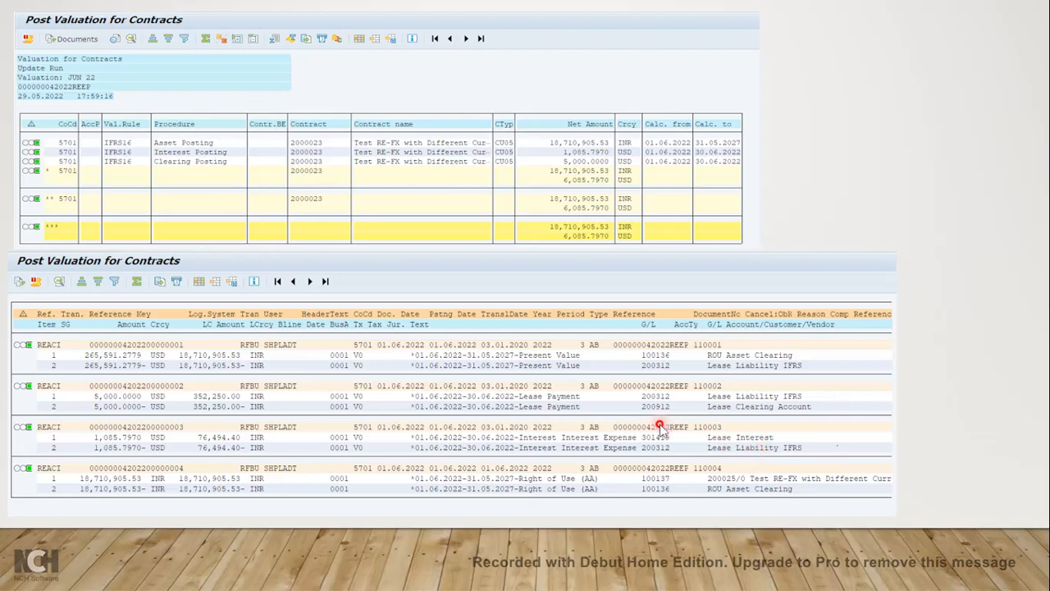
{"action": "mouse_move", "coordinate": [503, 343]}
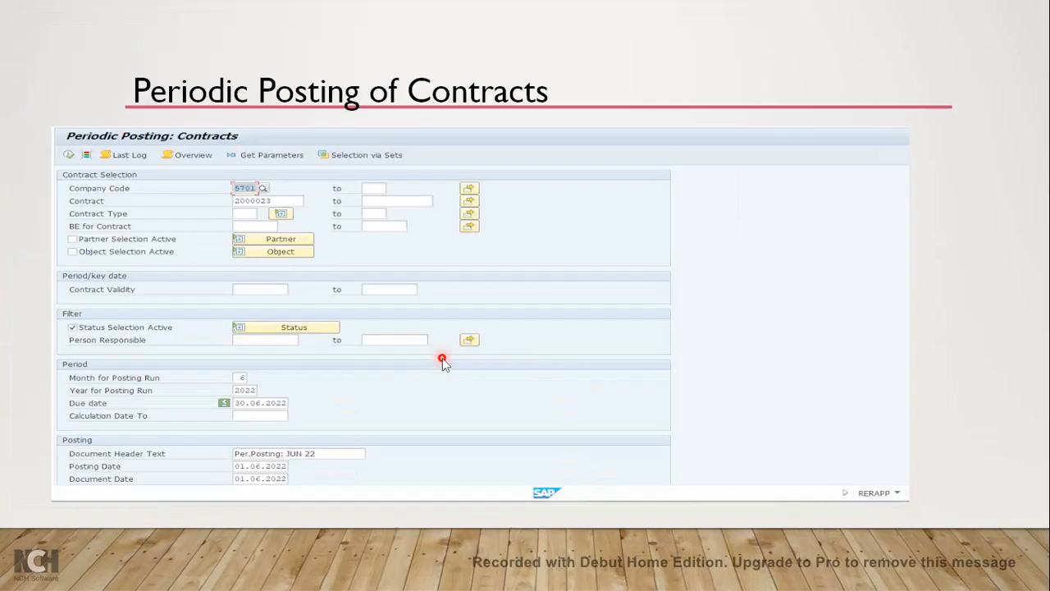
{"action": "mouse_move", "coordinate": [421, 356]}
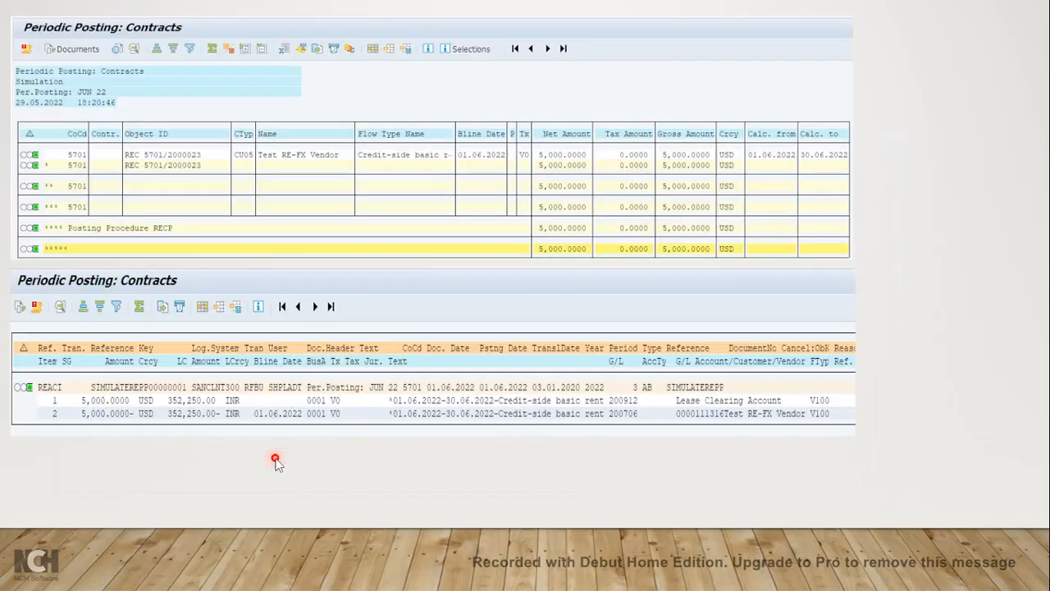
{"action": "mouse_move", "coordinate": [297, 306]}
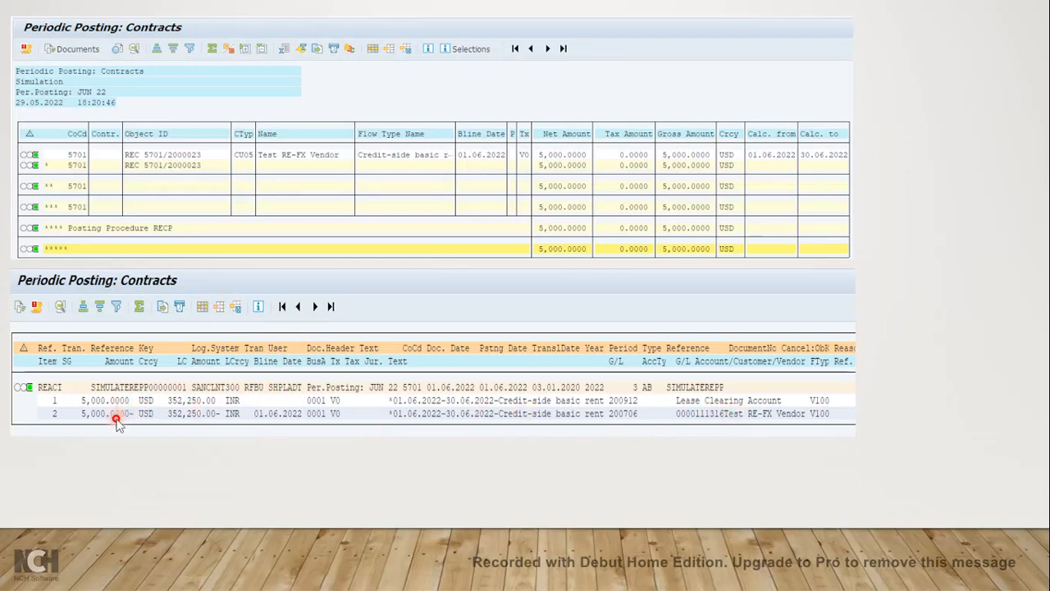
{"action": "mouse_move", "coordinate": [734, 423]}
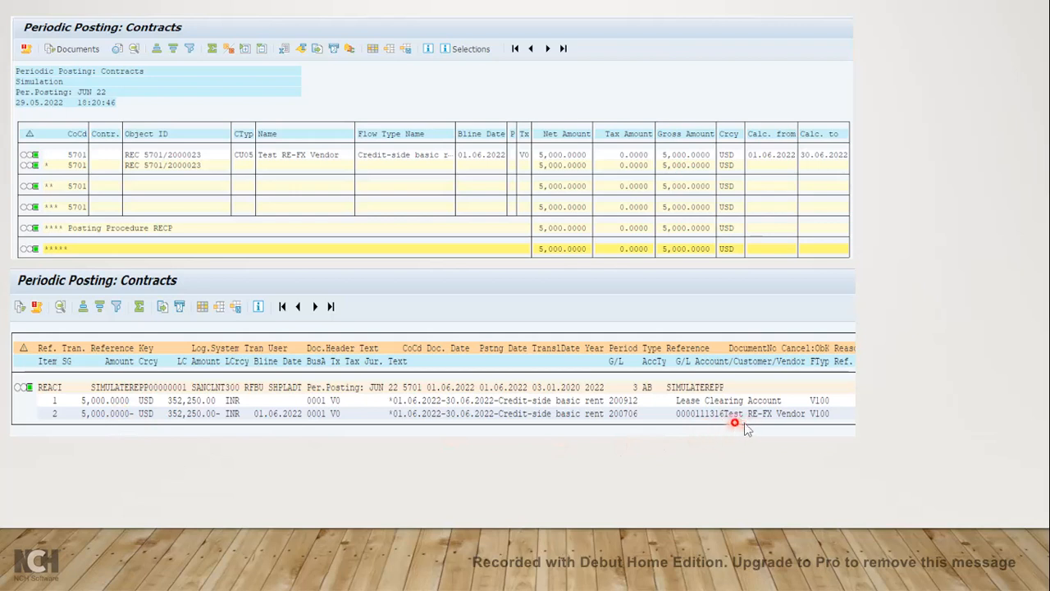
{"action": "mouse_move", "coordinate": [722, 421]}
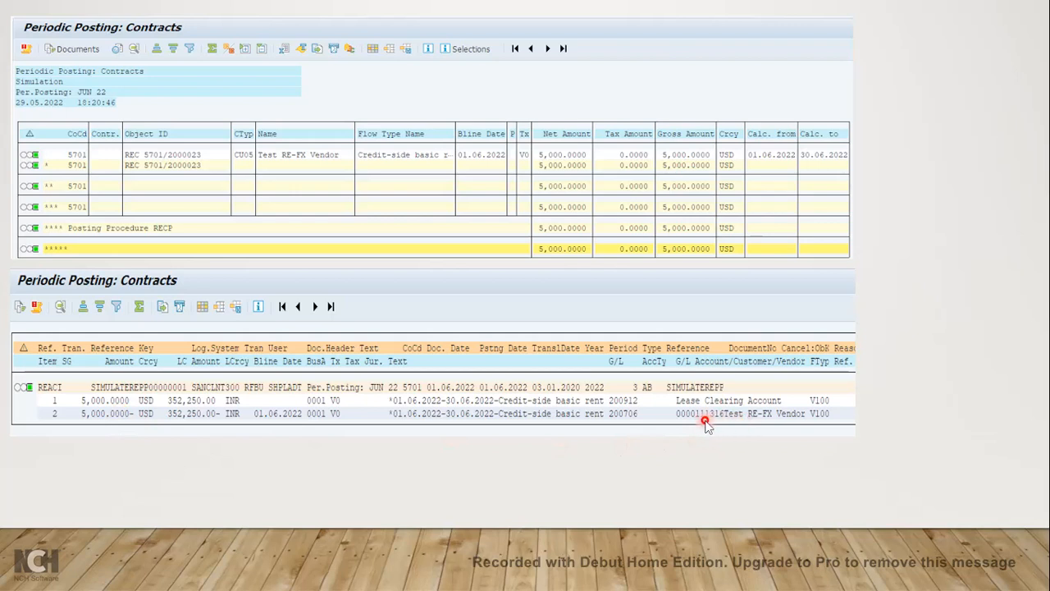
{"action": "mouse_move", "coordinate": [655, 407]}
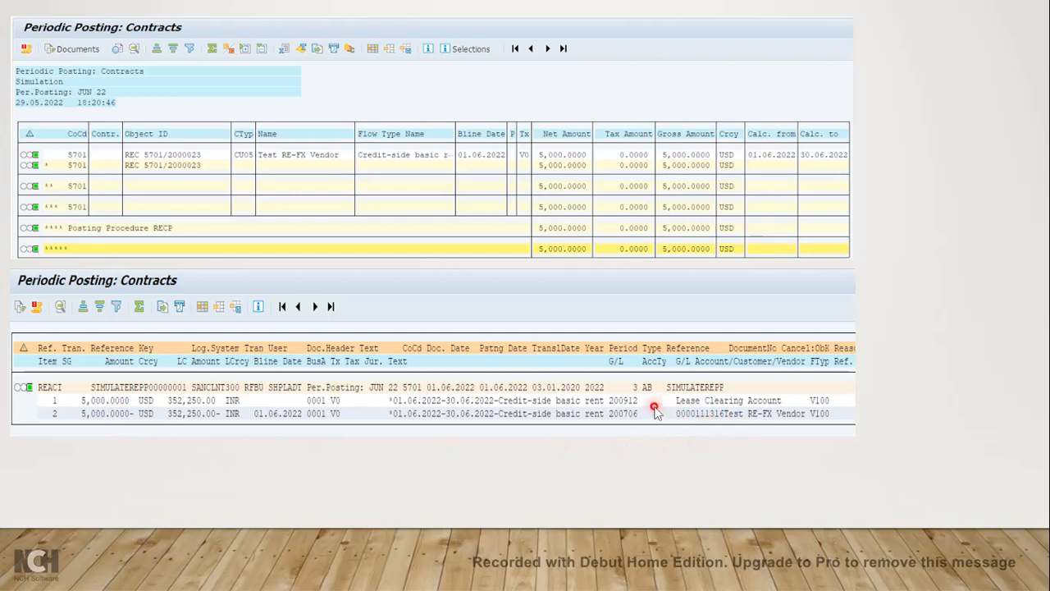
{"action": "mouse_move", "coordinate": [634, 400]}
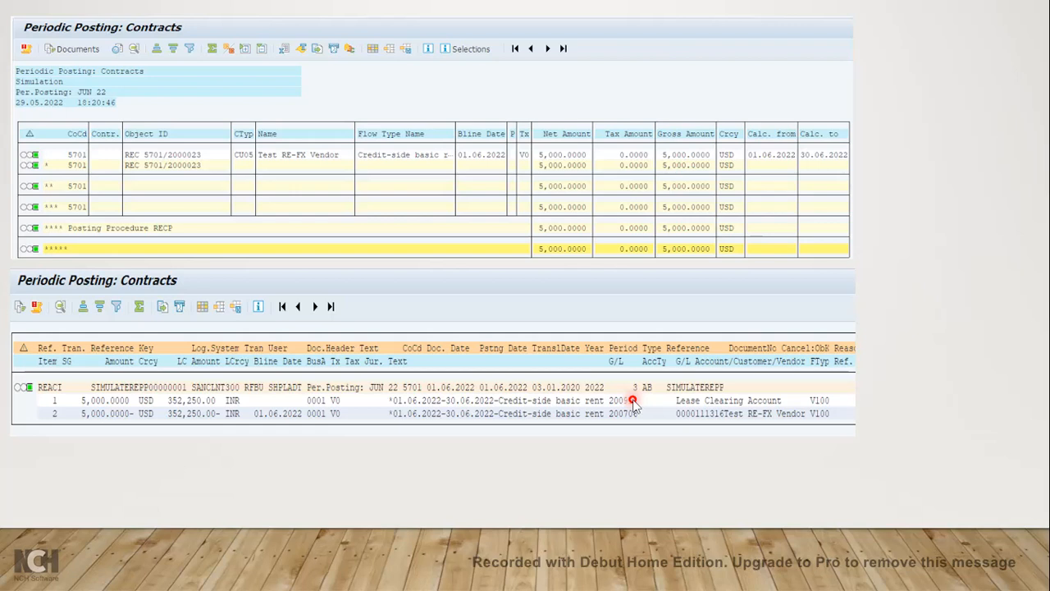
Leave the periodic posting simulation slide for the SAP Easy Access menu
{"action": "left_click", "coordinate": [431, 575]}
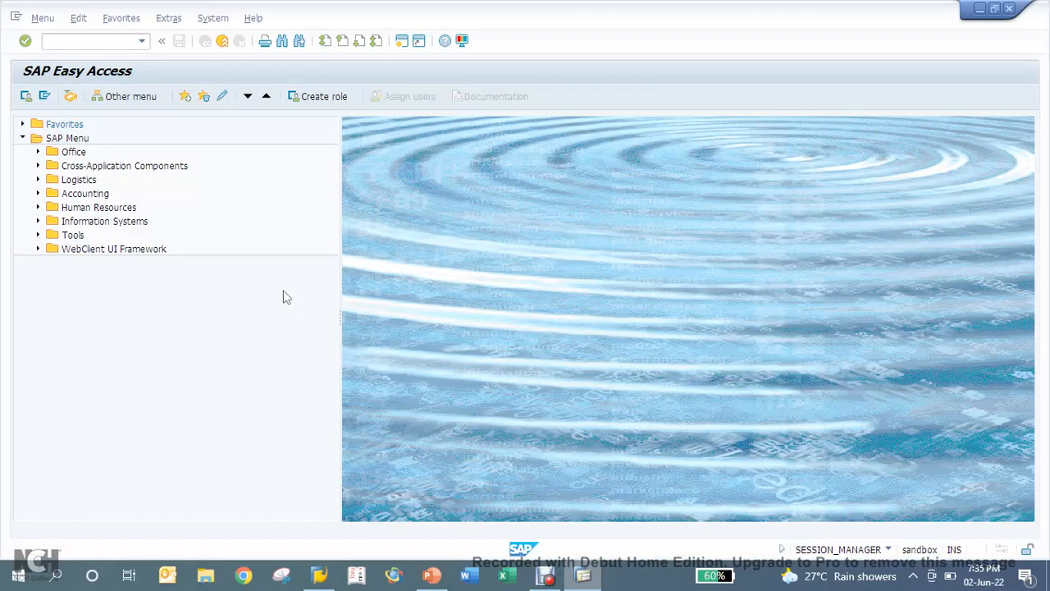
Create a Lease-In Lease Accounting contract for company code 5701 via RECN
{"action": "left_click", "coordinate": [90, 42]}
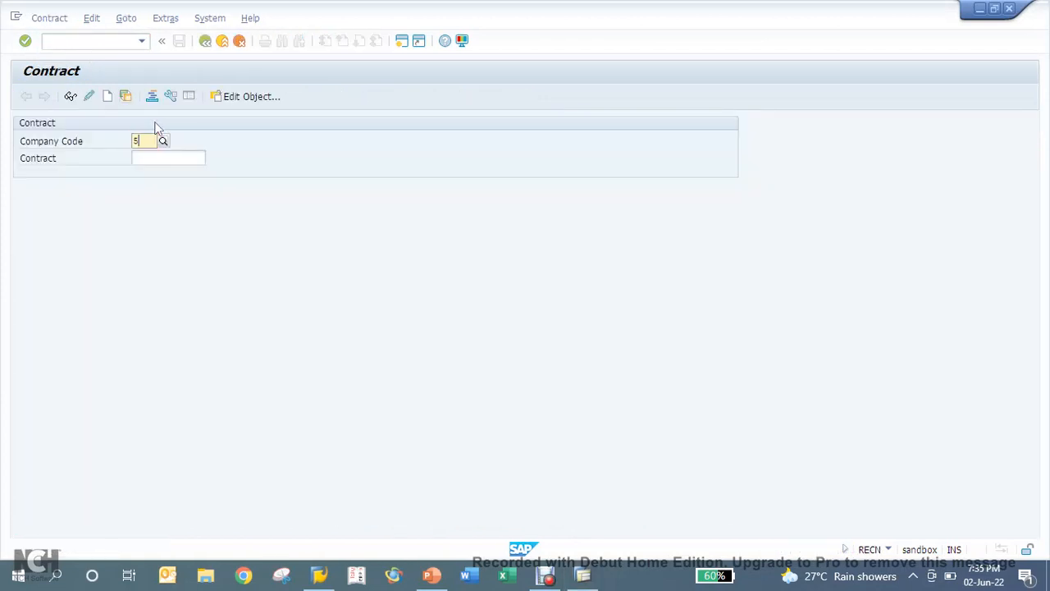
{"action": "type", "text": "701"}
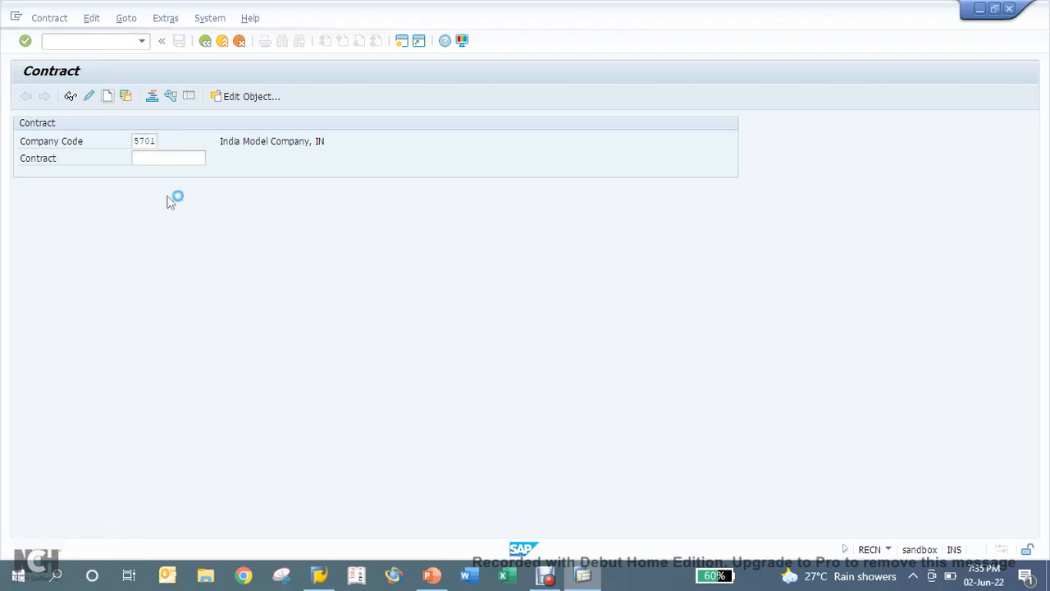
{"action": "left_click", "coordinate": [107, 96]}
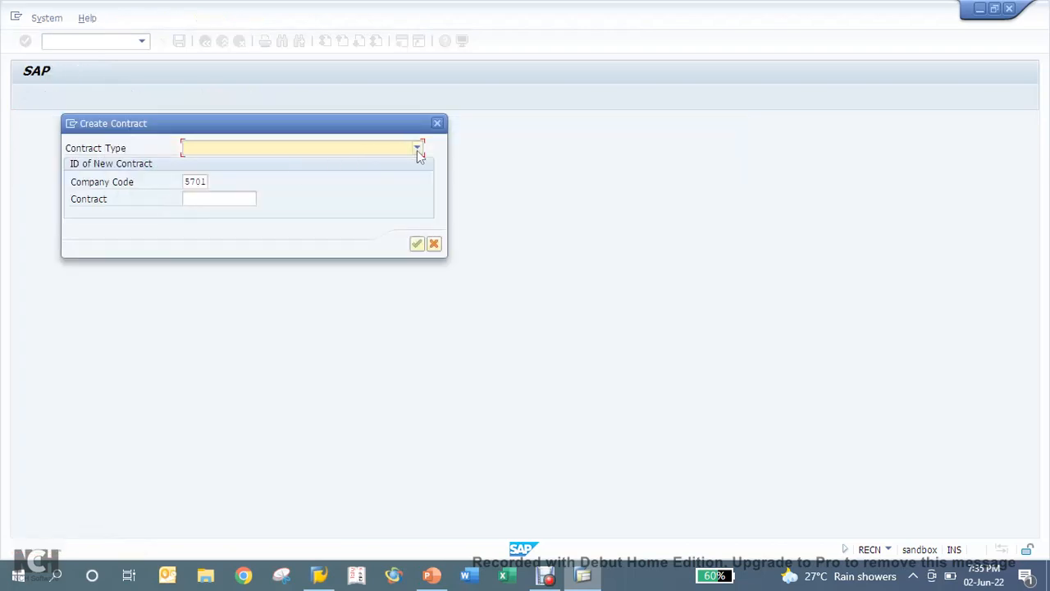
{"action": "left_click", "coordinate": [417, 148]}
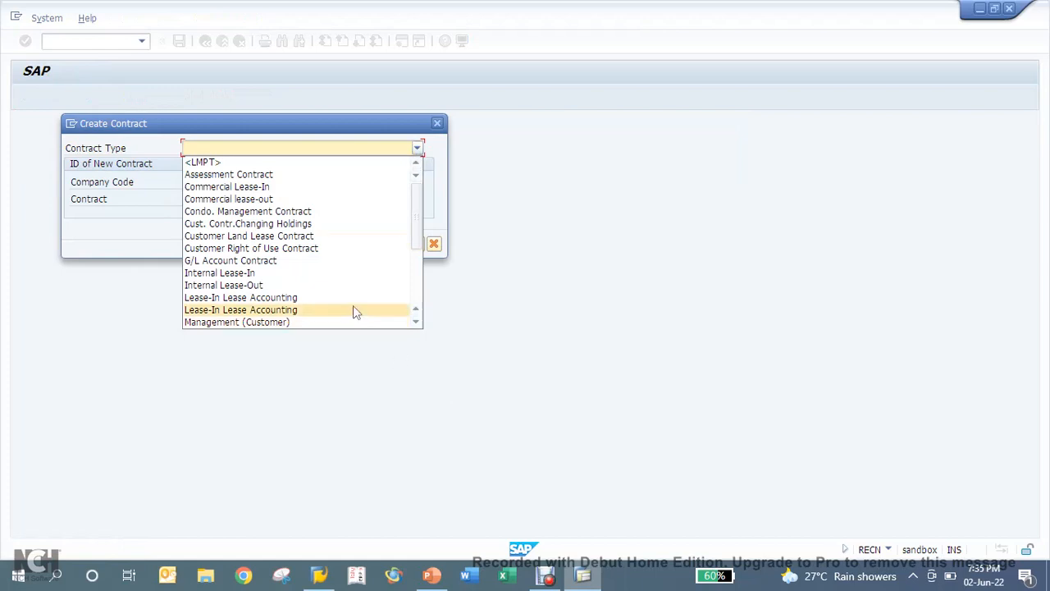
{"action": "left_click", "coordinate": [240, 309]}
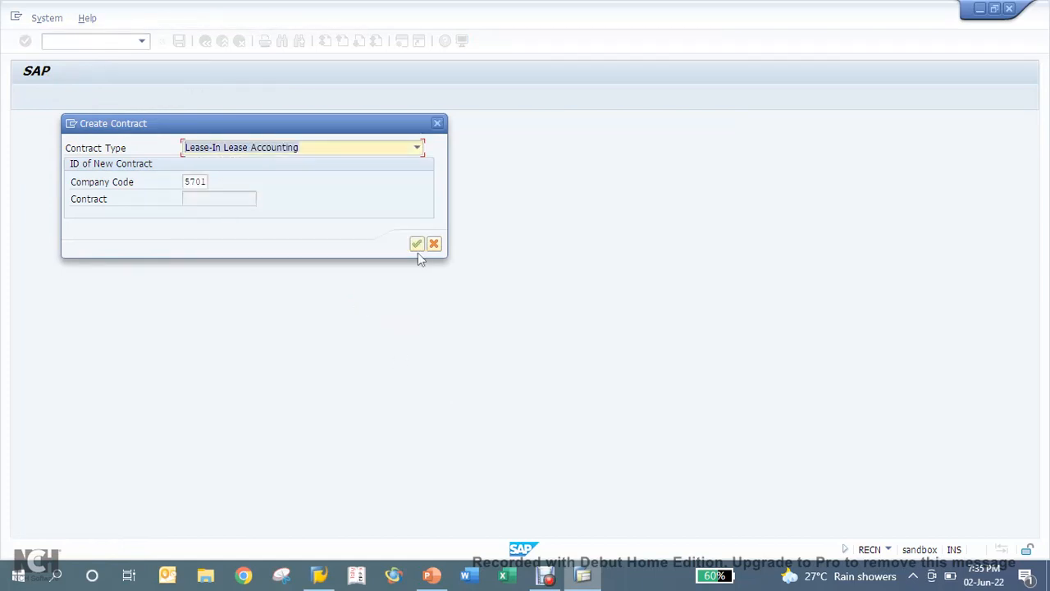
{"action": "left_click", "coordinate": [417, 244]}
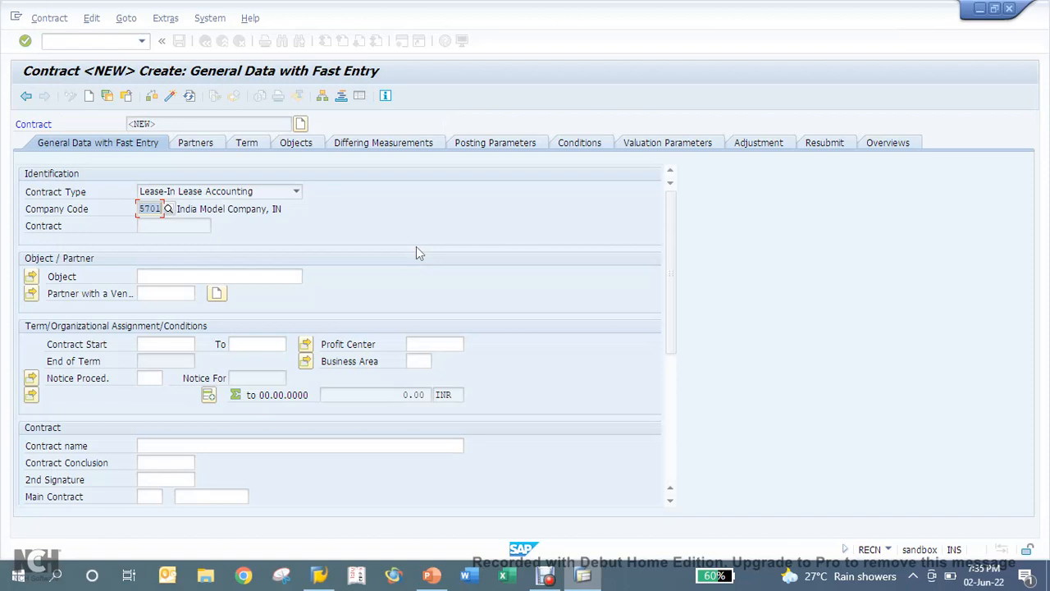
Enter vendor partner 105, term 01.06.2022–31.05.2025, and profit center 70100101
{"action": "left_click", "coordinate": [167, 293]}
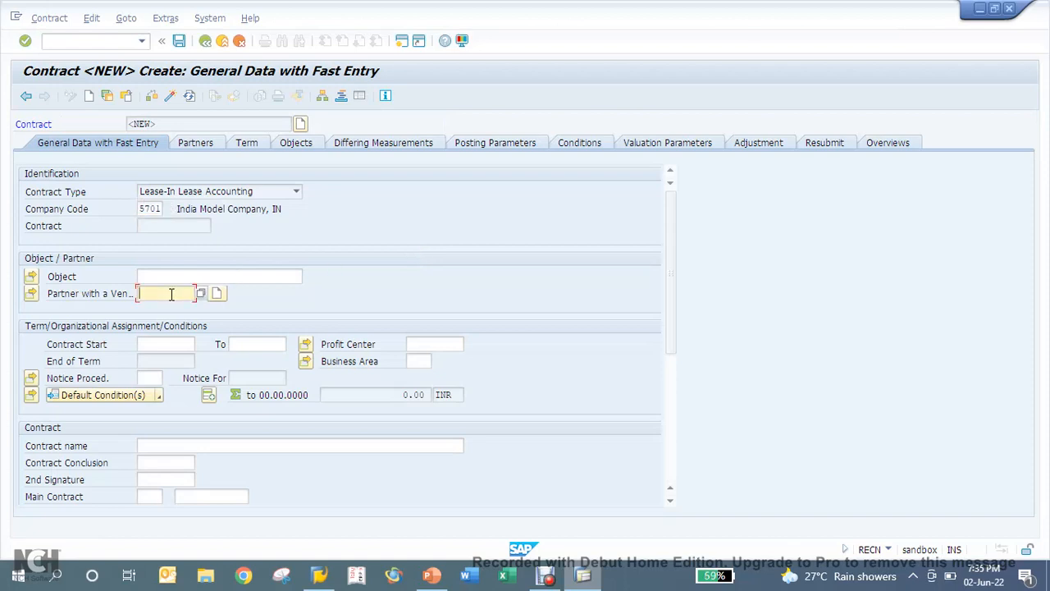
{"action": "type", "text": "105"}
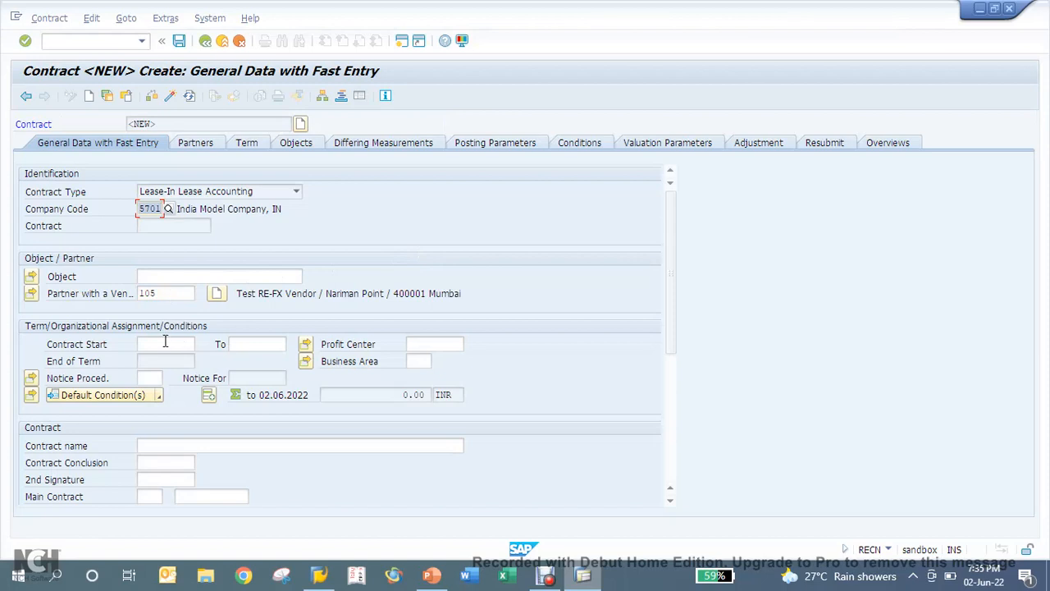
{"action": "left_click", "coordinate": [164, 344]}
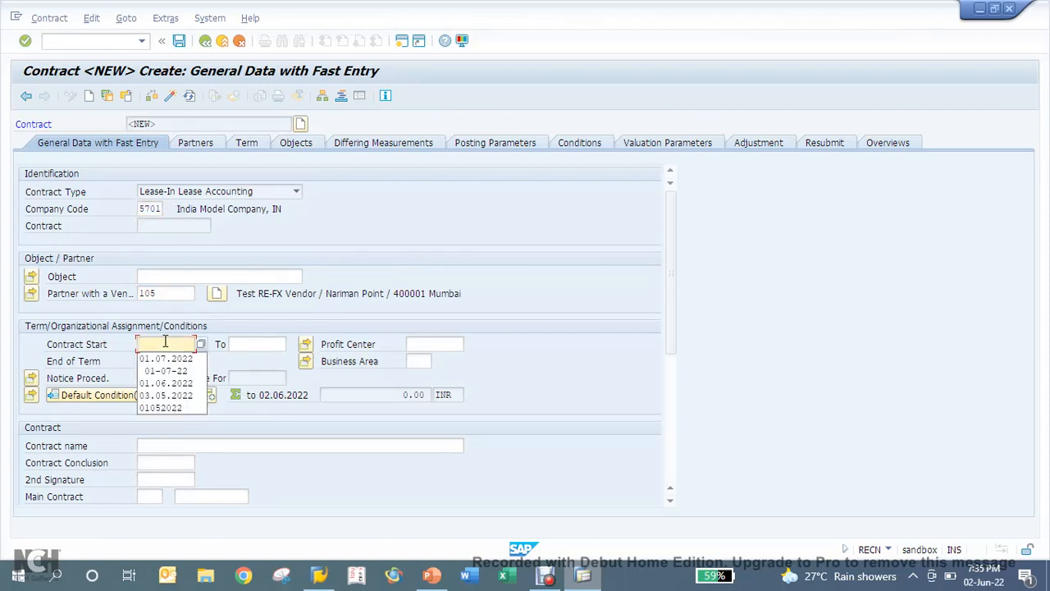
{"action": "left_click", "coordinate": [166, 383]}
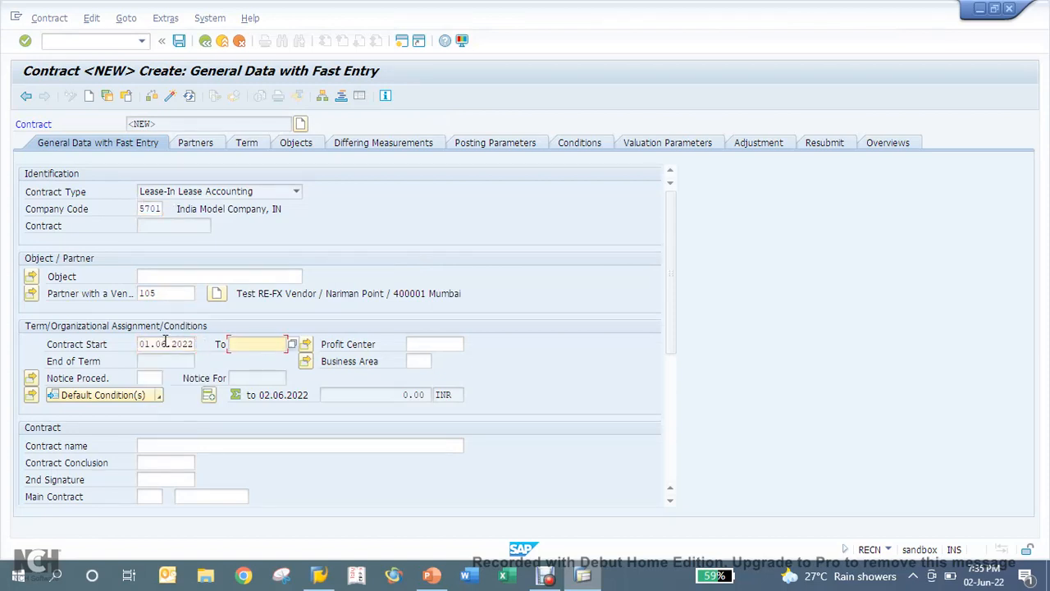
{"action": "type", "text": "31072025"}
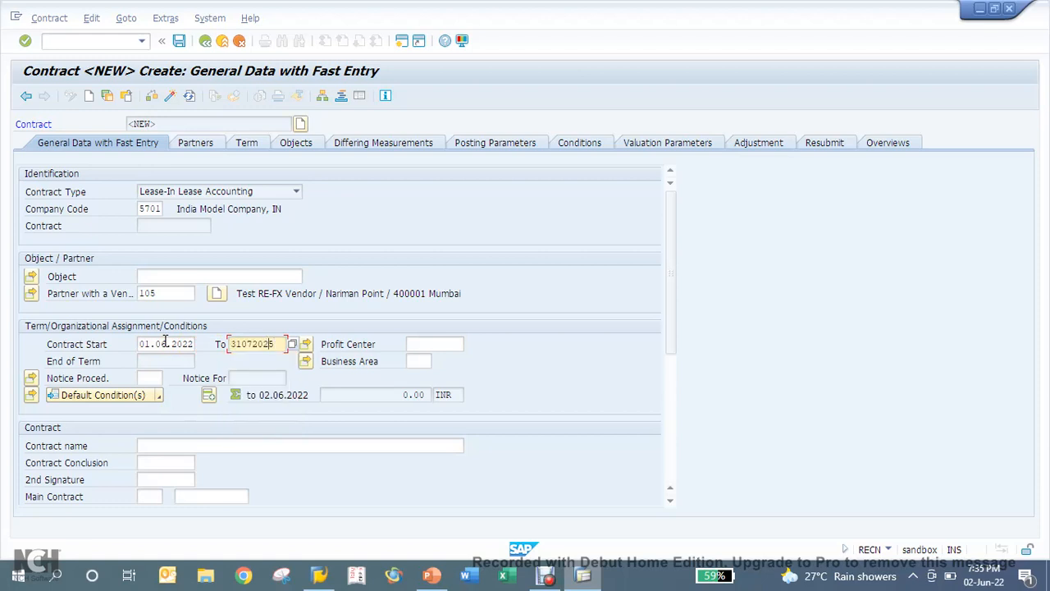
{"action": "type", "text": "31052025"}
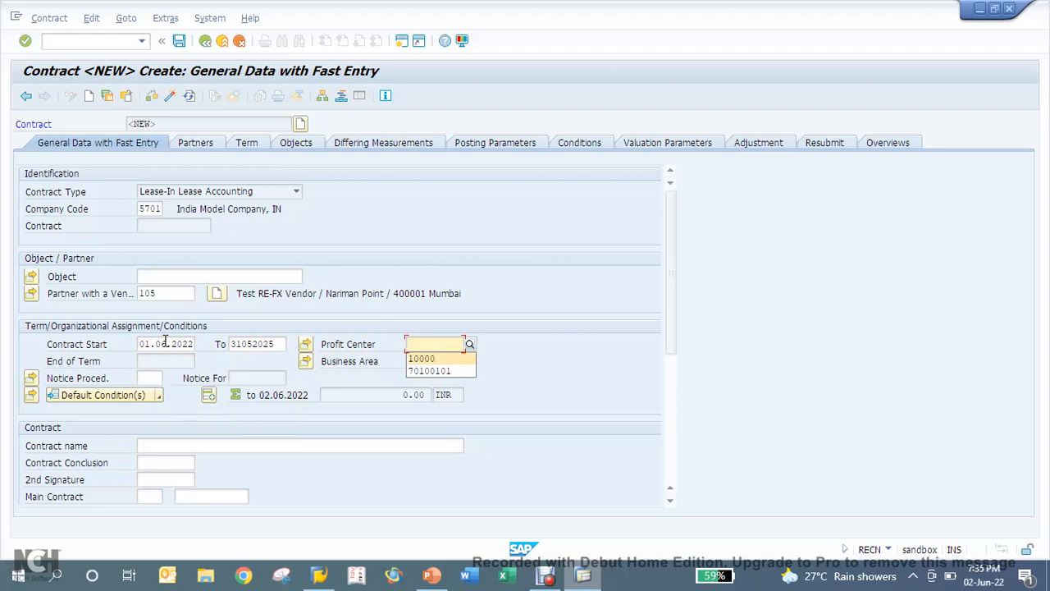
{"action": "left_click", "coordinate": [429, 370]}
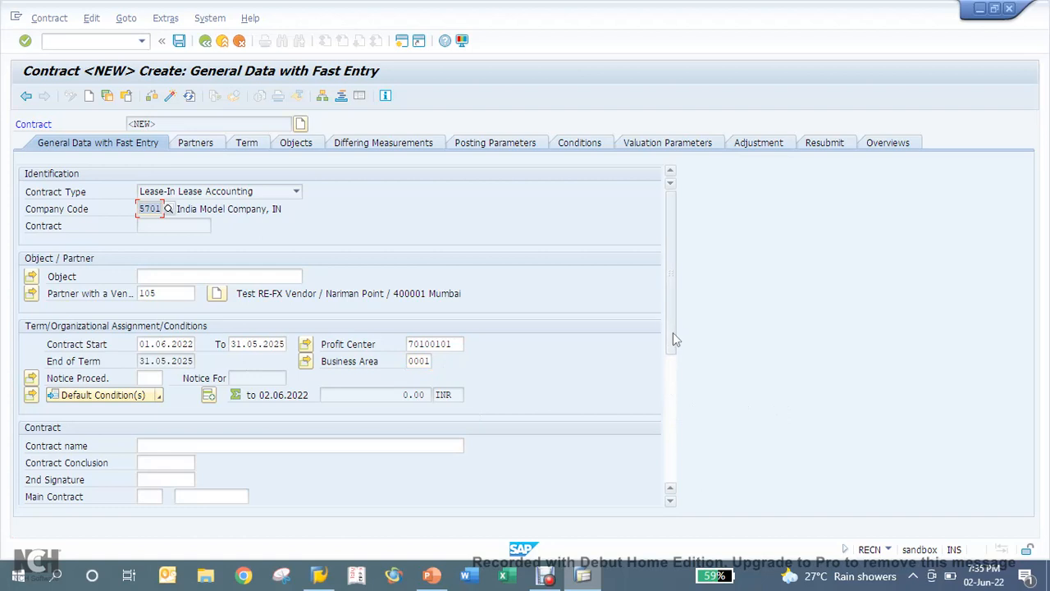
Name the contract 'Lease Contract in USD Currency'
{"action": "scroll", "scroll_direction": "down", "scroll_amount": 3}
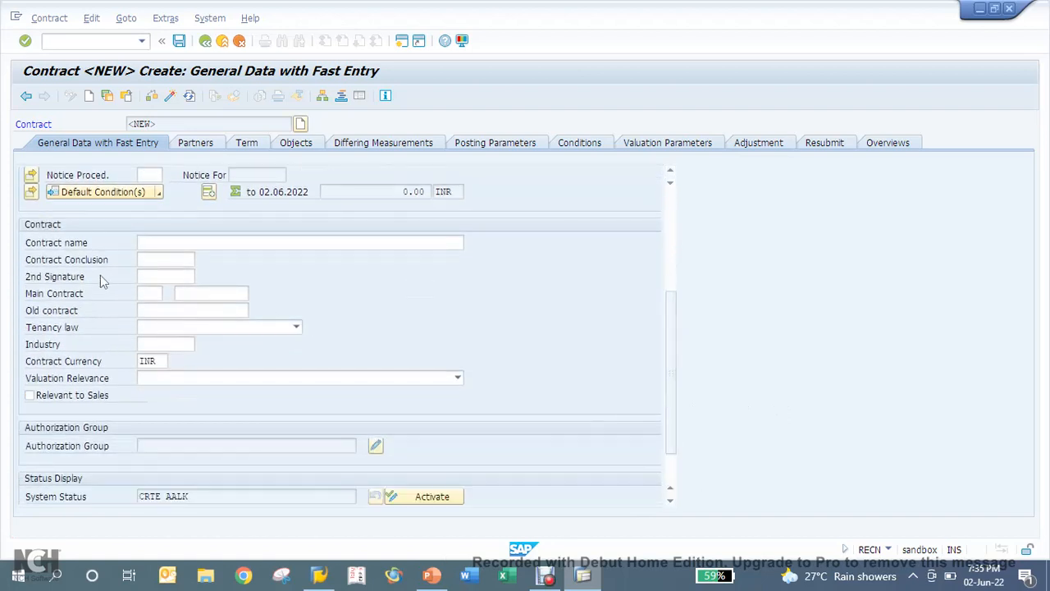
{"action": "left_click", "coordinate": [300, 242]}
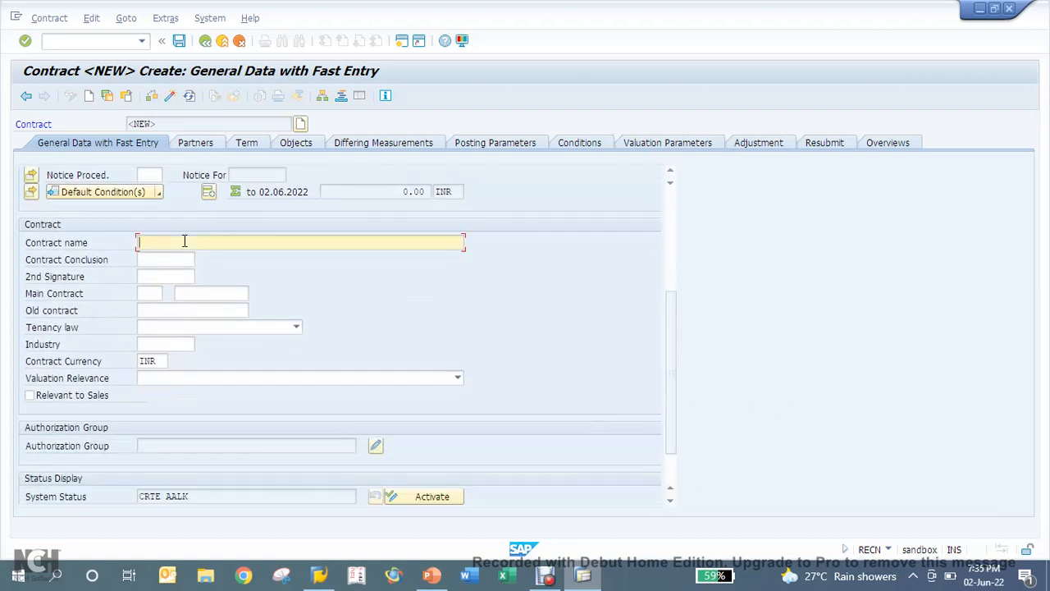
{"action": "type", "text": "Lease Contract in"}
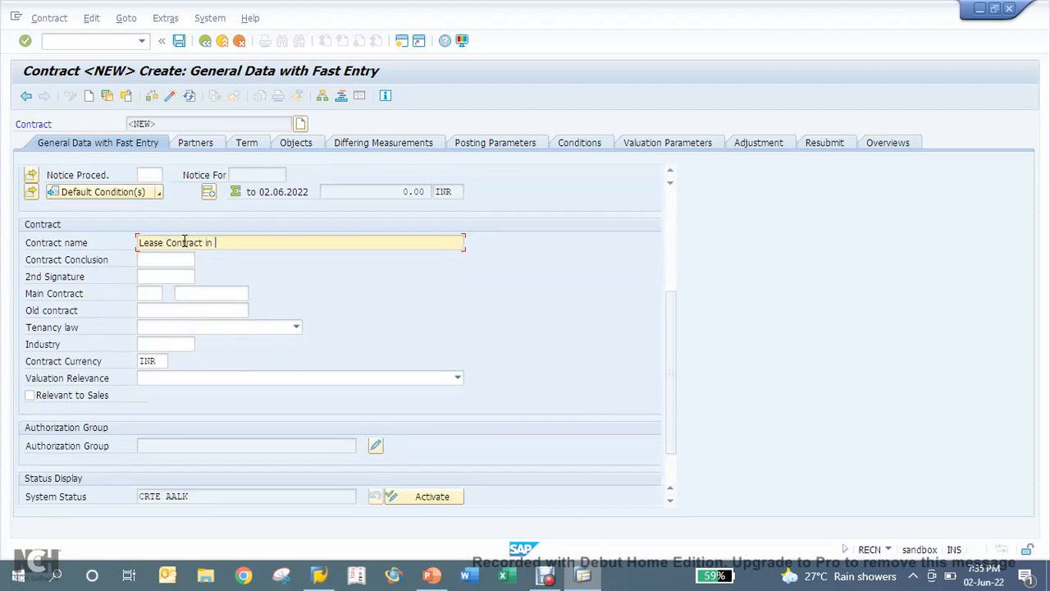
{"action": "type", "text": "USD Currency"}
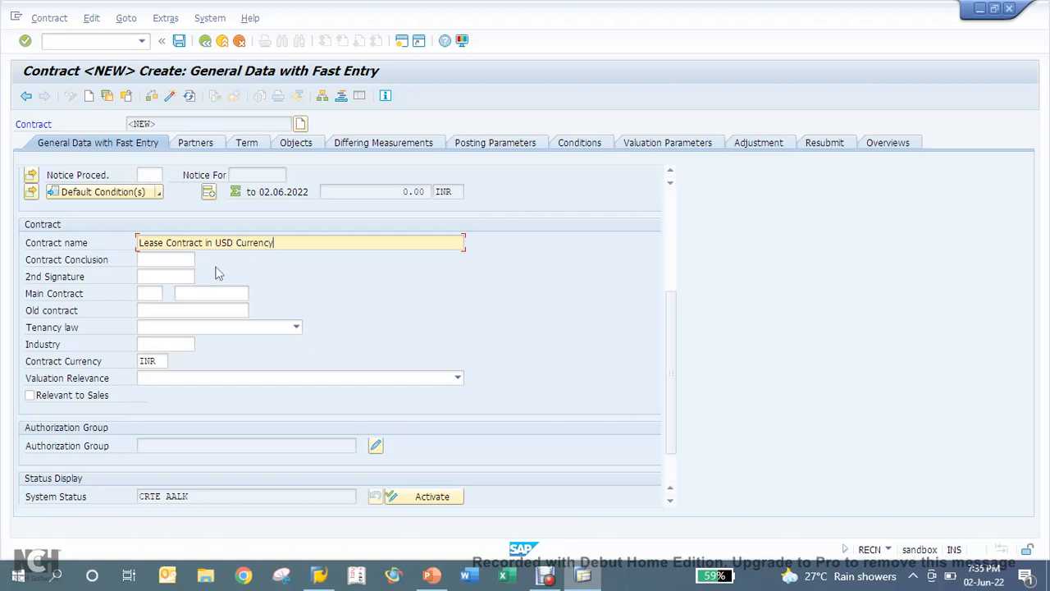
Change the contract currency to USD and set valuation relevance to Finance Lease Relevant
{"action": "left_click", "coordinate": [152, 361]}
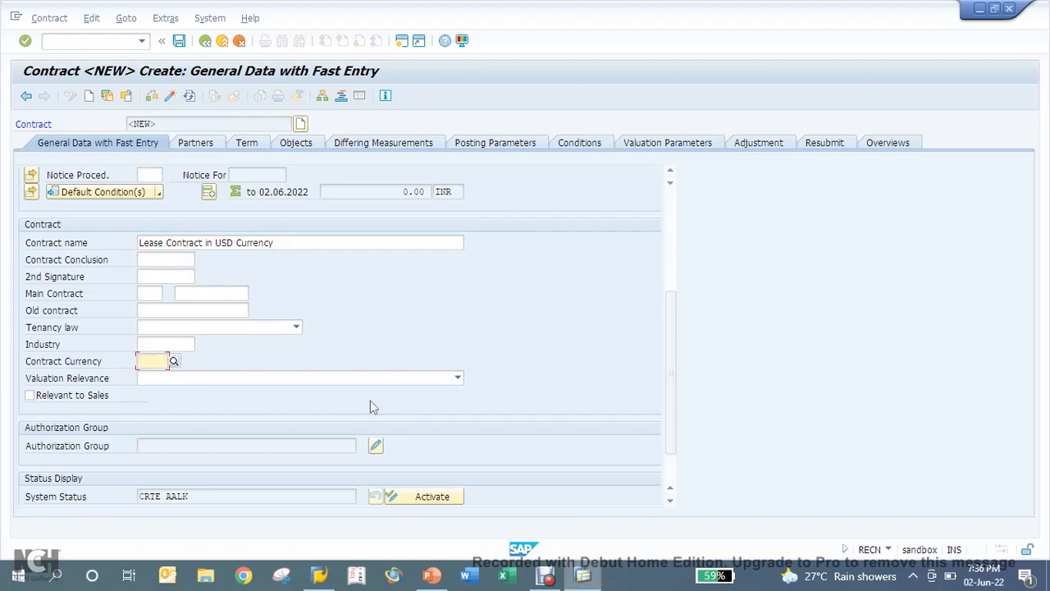
{"action": "type", "text": "US"}
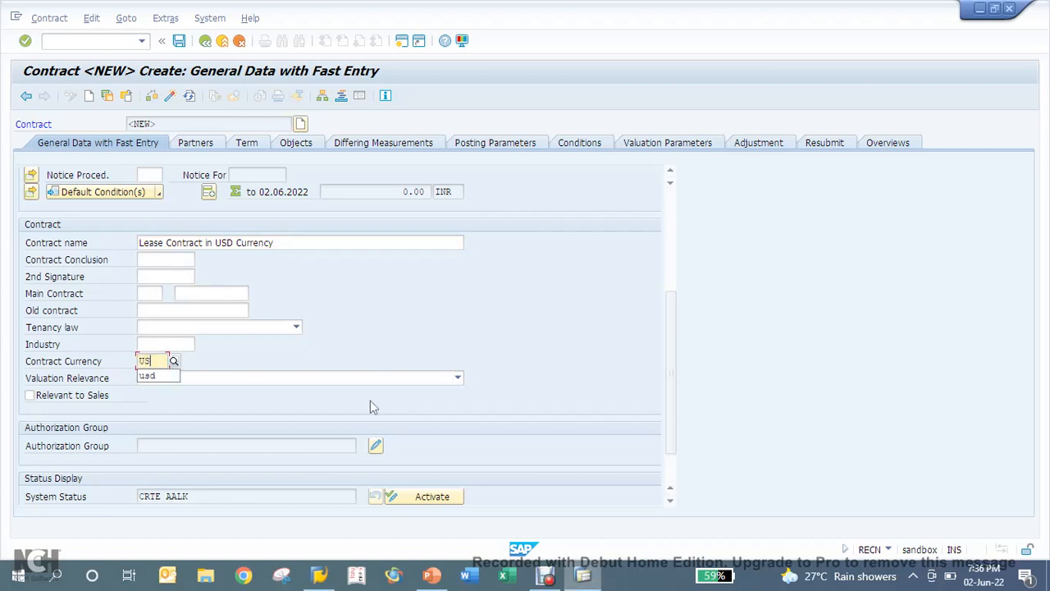
{"action": "left_click", "coordinate": [146, 375]}
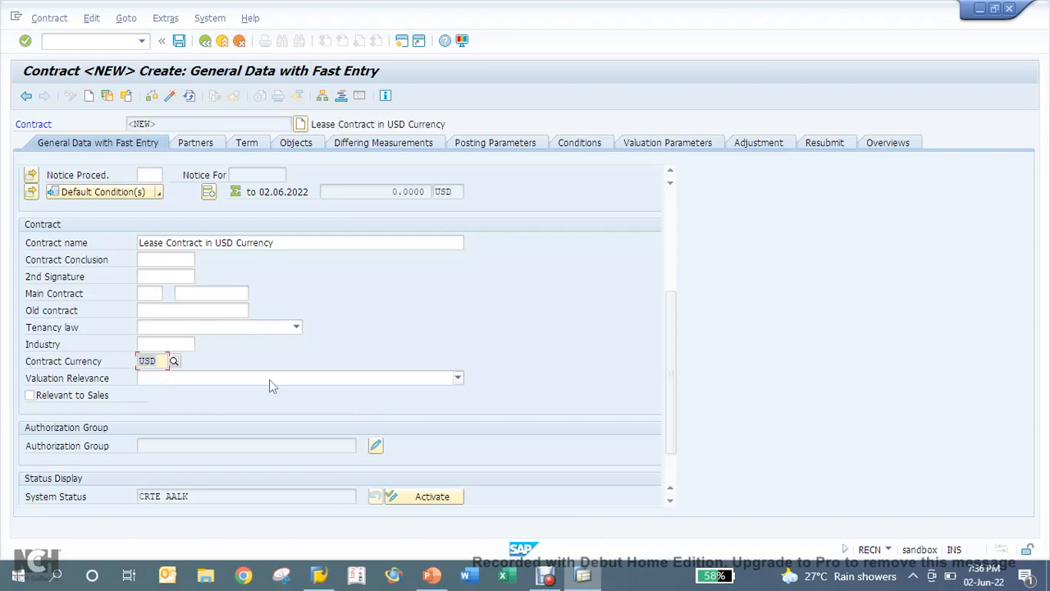
{"action": "left_click", "coordinate": [458, 378]}
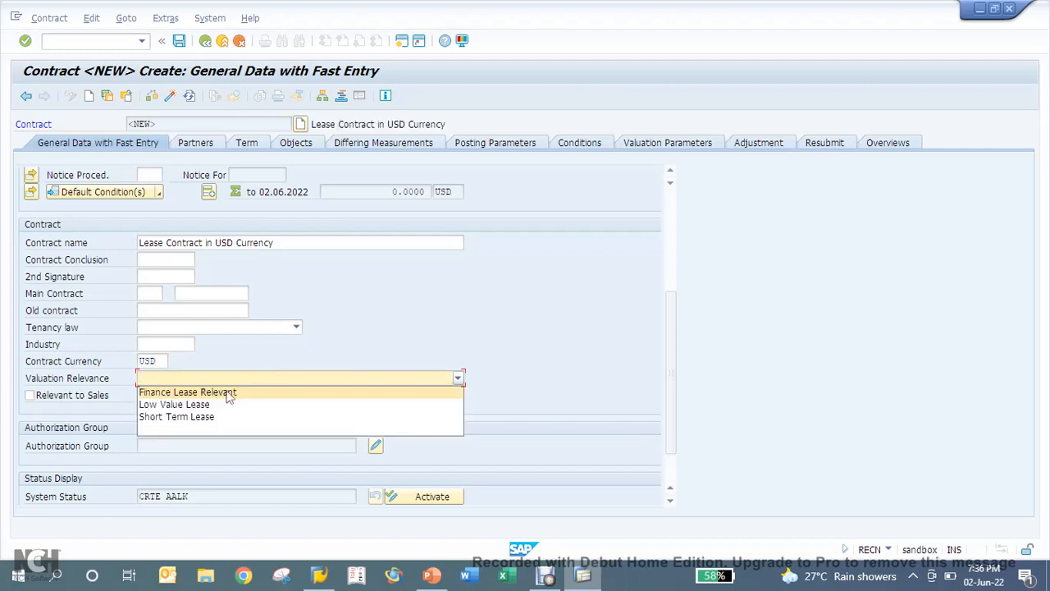
{"action": "left_click", "coordinate": [187, 392]}
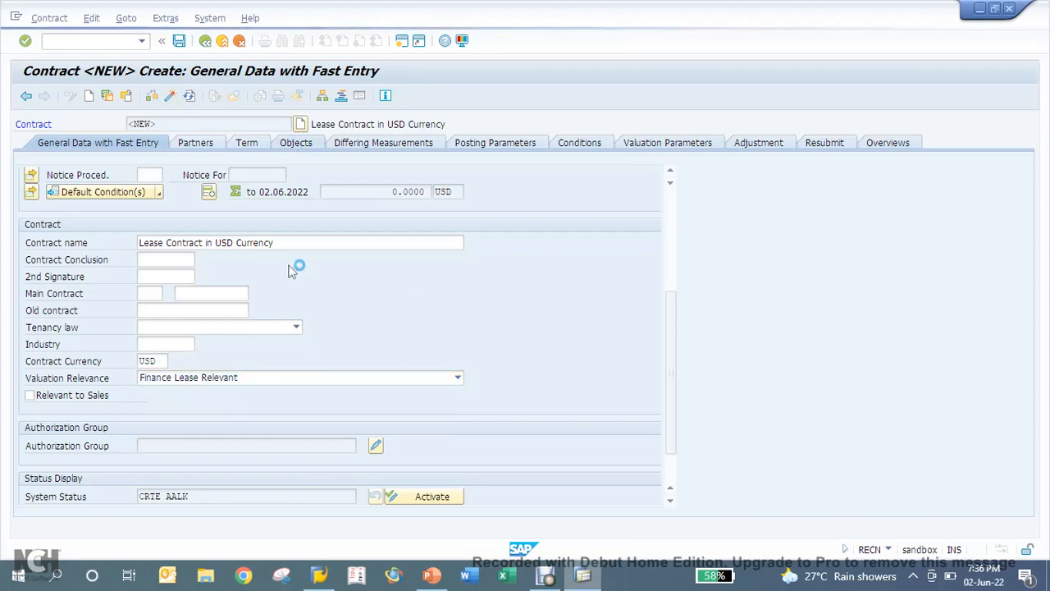
{"action": "left_click", "coordinate": [293, 142]}
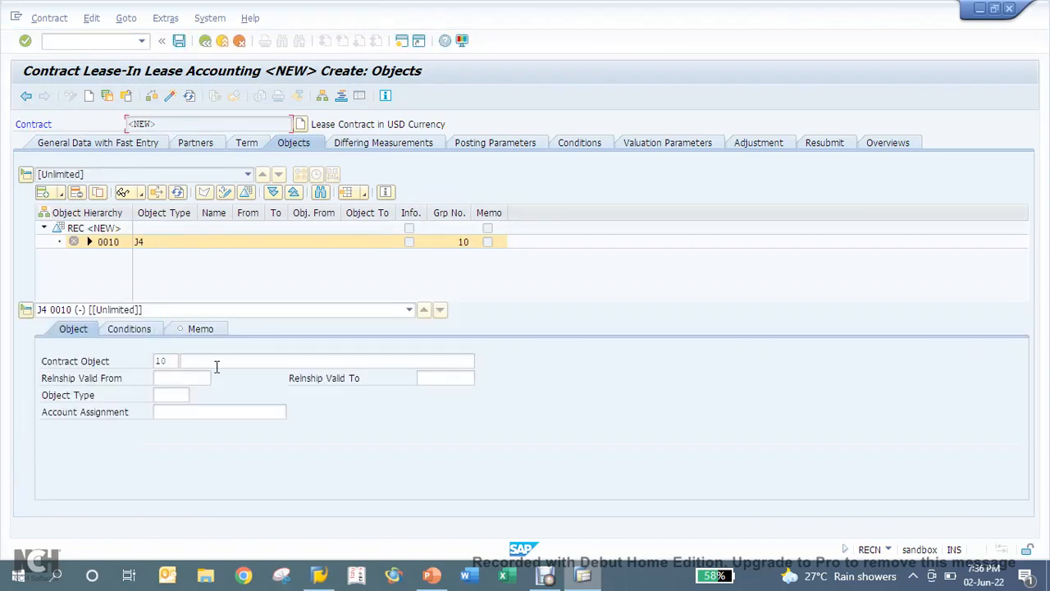
Give object 10 the contract name, object type J4, and account assignment CTR 5701/70102001
{"action": "left_click", "coordinate": [327, 361]}
{"action": "type", "text": "Lease Contract in USD Currency"}
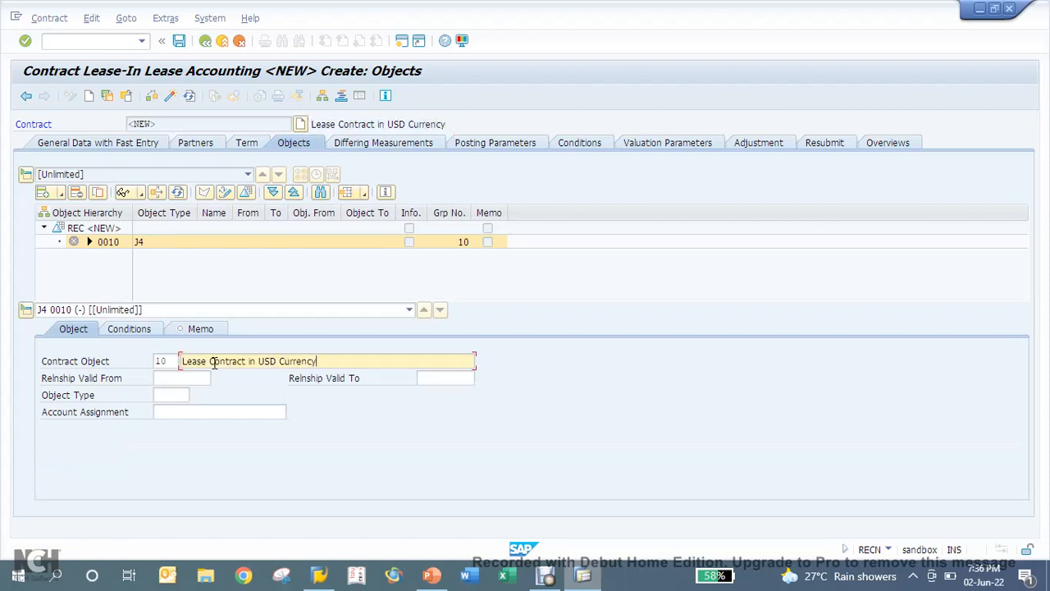
{"action": "left_click", "coordinate": [168, 395]}
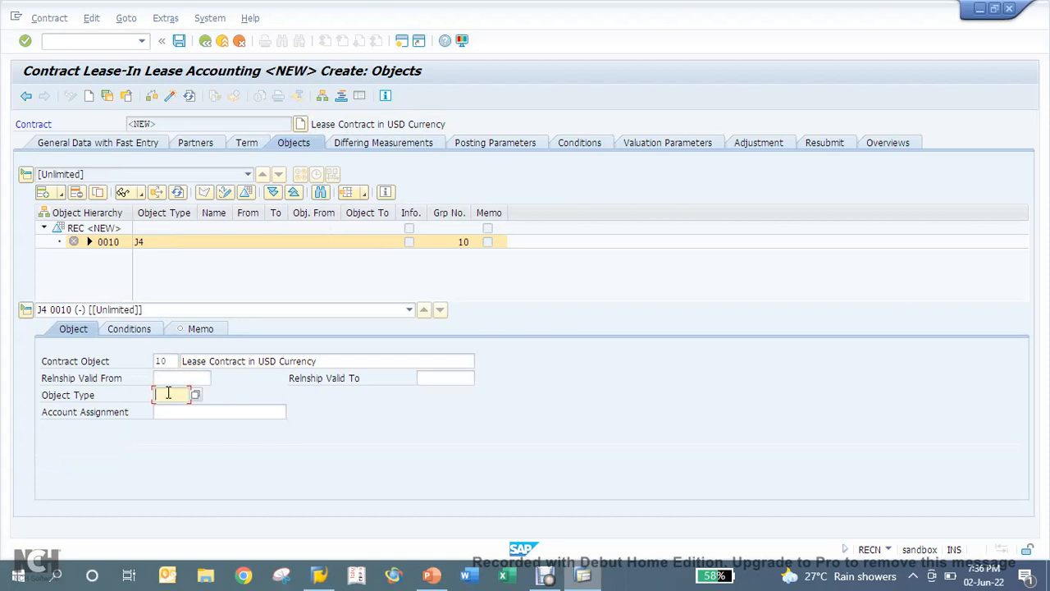
{"action": "type", "text": "J4"}
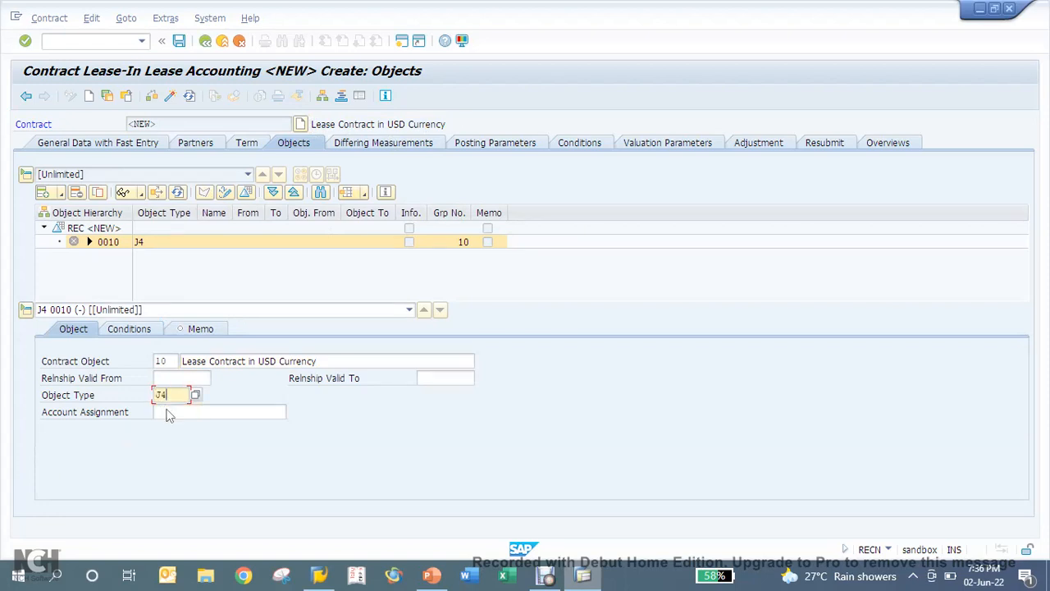
{"action": "left_click", "coordinate": [217, 411]}
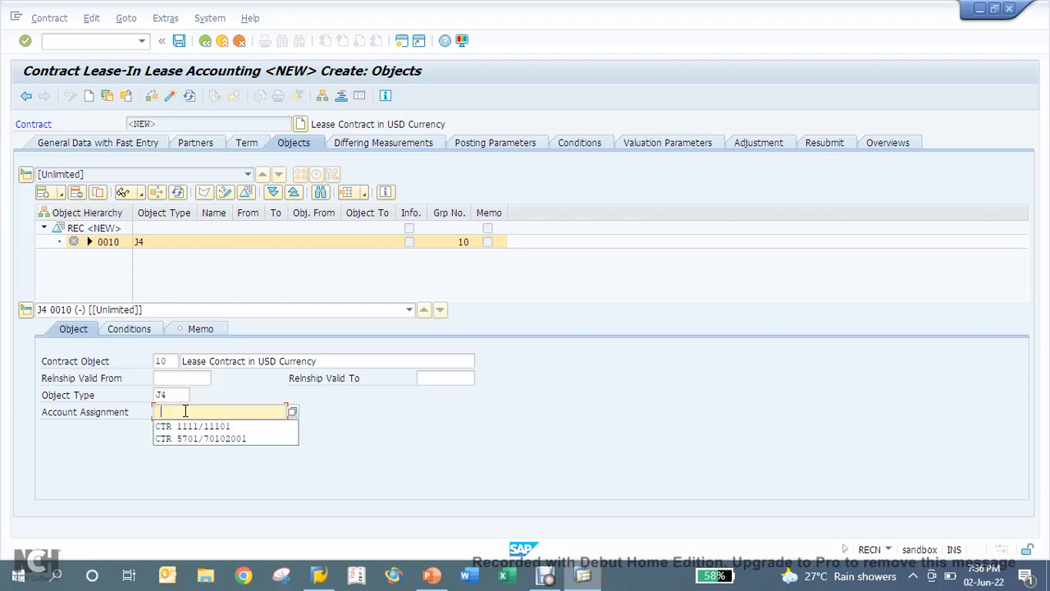
{"action": "left_click", "coordinate": [200, 438]}
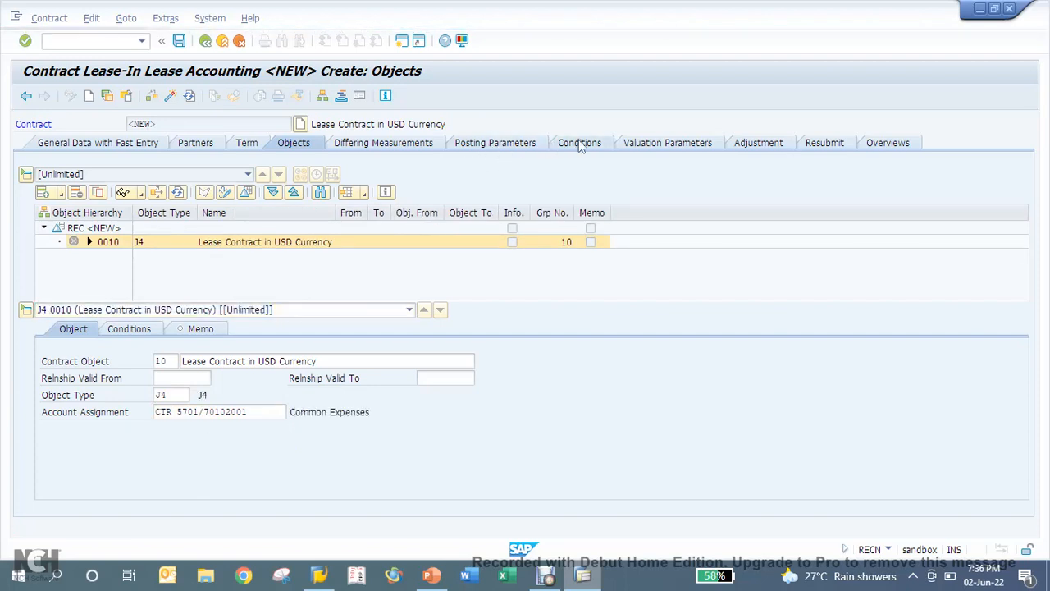
{"action": "left_click", "coordinate": [578, 142]}
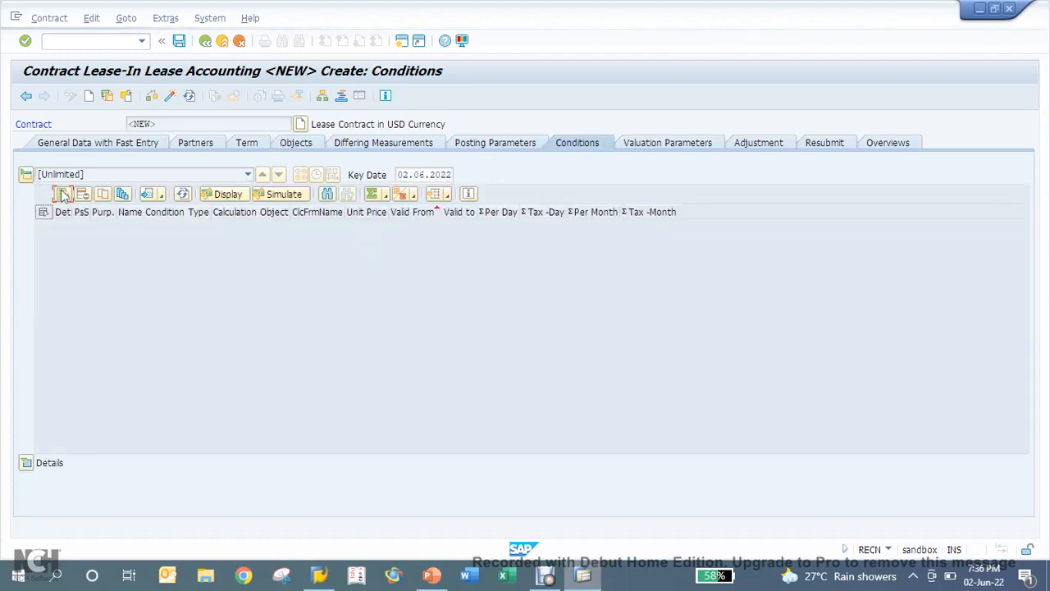
Add a V100 credit-side basic rent condition with unit price 5,000 USD
{"action": "left_click", "coordinate": [64, 194]}
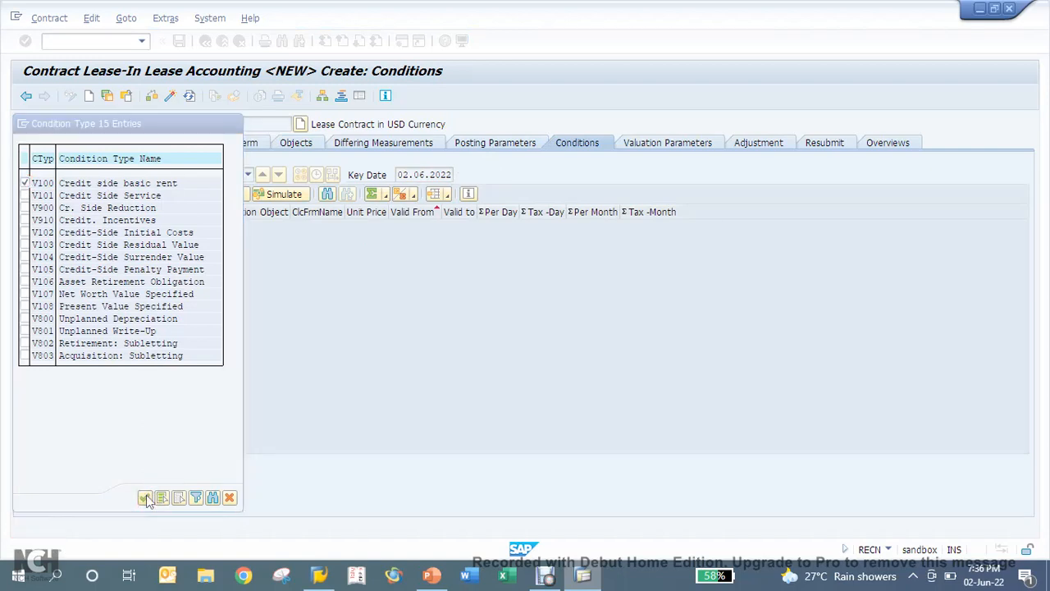
{"action": "left_click", "coordinate": [145, 498]}
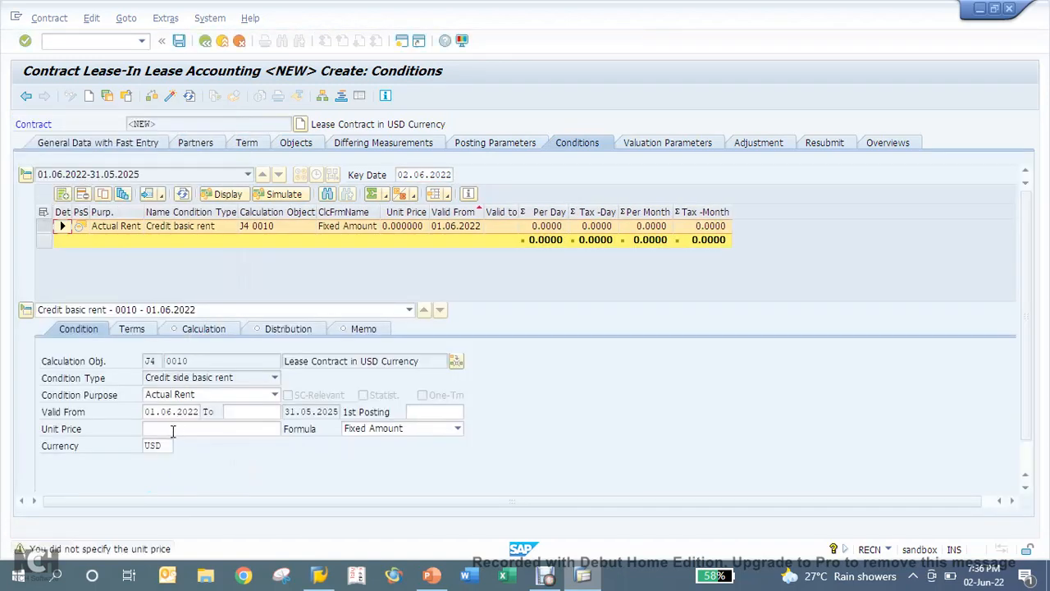
{"action": "type", "text": "50"}
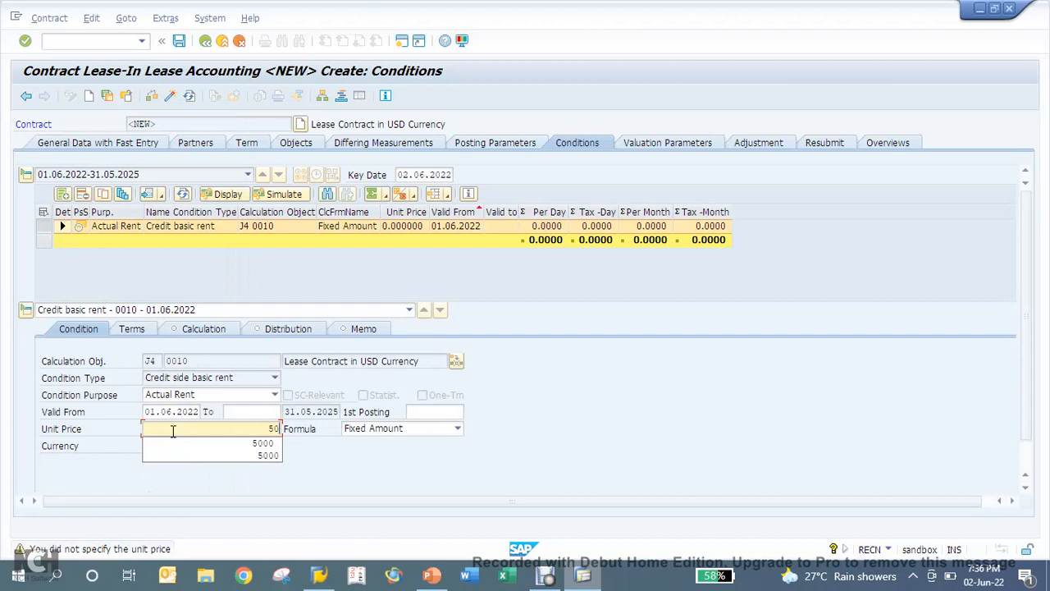
{"action": "left_click", "coordinate": [263, 444]}
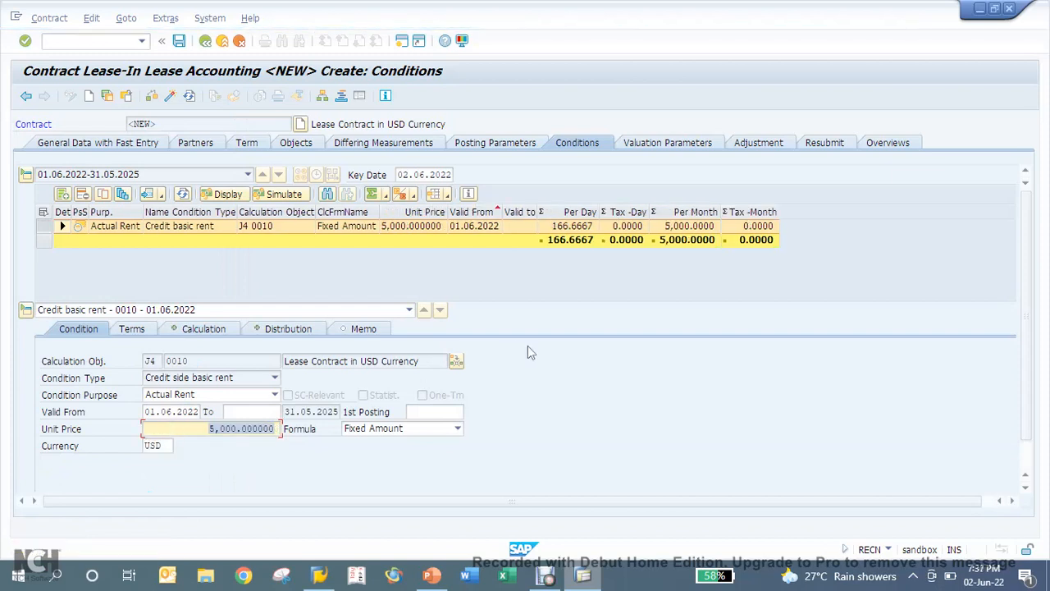
{"action": "mouse_move", "coordinate": [574, 365]}
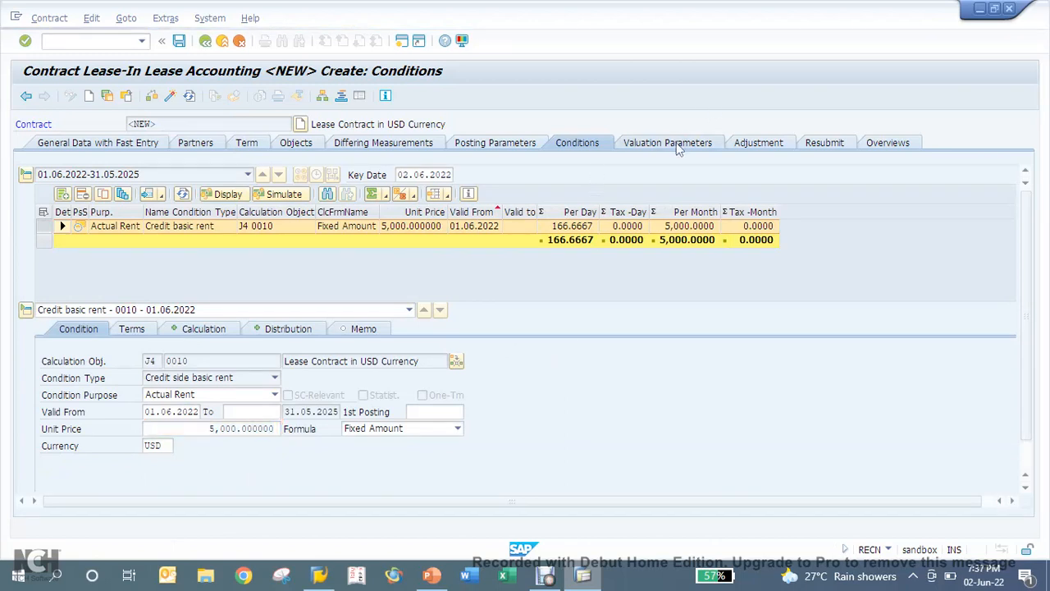
{"action": "left_click", "coordinate": [667, 142]}
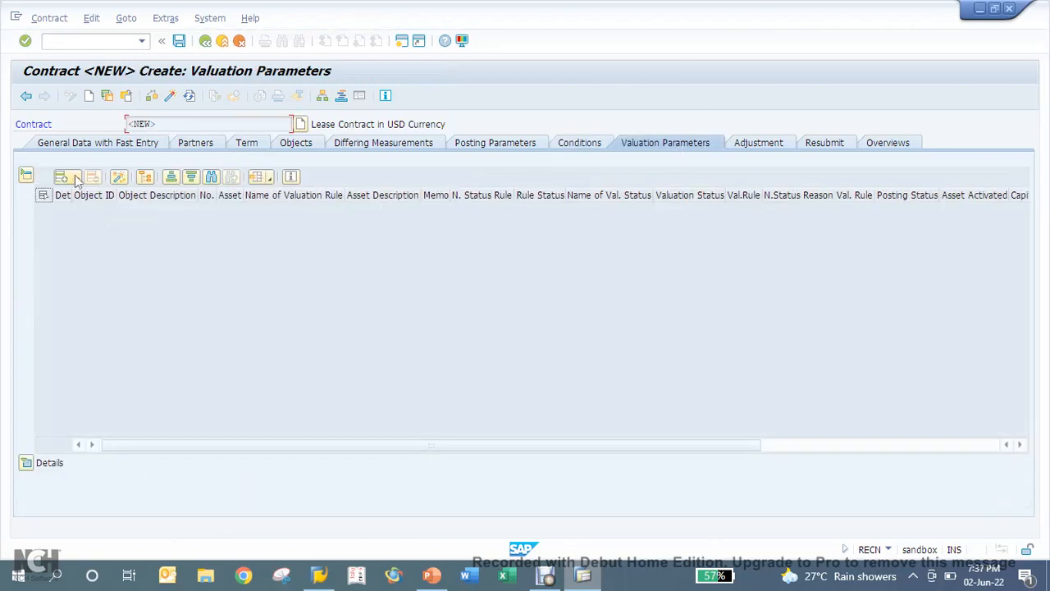
Create a valuation rule for object J4 0010 with a 6% interest rate
{"action": "left_click", "coordinate": [62, 177]}
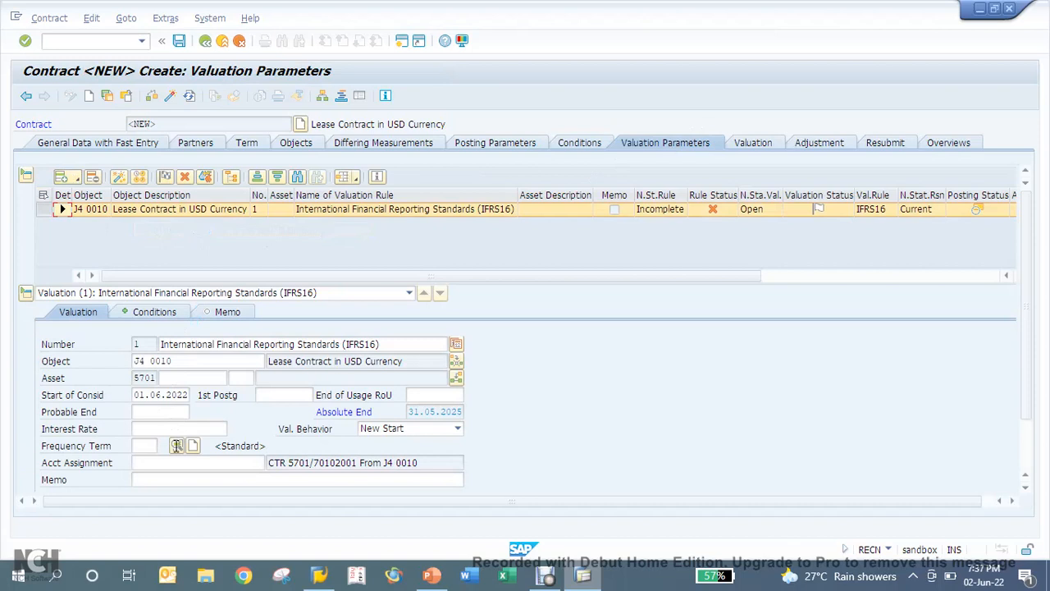
{"action": "left_click", "coordinate": [178, 428]}
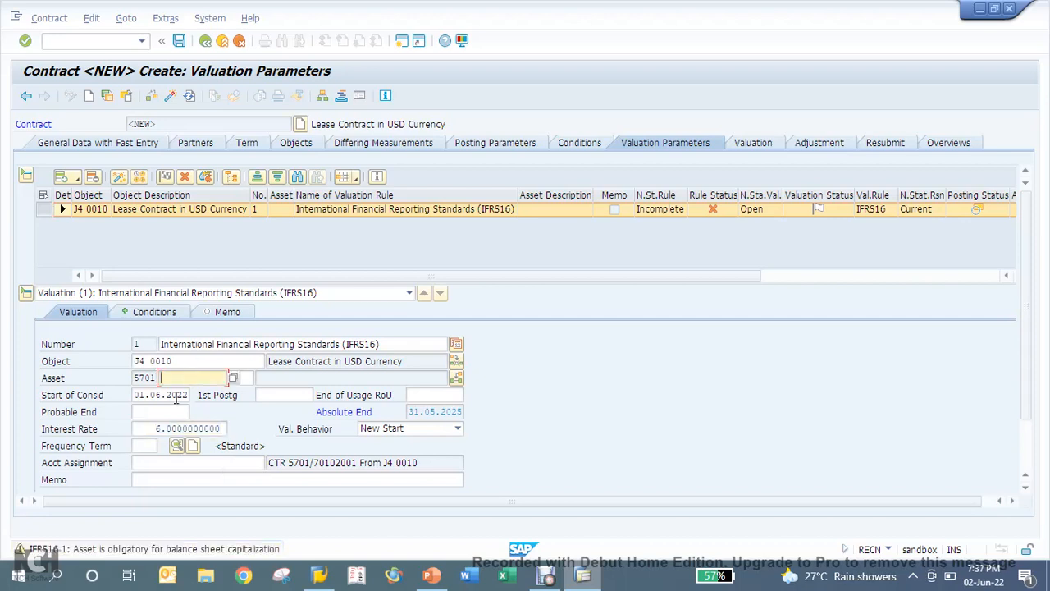
{"action": "mouse_move", "coordinate": [181, 558]}
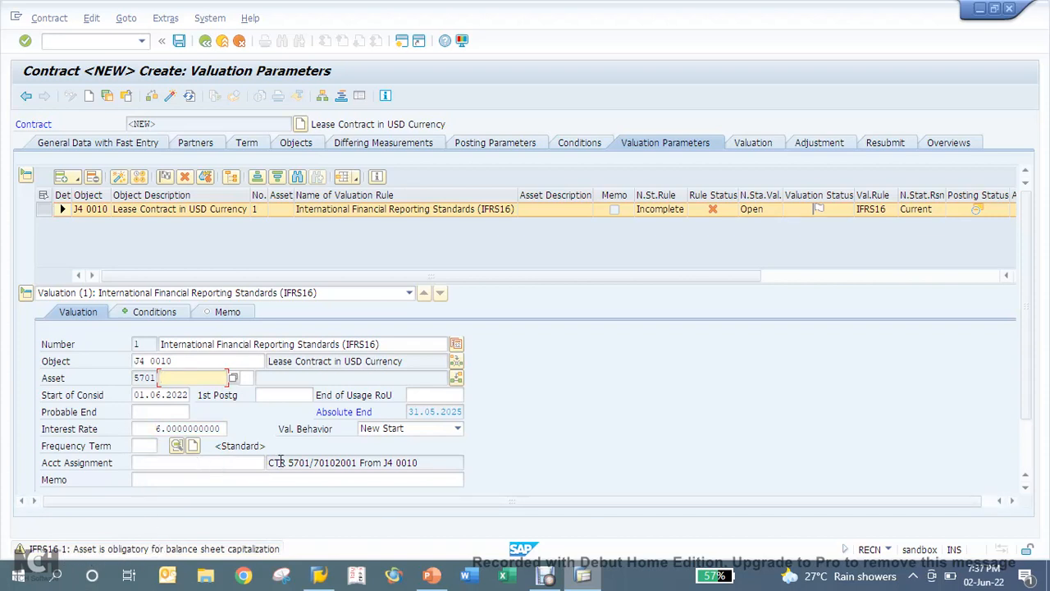
{"action": "mouse_move", "coordinate": [226, 414]}
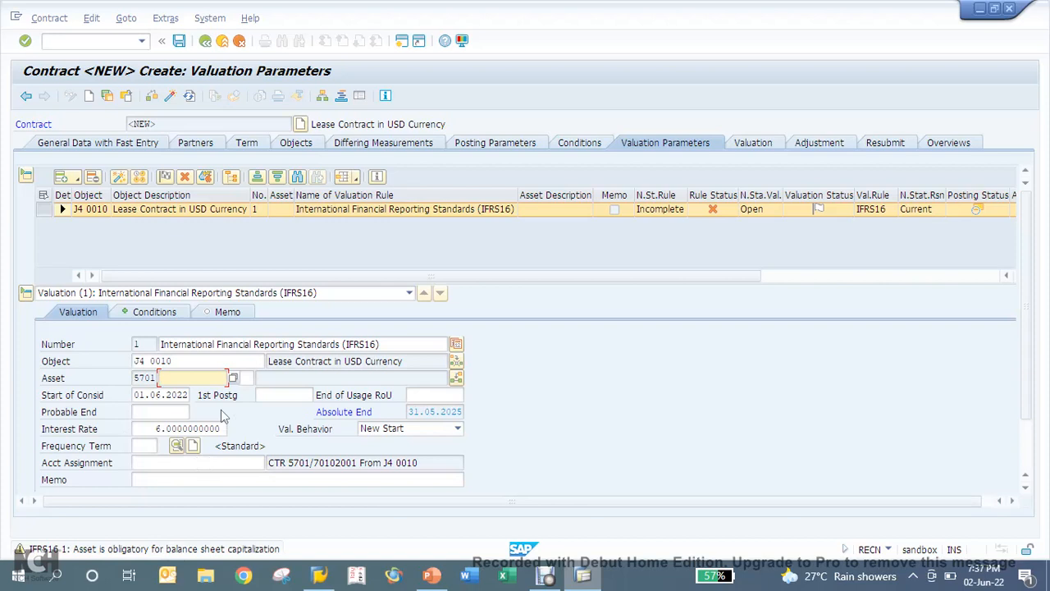
{"action": "mouse_move", "coordinate": [208, 177]}
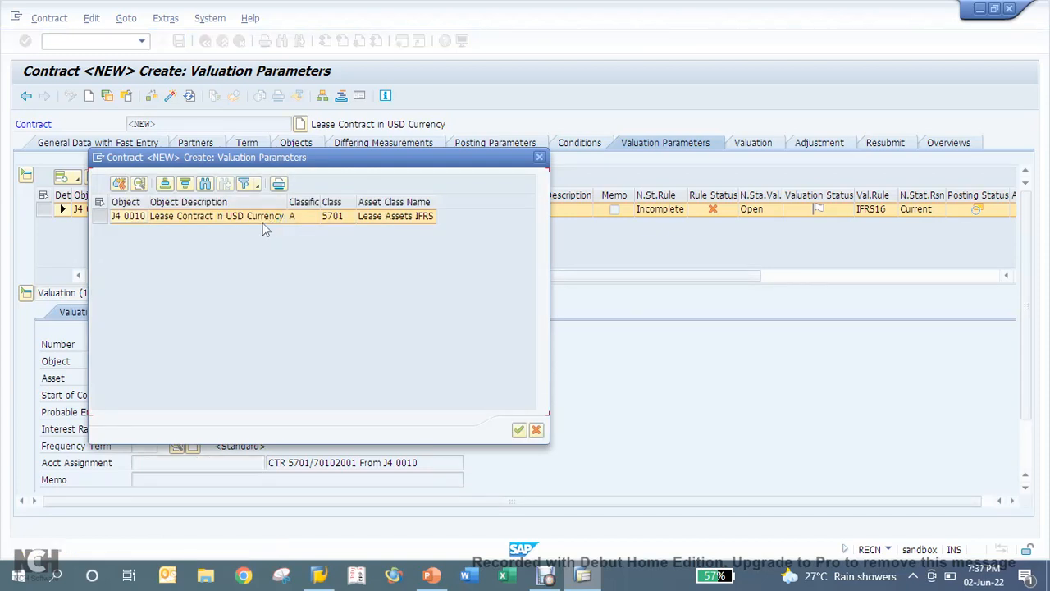
{"action": "mouse_move", "coordinate": [508, 437]}
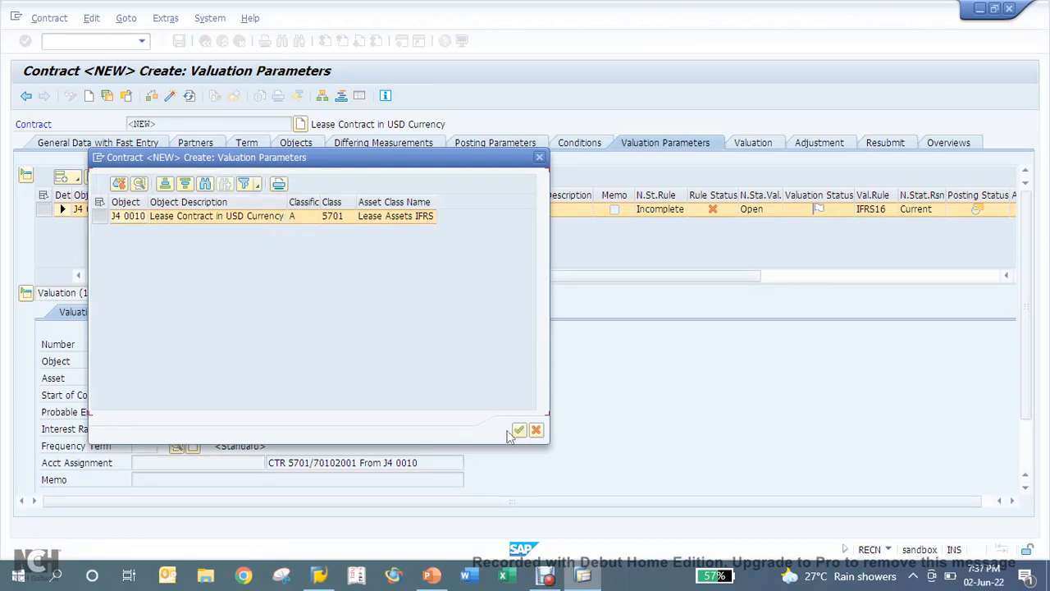
Create lease asset 5701/INTERN-00001 for J4 0010 and dismiss the creation log
{"action": "left_click", "coordinate": [518, 430]}
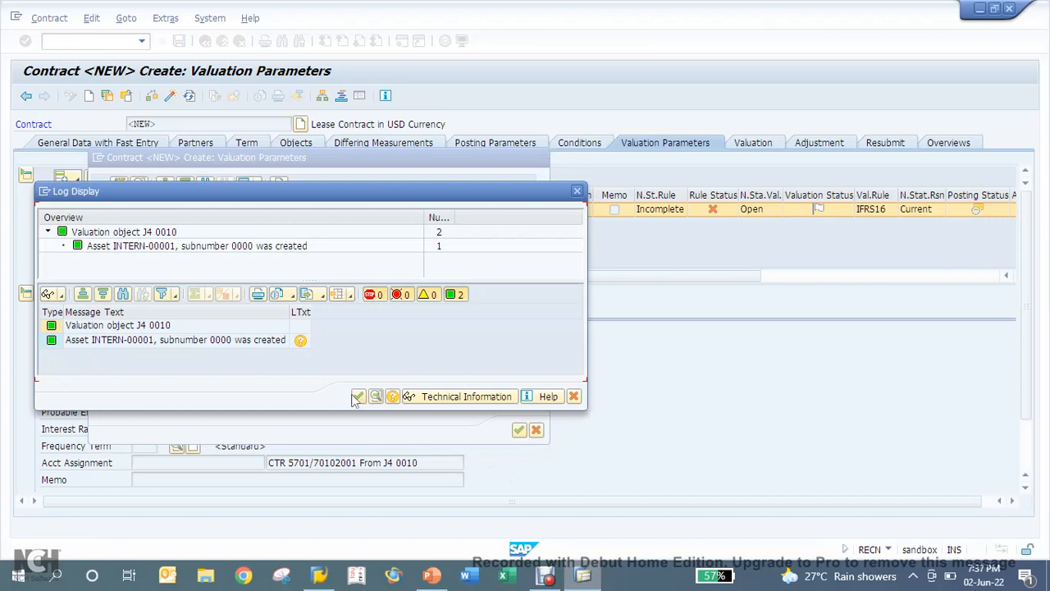
{"action": "mouse_move", "coordinate": [317, 358]}
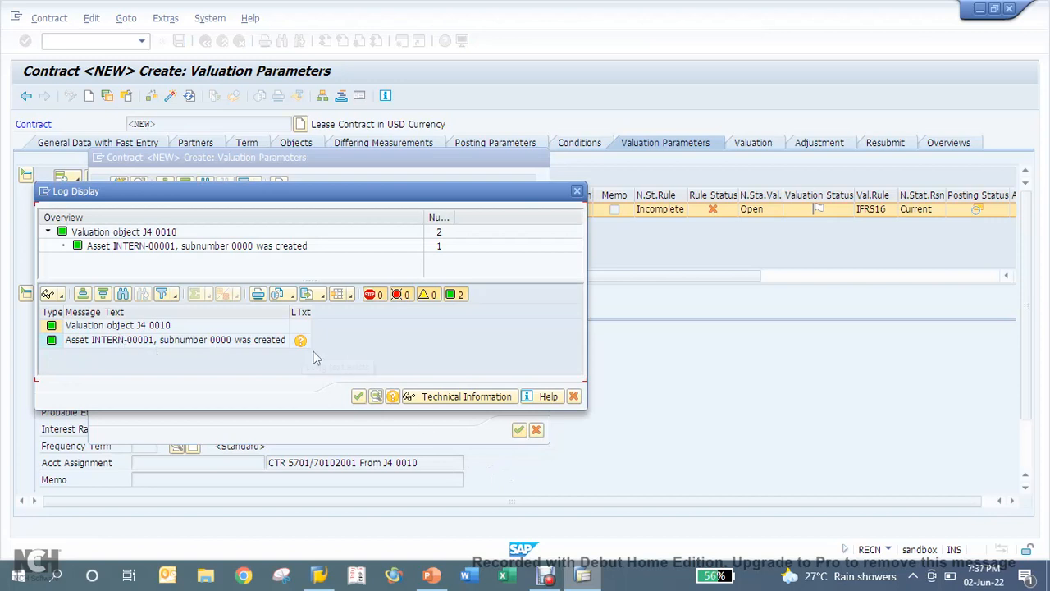
{"action": "left_click", "coordinate": [358, 397]}
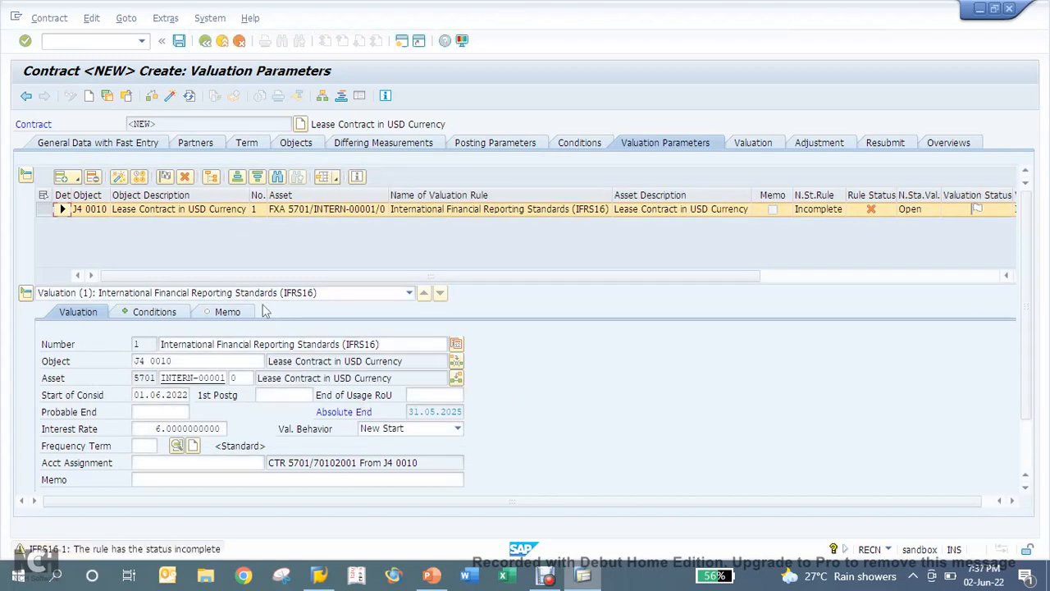
{"action": "mouse_move", "coordinate": [738, 228]}
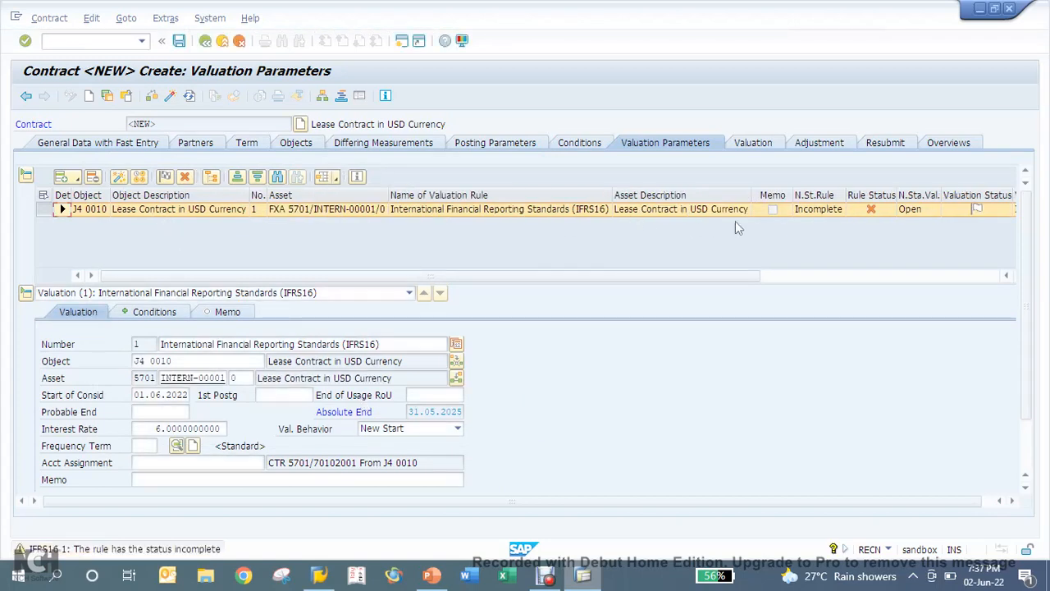
{"action": "mouse_move", "coordinate": [871, 208]}
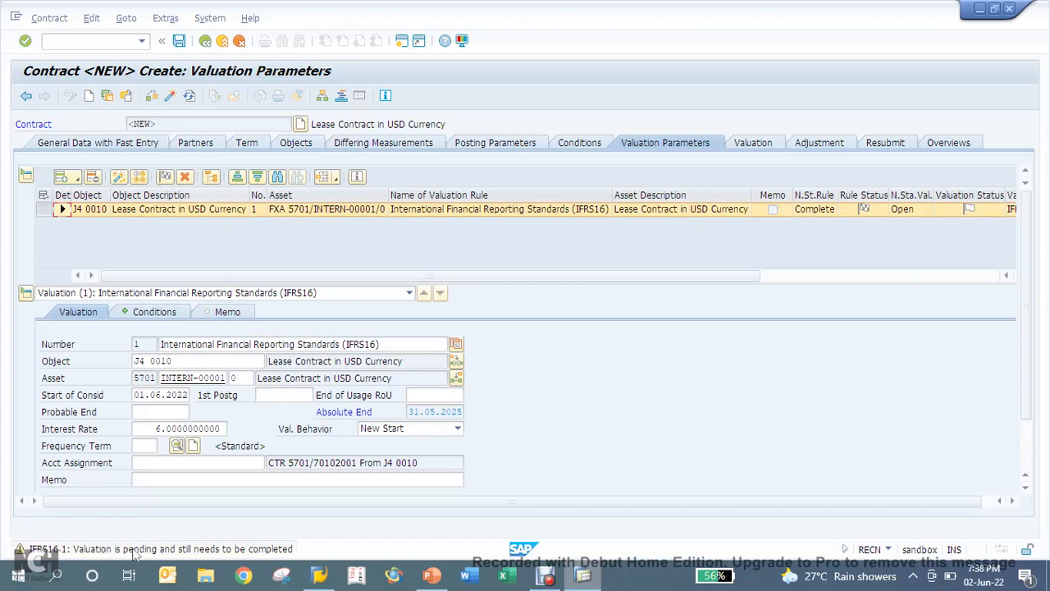
{"action": "mouse_move", "coordinate": [339, 550]}
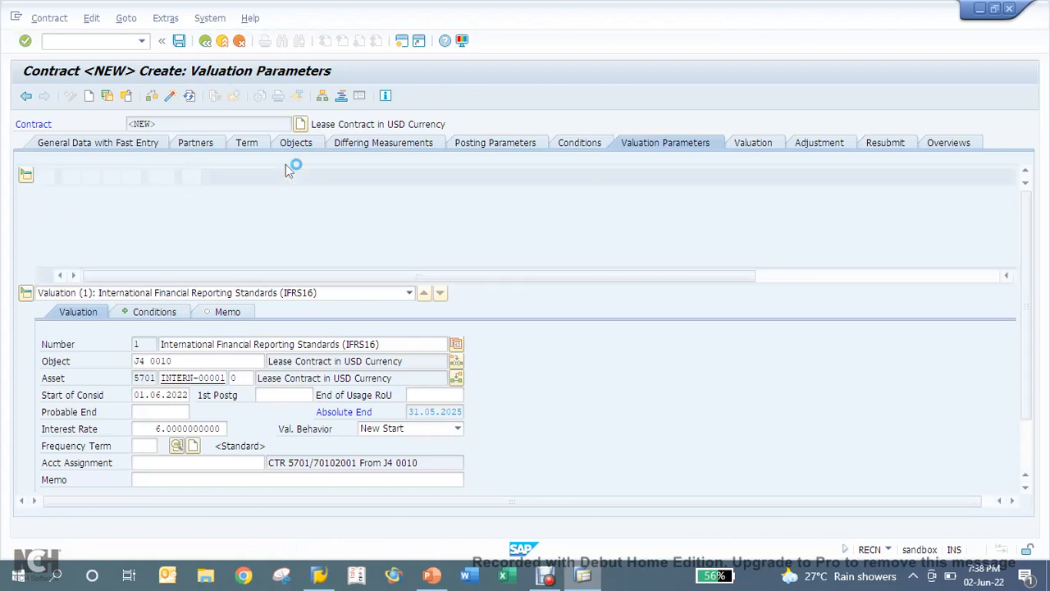
Run the initial IFRS16 valuation for contract 5701/2000024
{"action": "left_click", "coordinate": [179, 40]}
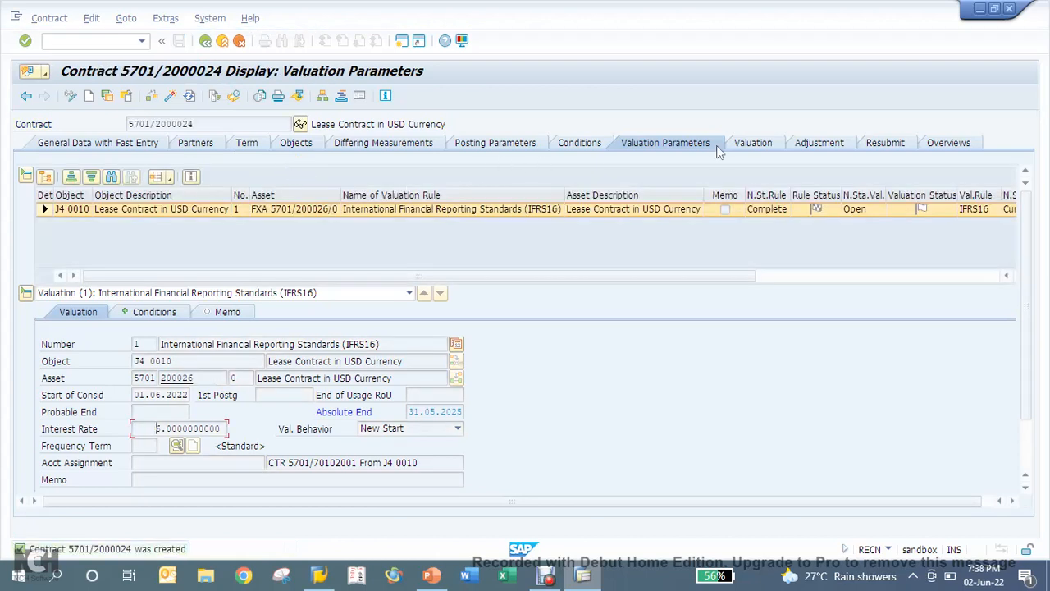
{"action": "left_click", "coordinate": [751, 142]}
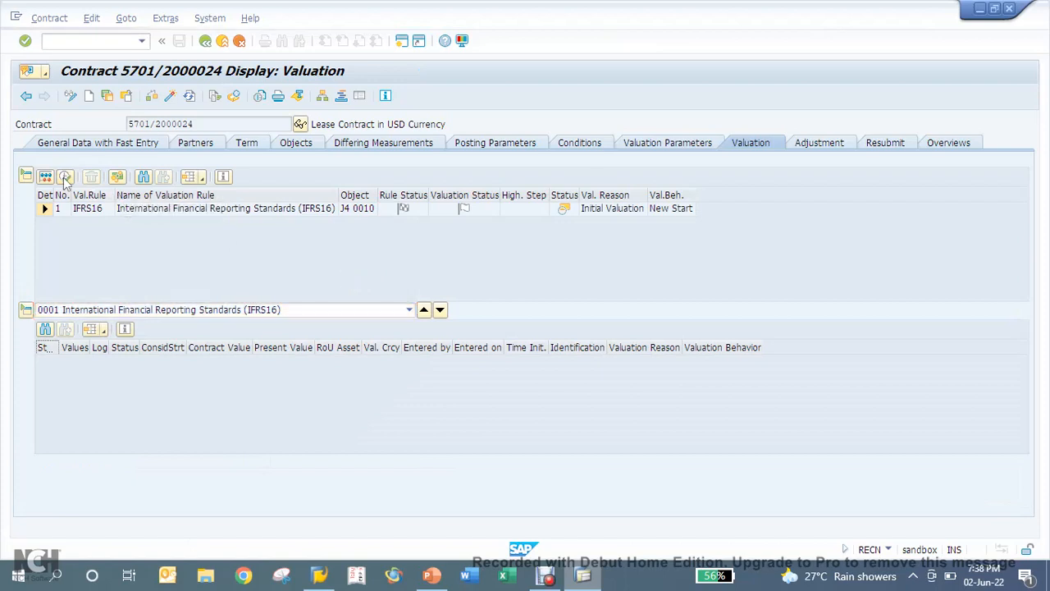
{"action": "left_click", "coordinate": [66, 176]}
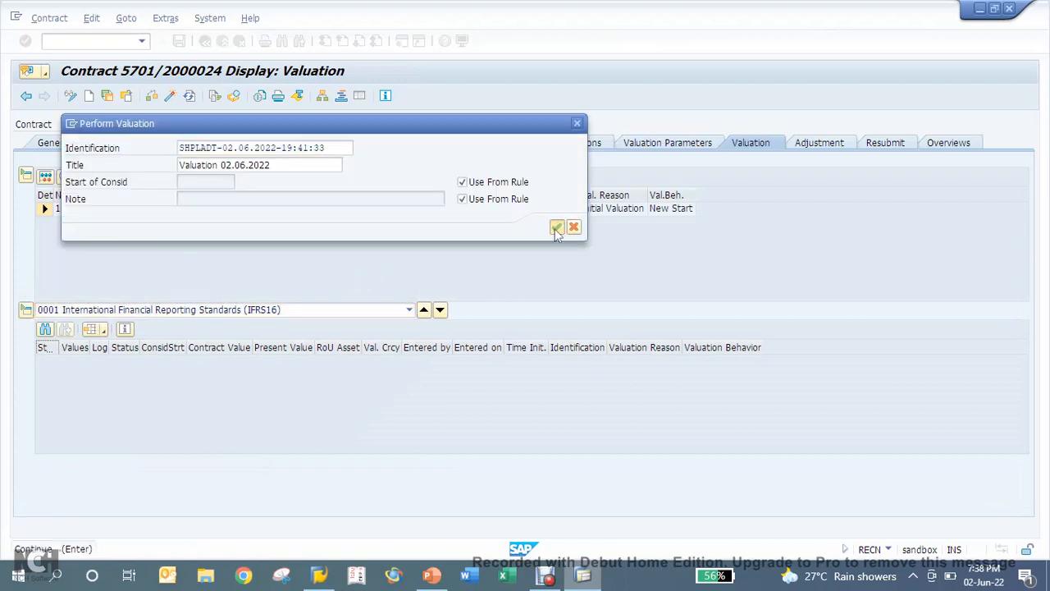
{"action": "left_click", "coordinate": [556, 228]}
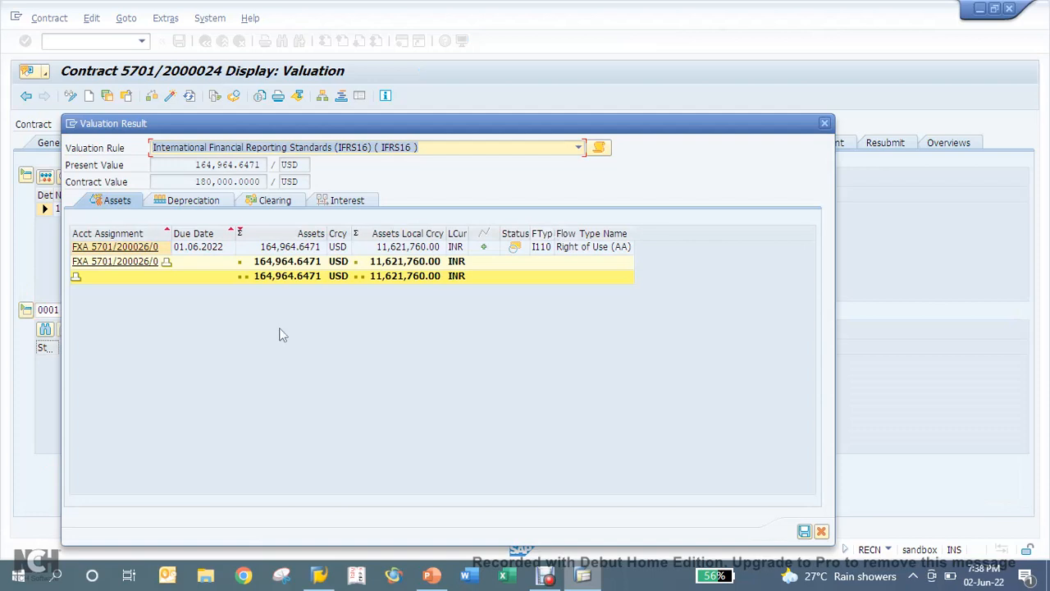
{"action": "mouse_move", "coordinate": [287, 261]}
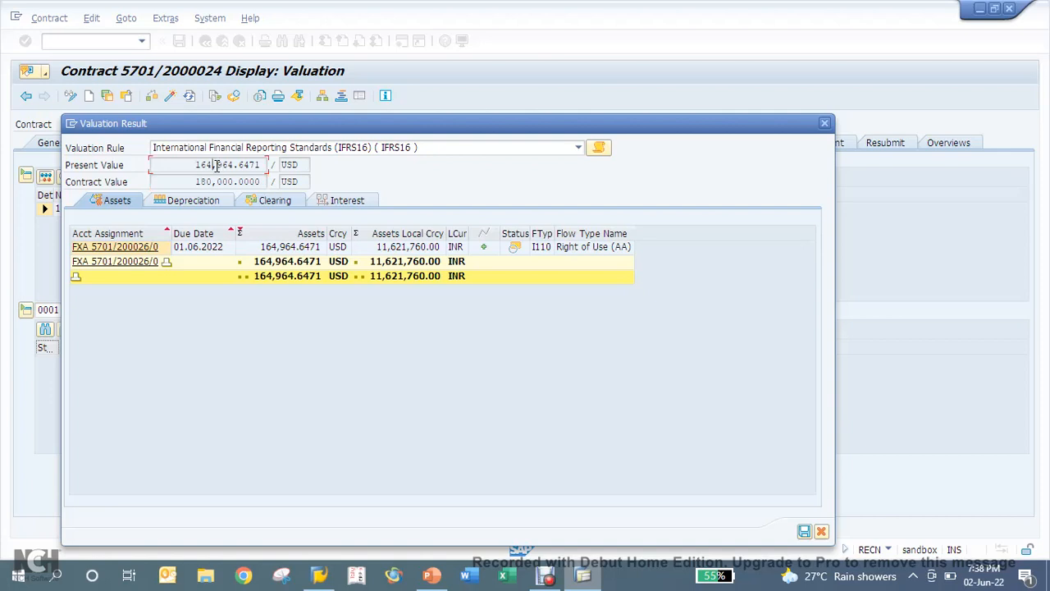
{"action": "mouse_move", "coordinate": [192, 200]}
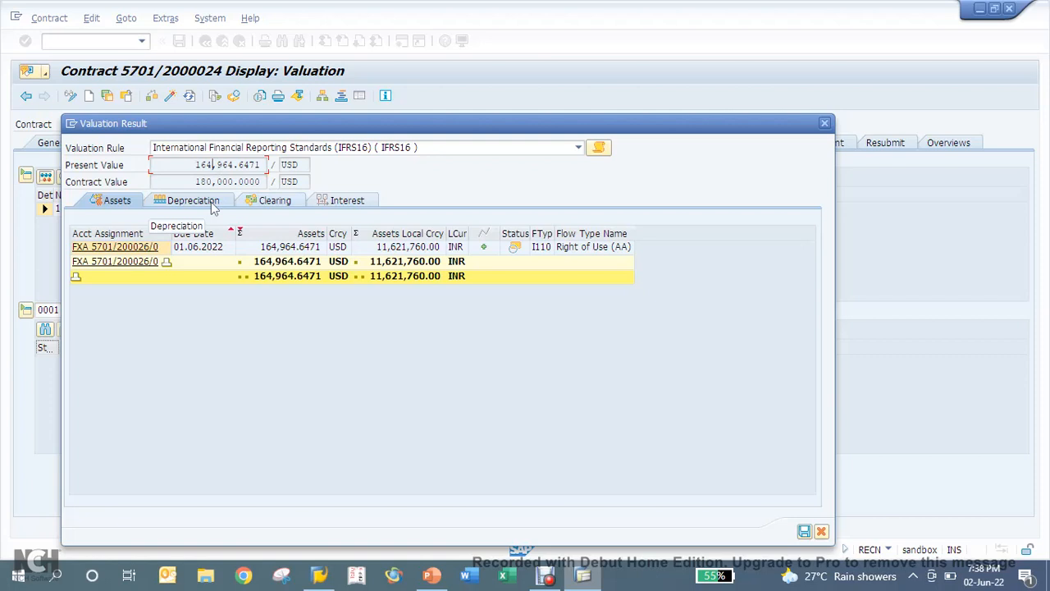
Review the depreciation schedule and asset values, then save and close the result
{"action": "left_click", "coordinate": [190, 200]}
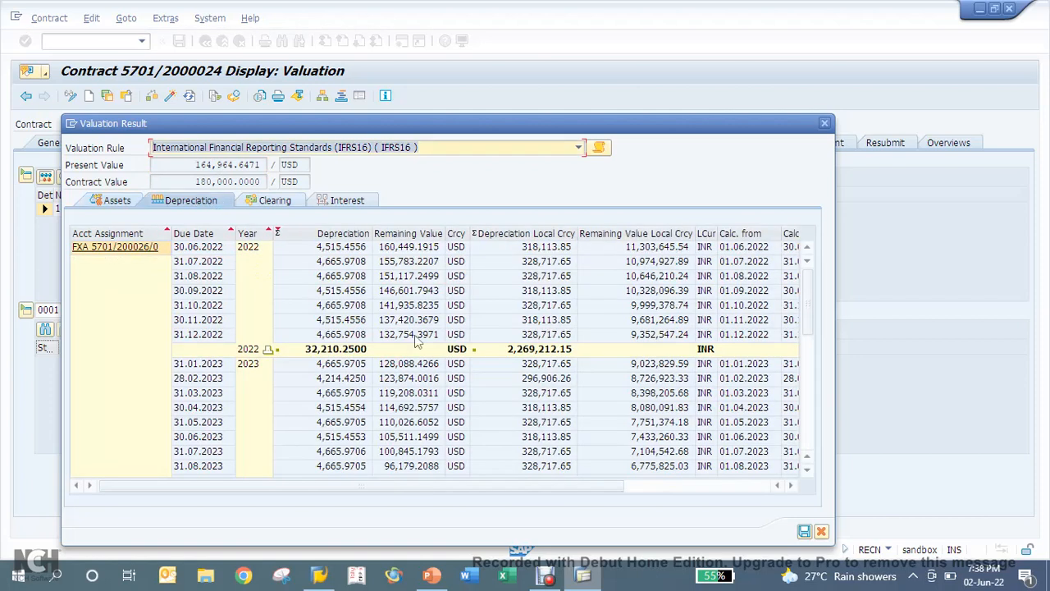
{"action": "scroll", "scroll_direction": "down", "scroll_amount": 3}
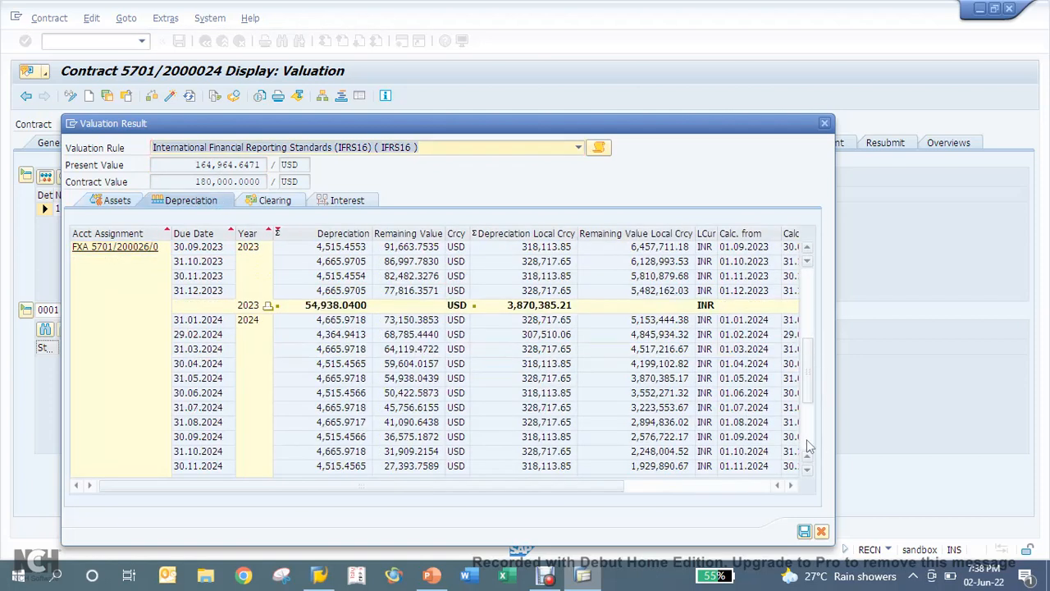
{"action": "scroll", "scroll_direction": "down", "scroll_amount": 3}
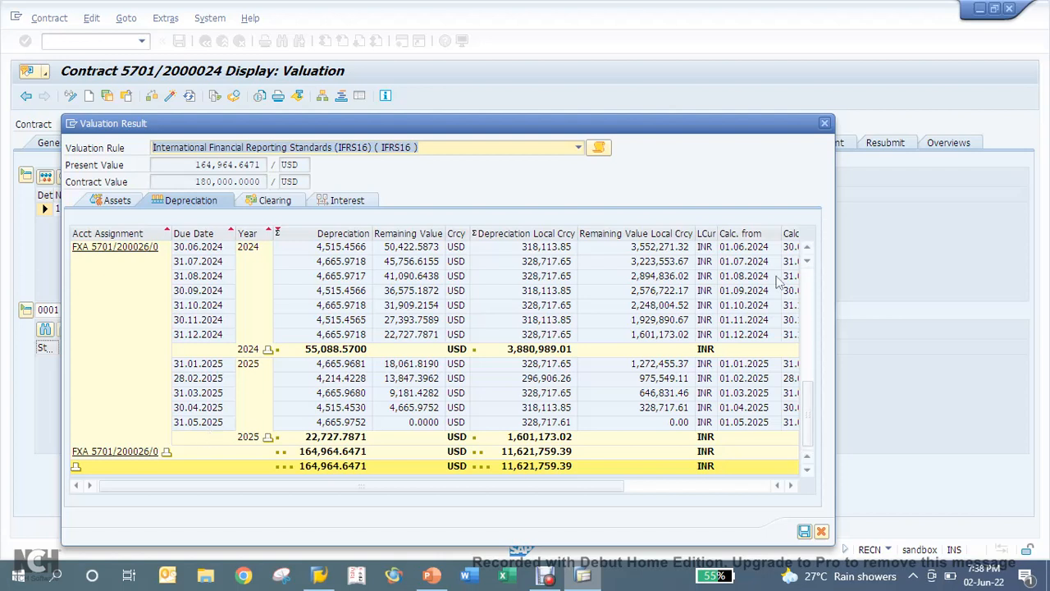
{"action": "scroll", "scroll_direction": "up", "scroll_amount": 3}
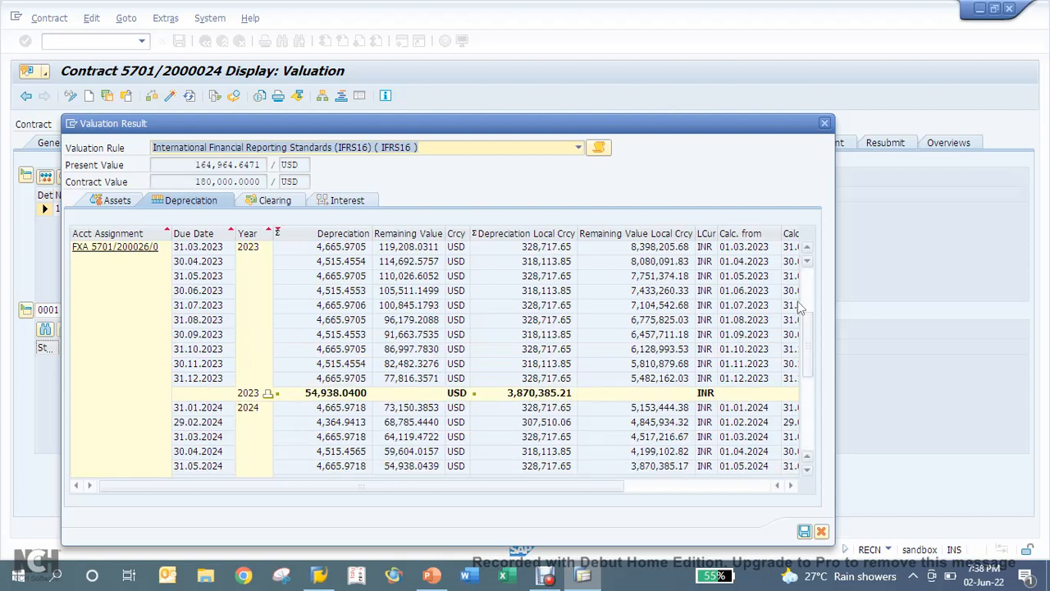
{"action": "scroll", "scroll_direction": "up", "scroll_amount": 3}
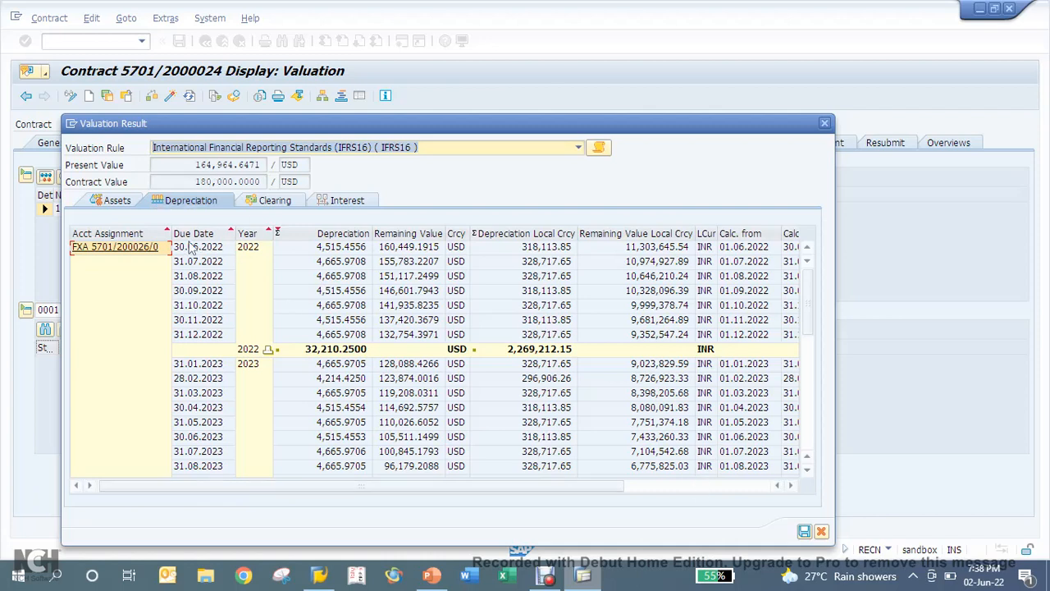
{"action": "left_click", "coordinate": [116, 200]}
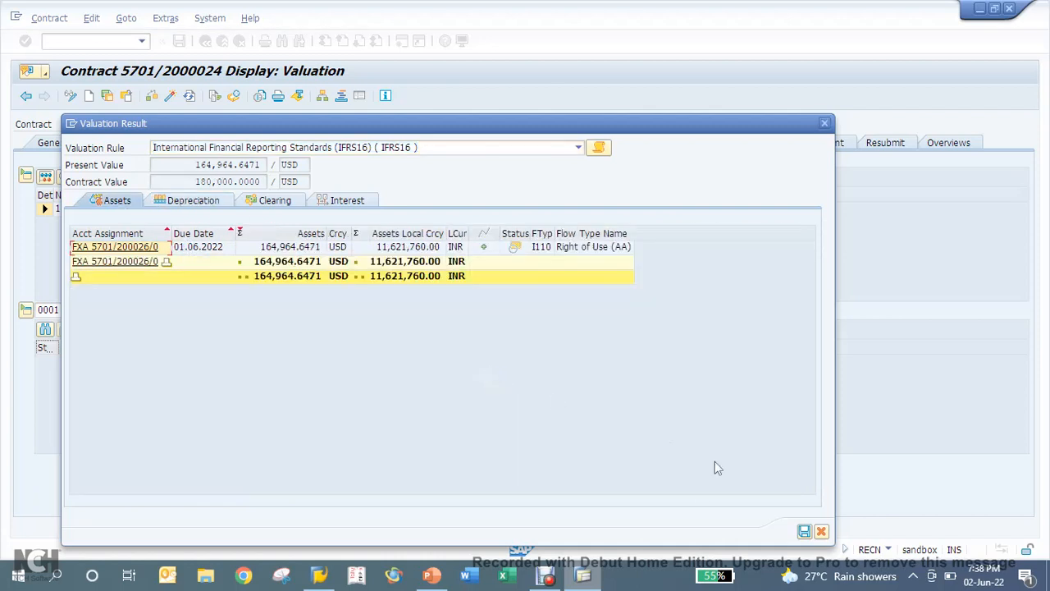
{"action": "left_click", "coordinate": [823, 123]}
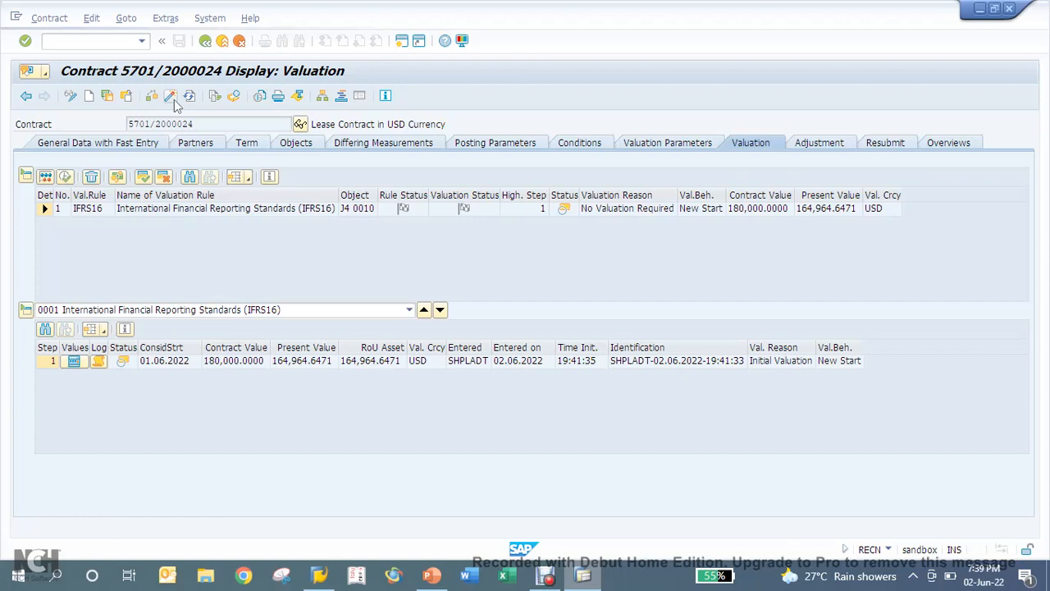
Release contract 5701/2000024 and start RERAVP for company code 5701, contract 2000024
{"action": "left_click", "coordinate": [170, 96]}
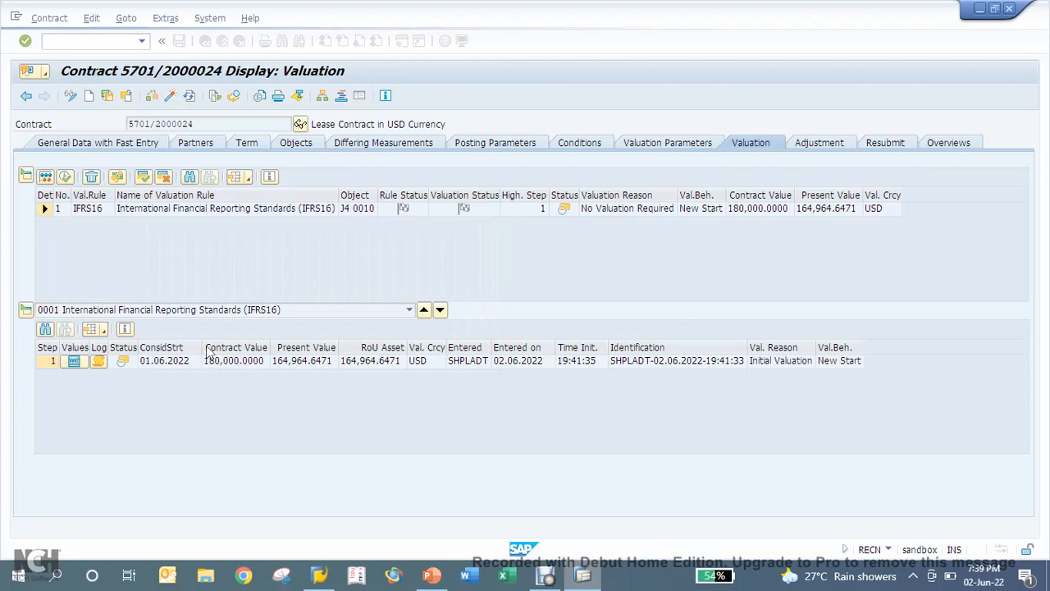
{"action": "left_click", "coordinate": [97, 142]}
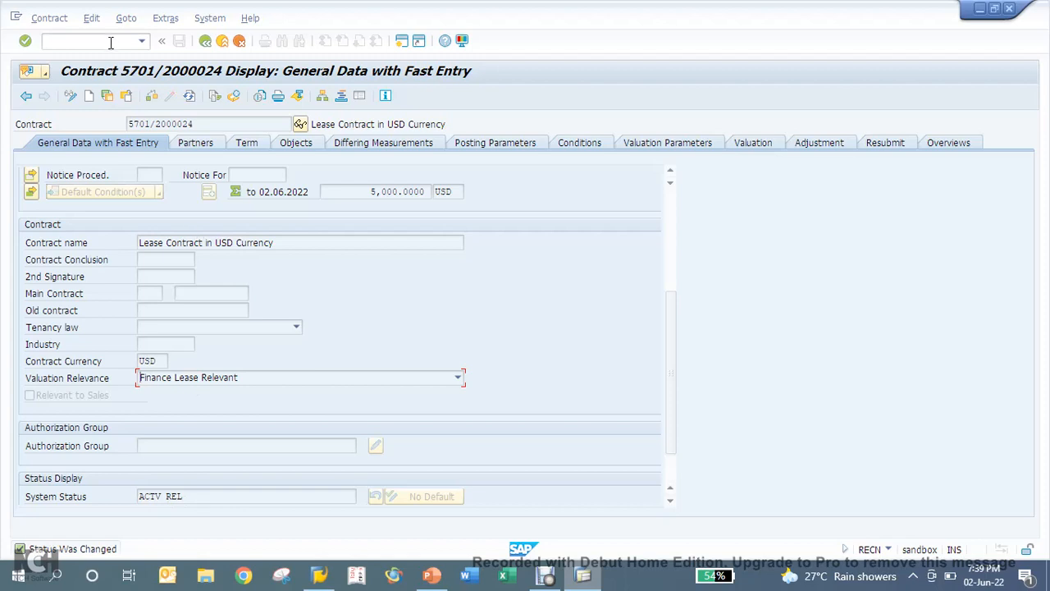
{"action": "type", "text": "/n"}
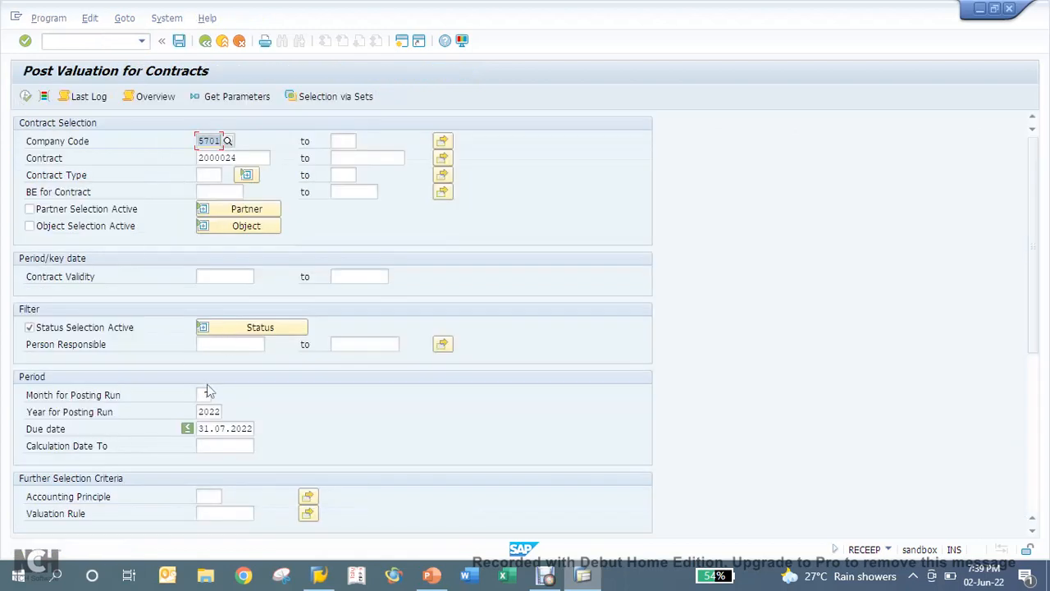
Simulate the month-6 valuation with posting and document date 01.06.2022, then return to selection
{"action": "left_click", "coordinate": [204, 395]}
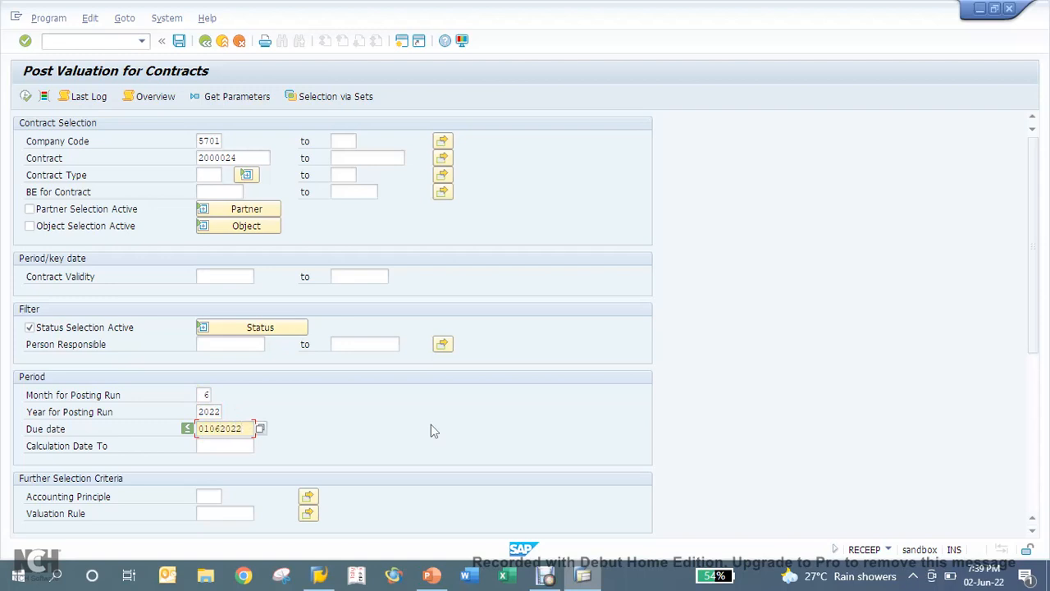
{"action": "scroll", "scroll_direction": "down", "scroll_amount": 3}
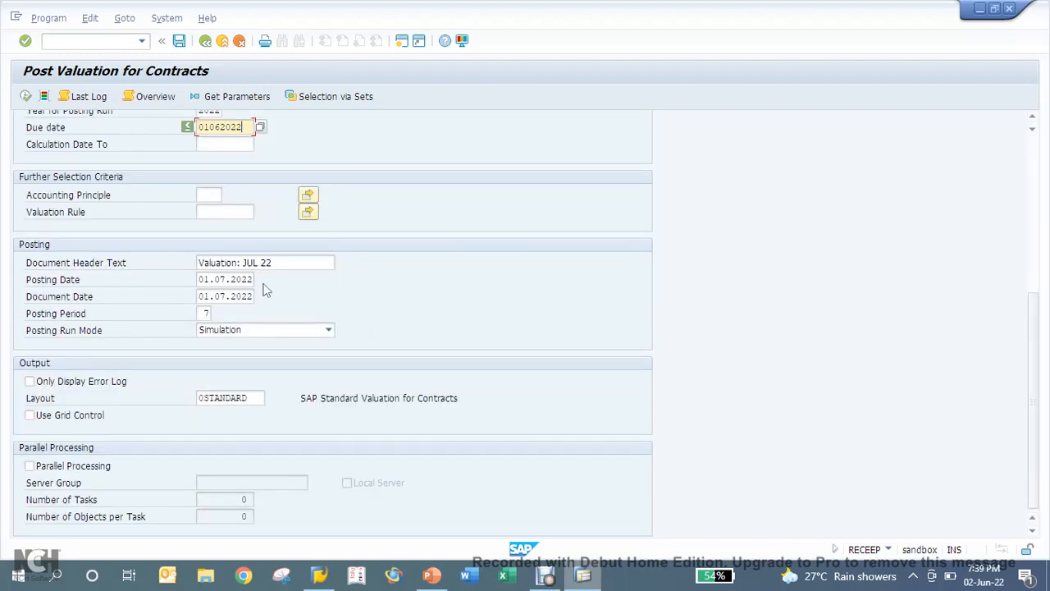
{"action": "left_click", "coordinate": [265, 262]}
{"action": "type", "text": "un"}
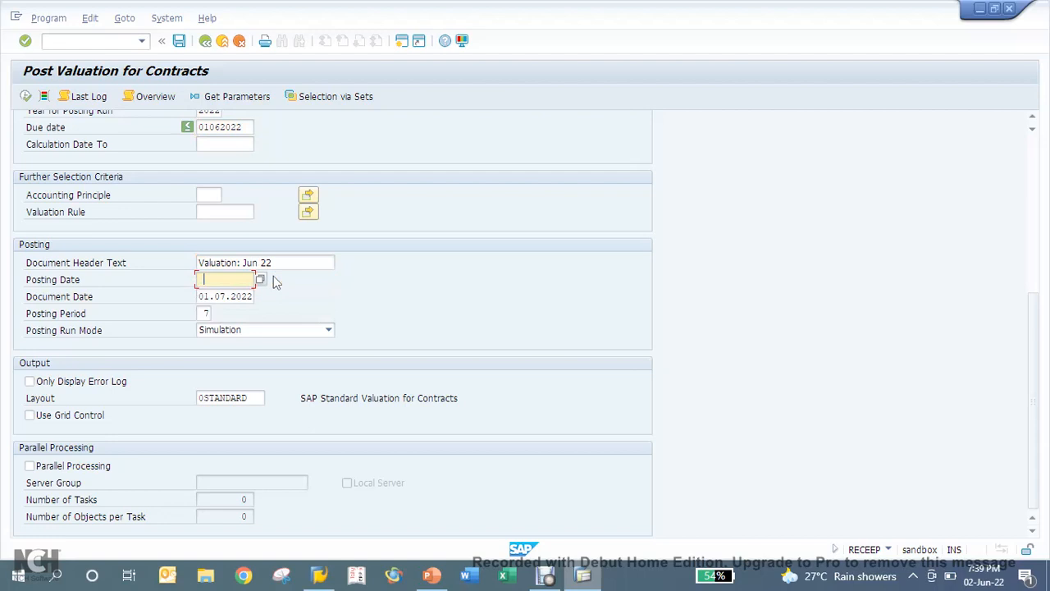
{"action": "left_click", "coordinate": [260, 280]}
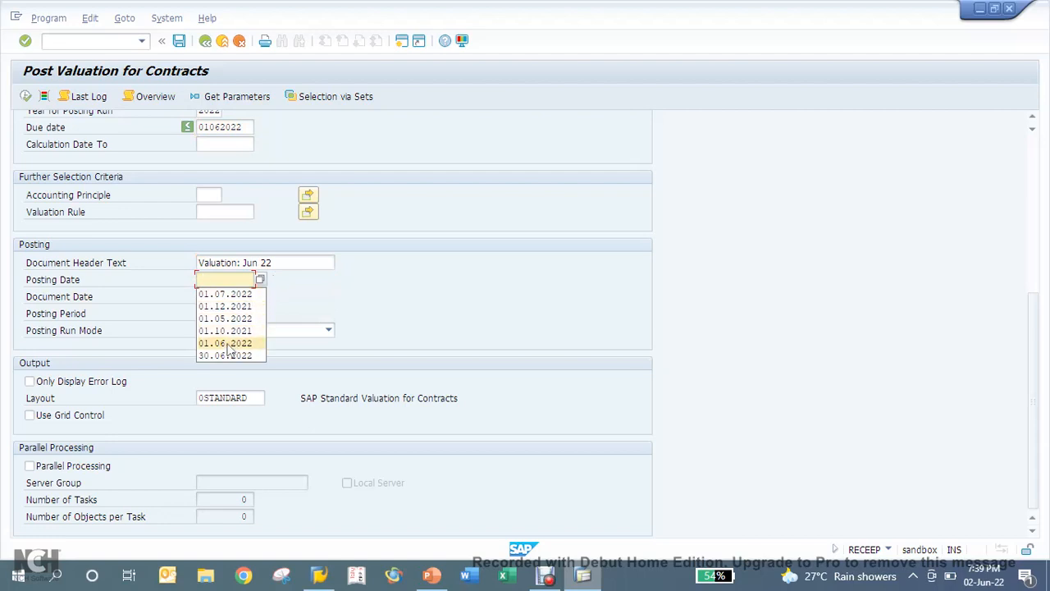
{"action": "left_click", "coordinate": [224, 342]}
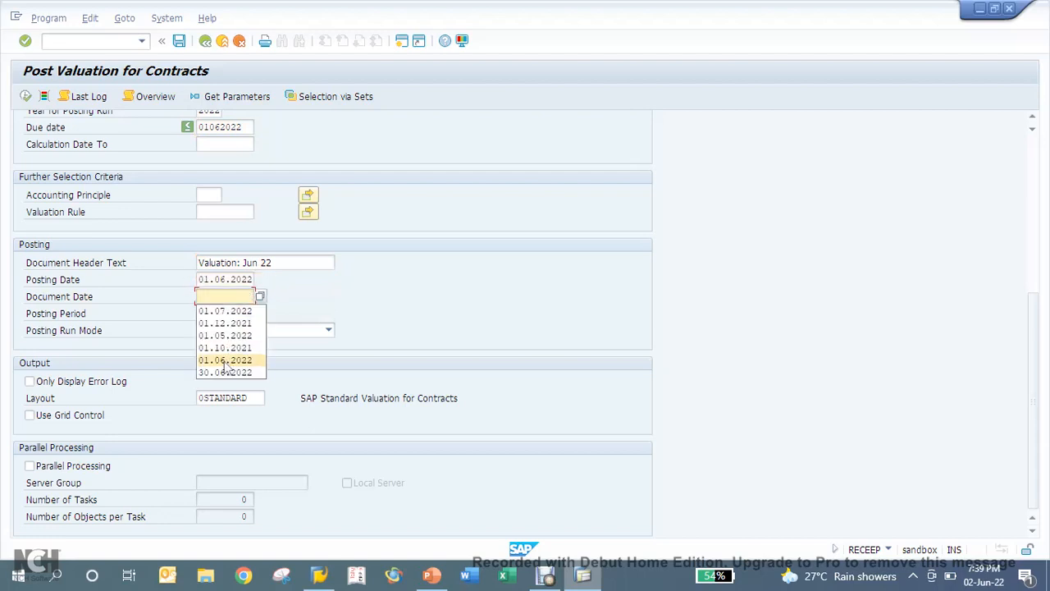
{"action": "left_click", "coordinate": [224, 360]}
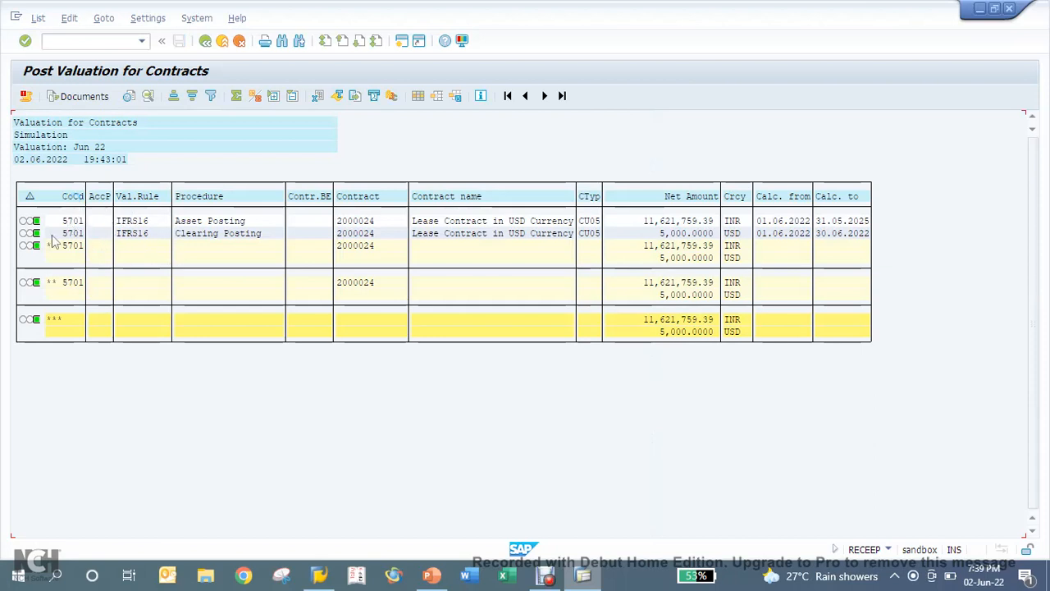
{"action": "mouse_move", "coordinate": [225, 115]}
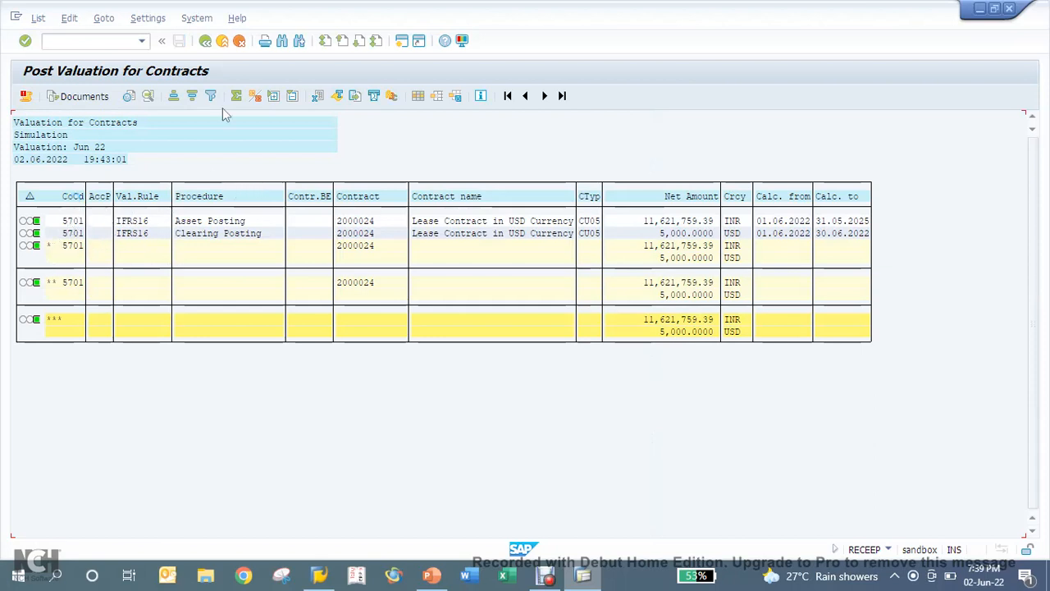
{"action": "left_click", "coordinate": [162, 41]}
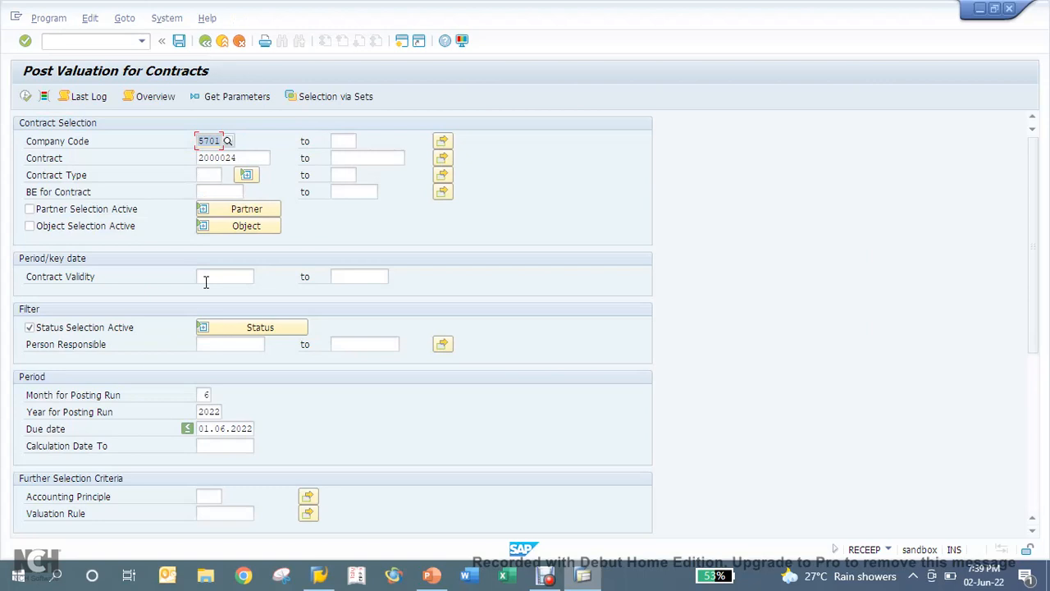
{"action": "mouse_move", "coordinate": [1042, 440]}
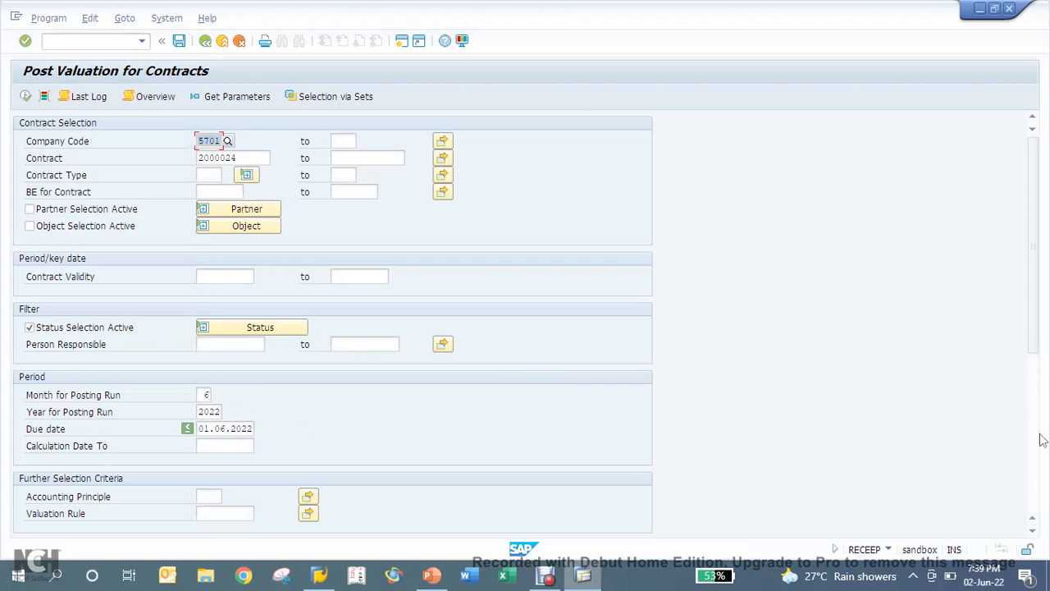
Post contract 2000024's June 2022 valuation as an Update Run
{"action": "left_click", "coordinate": [329, 330]}
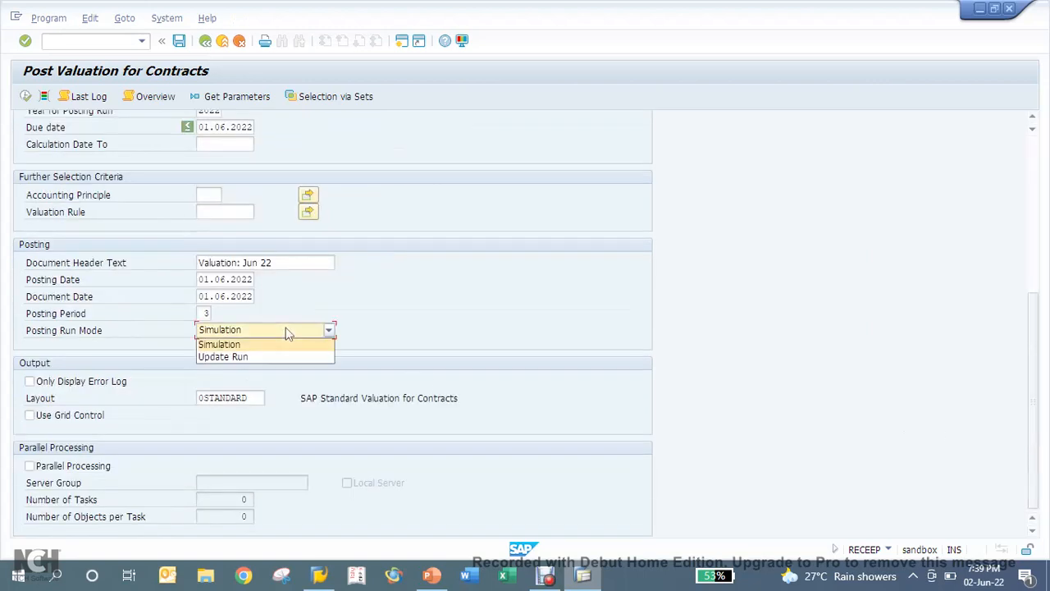
{"action": "left_click", "coordinate": [222, 356]}
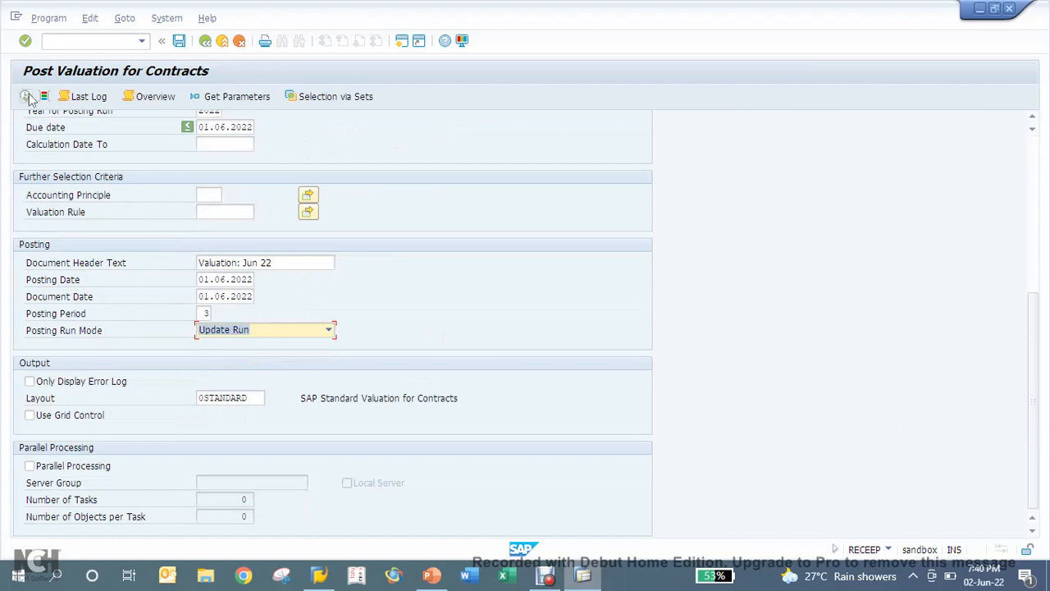
{"action": "left_click", "coordinate": [26, 96]}
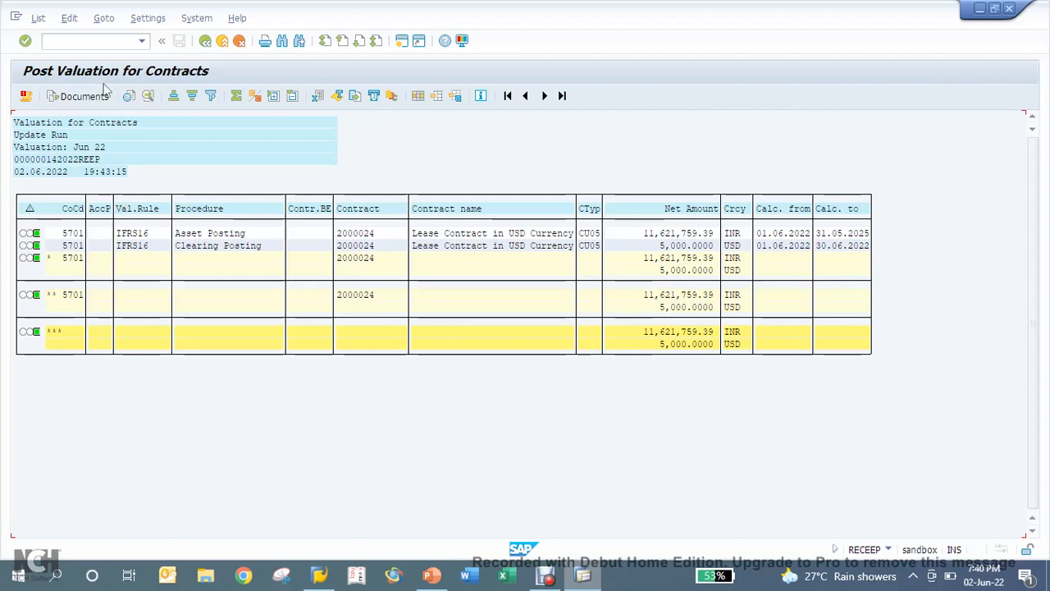
Open present-value accounting document 110009 from the run's document list
{"action": "left_click", "coordinate": [85, 96]}
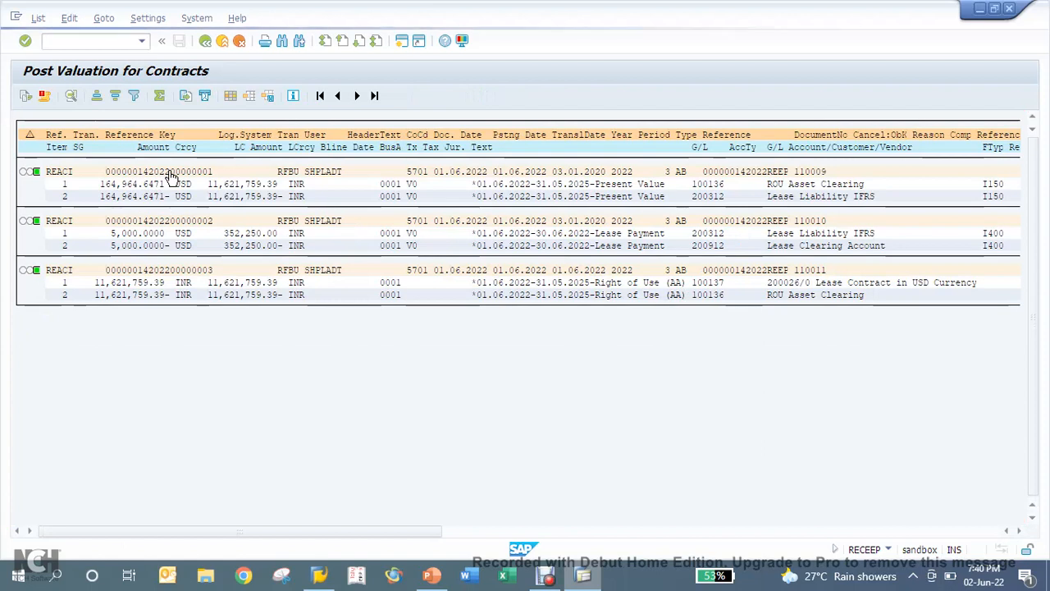
{"action": "double_click", "coordinate": [158, 170]}
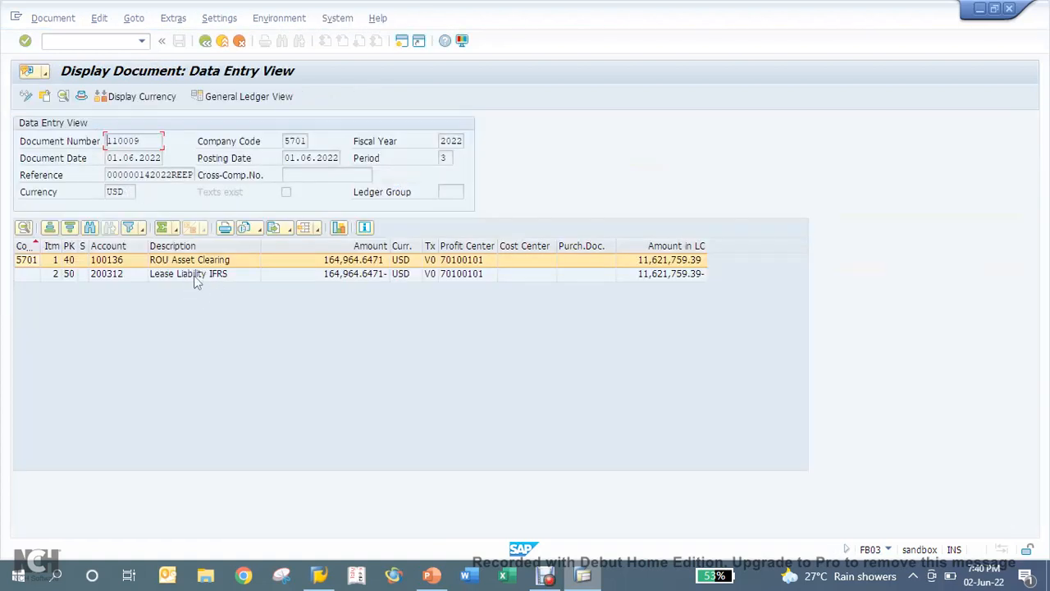
{"action": "left_click", "coordinate": [188, 274]}
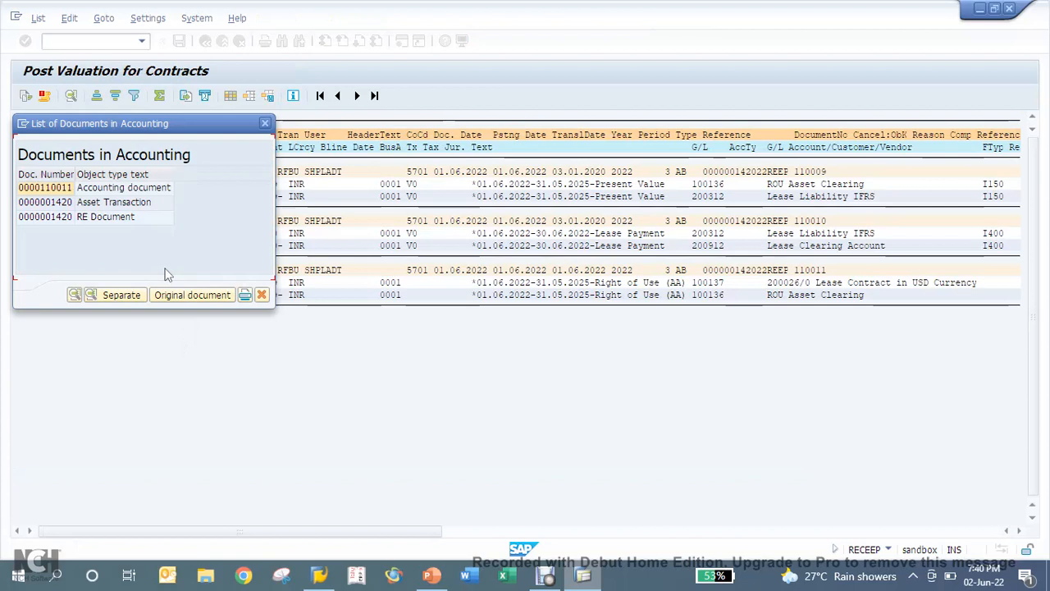
Review right-of-use document 110011 for 11,621,759.39 INR, then back out to Easy Access
{"action": "left_click", "coordinate": [123, 187]}
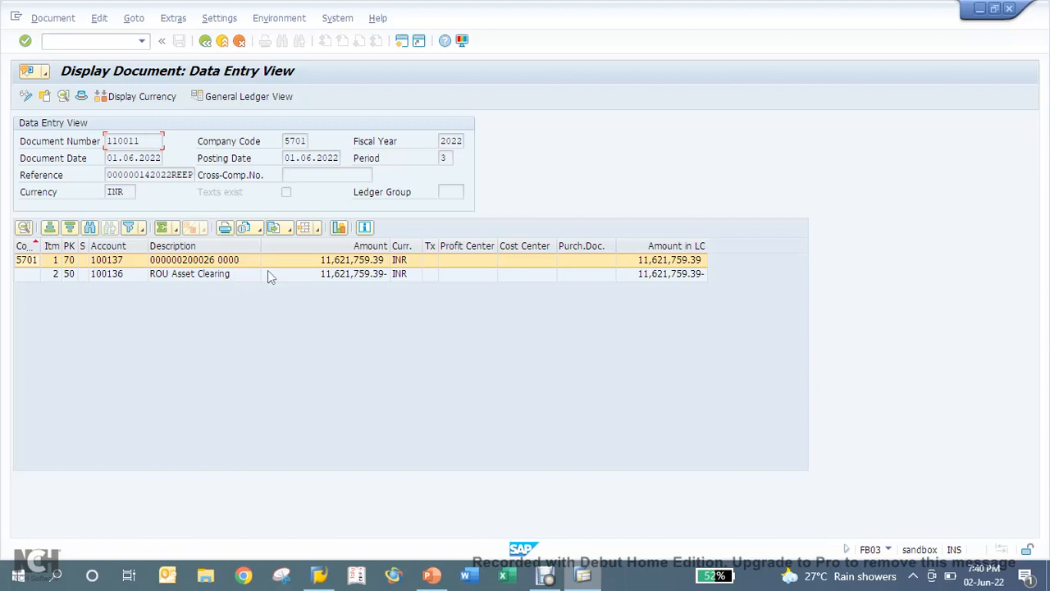
{"action": "mouse_move", "coordinate": [173, 7]}
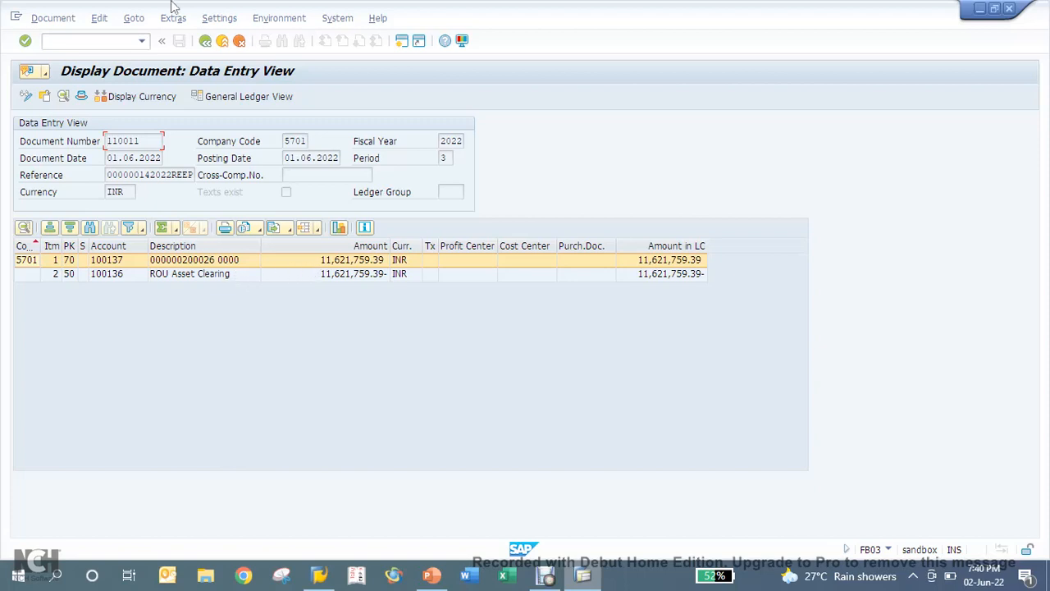
{"action": "left_click", "coordinate": [205, 41]}
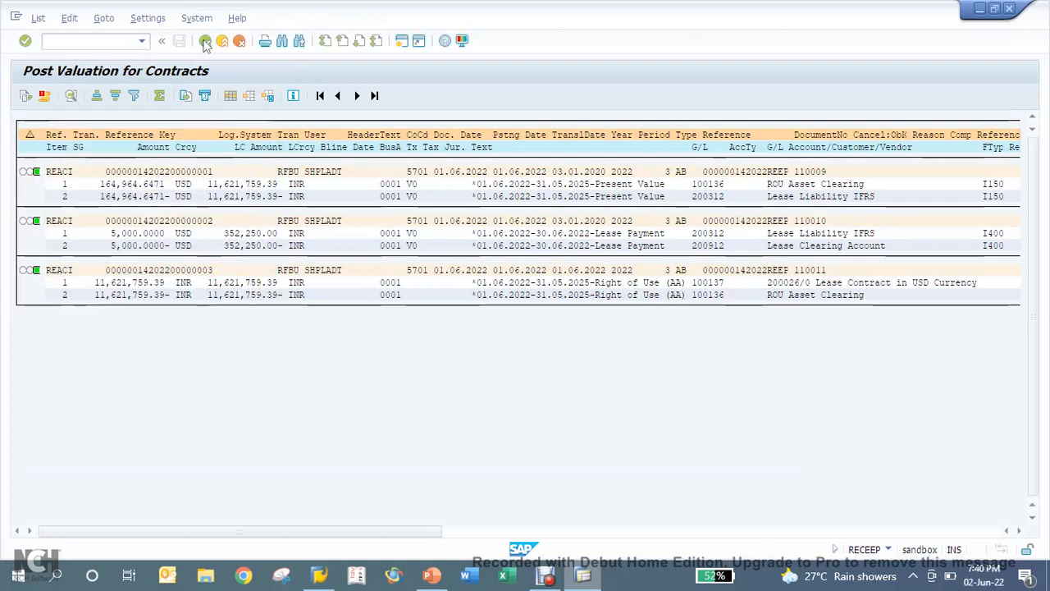
{"action": "left_click", "coordinate": [162, 41]}
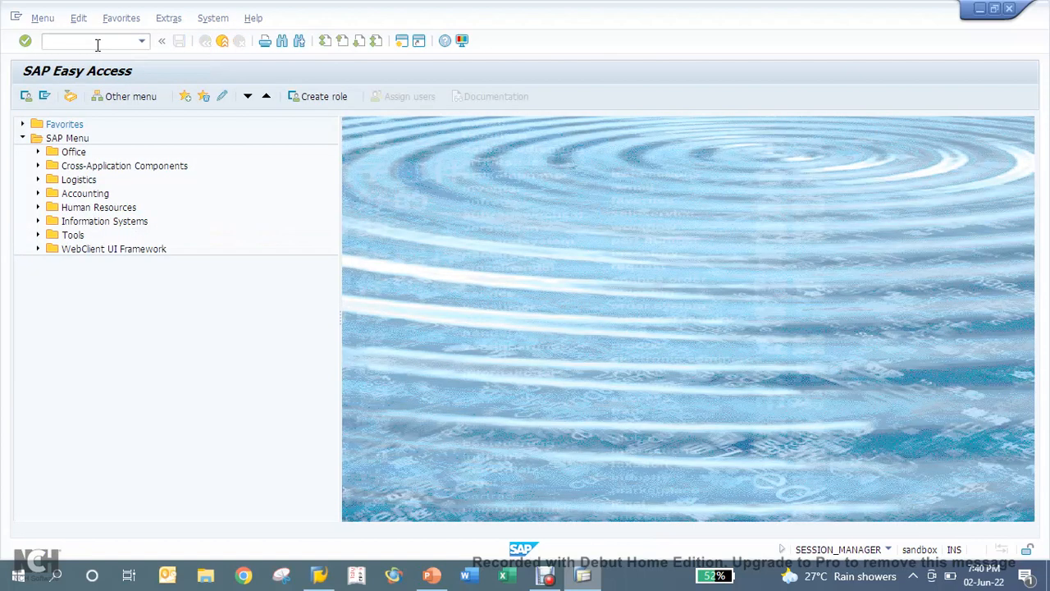
Simulate the RERAPP periodic posting with due date 01.06.2022 from history
{"action": "type", "text": "rera"}
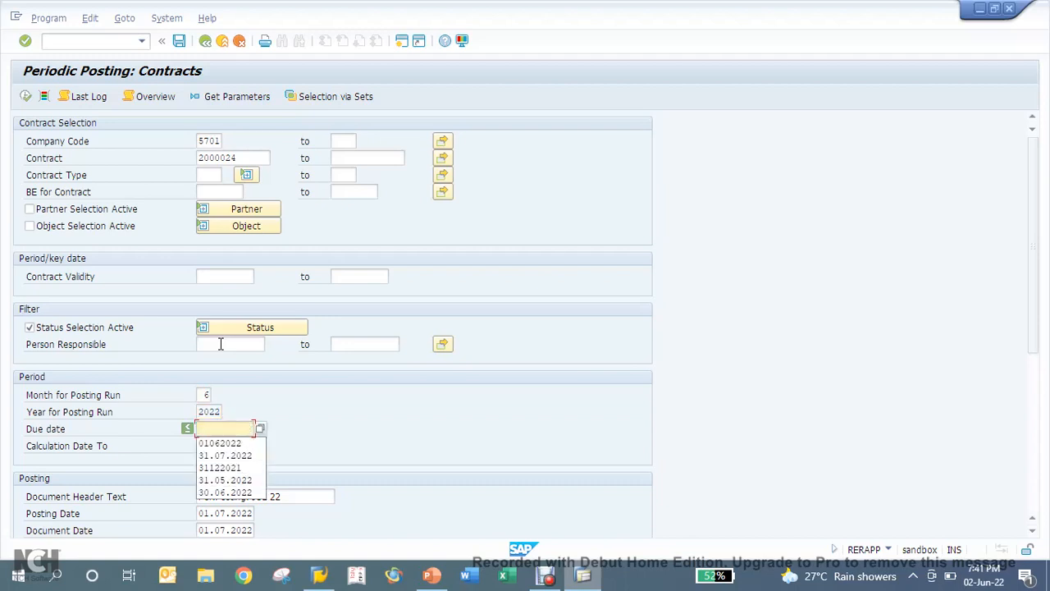
{"action": "left_click", "coordinate": [219, 443]}
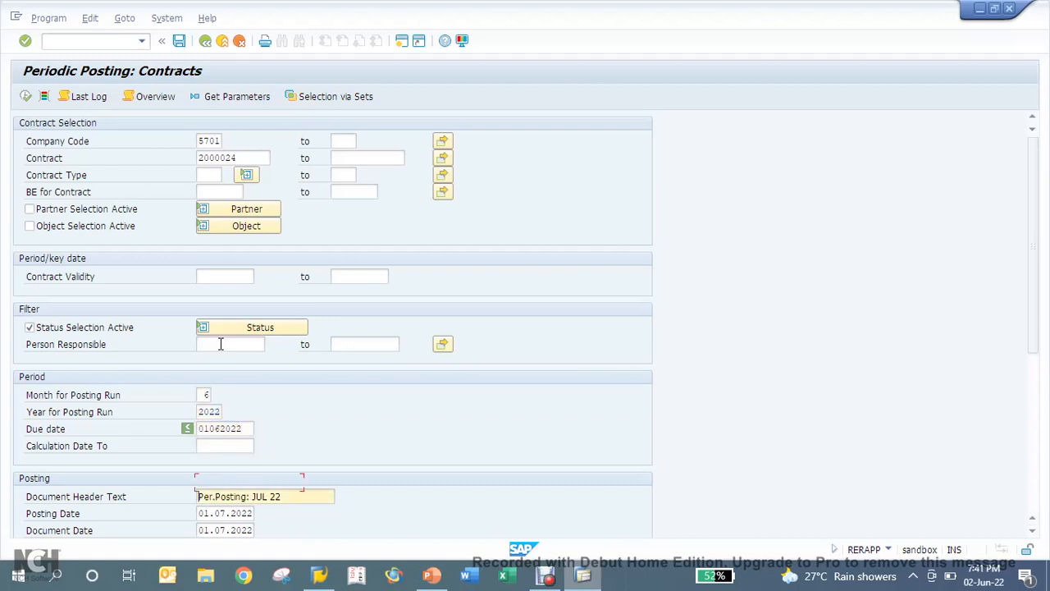
{"action": "left_click", "coordinate": [224, 512]}
{"action": "type", "text": "6"}
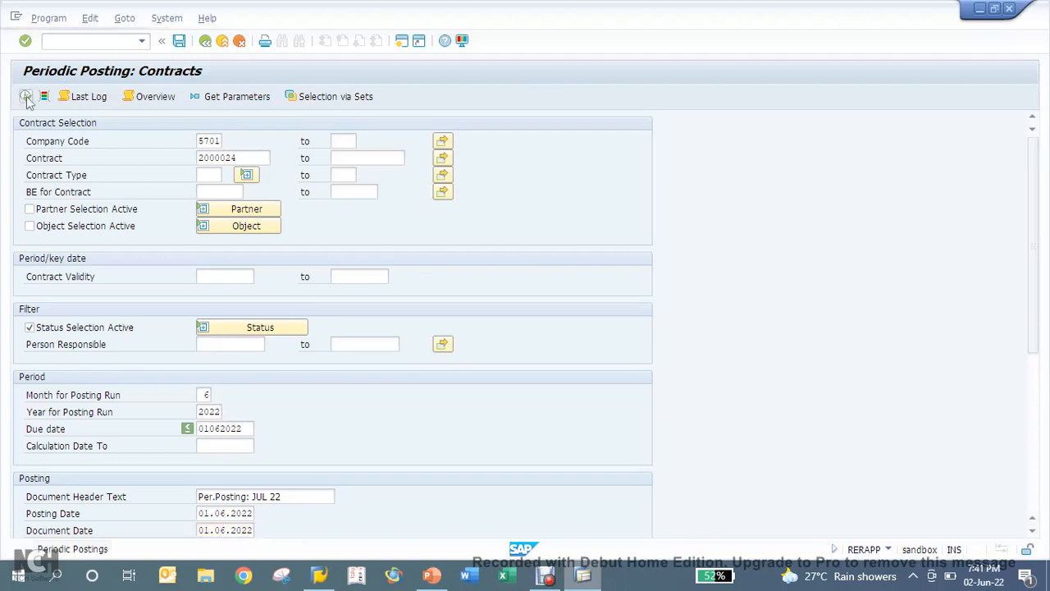
{"action": "left_click", "coordinate": [25, 96]}
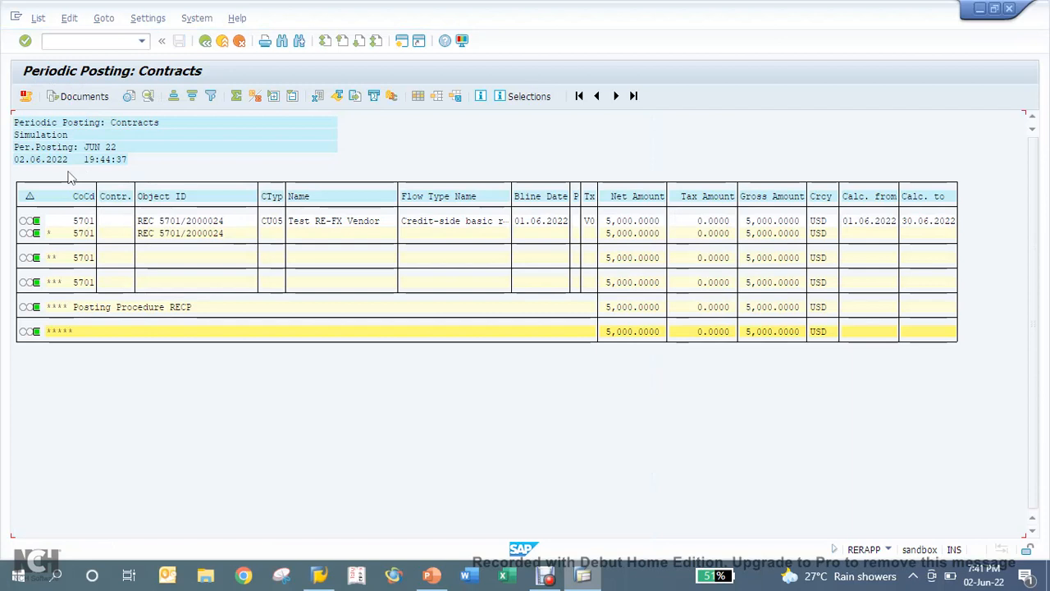
{"action": "mouse_move", "coordinate": [48, 238]}
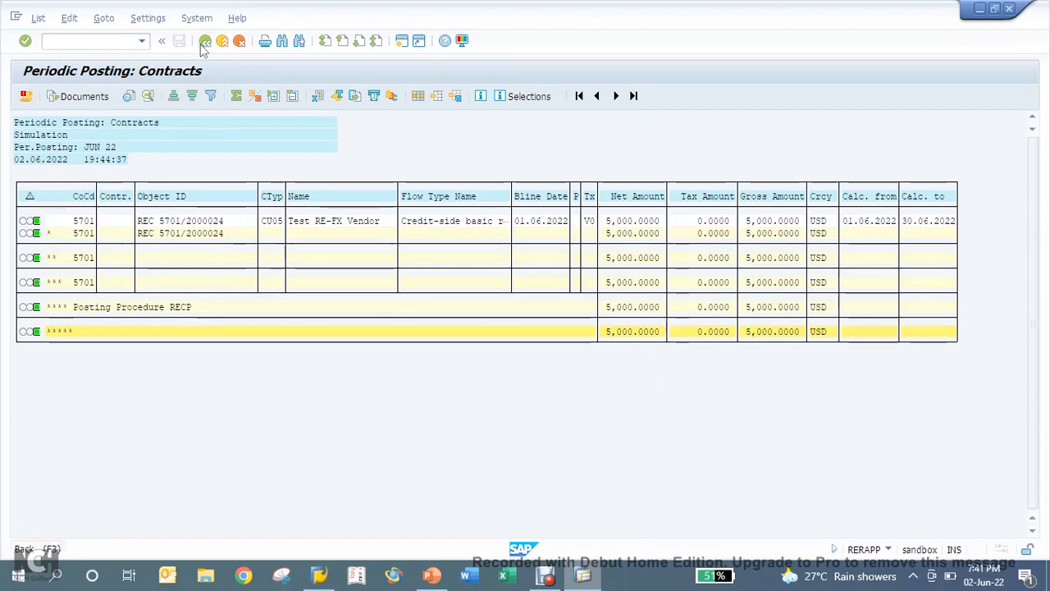
Run the June periodic posting as an Update Run and list its accounting documents
{"action": "left_click", "coordinate": [162, 41]}
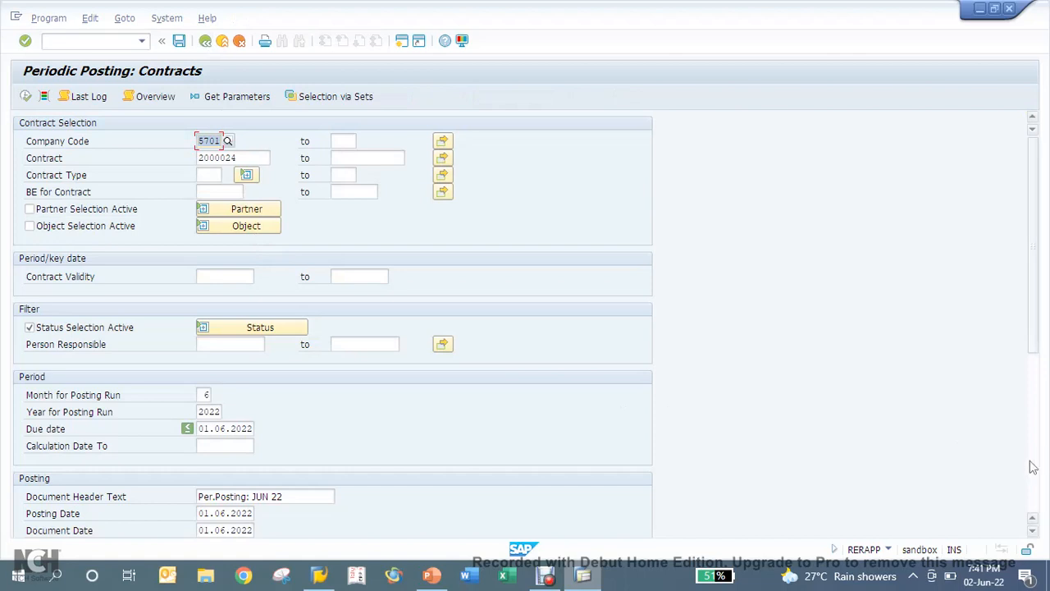
{"action": "left_click", "coordinate": [329, 262]}
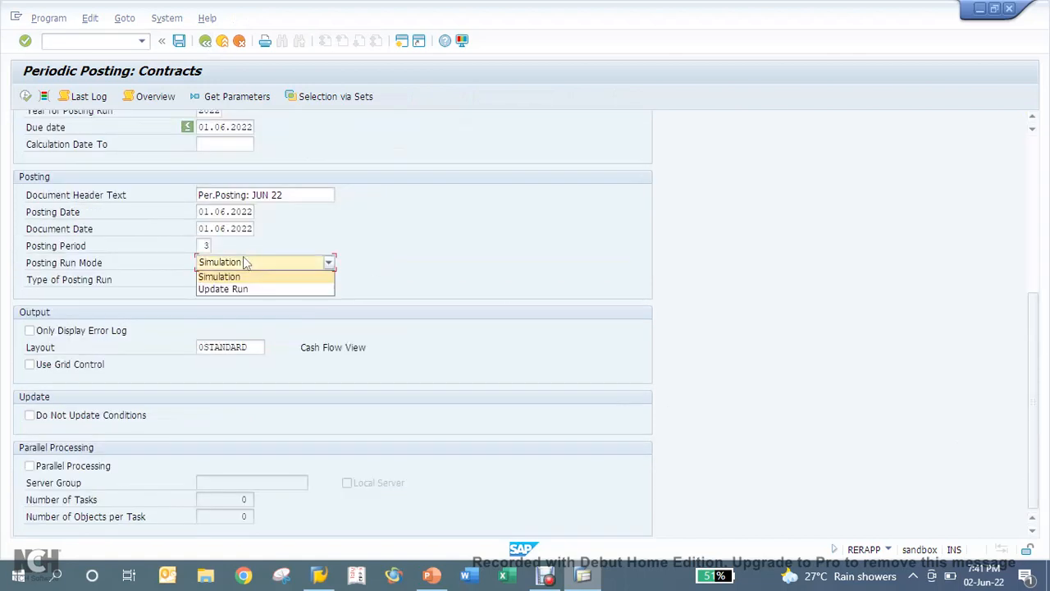
{"action": "left_click", "coordinate": [223, 288]}
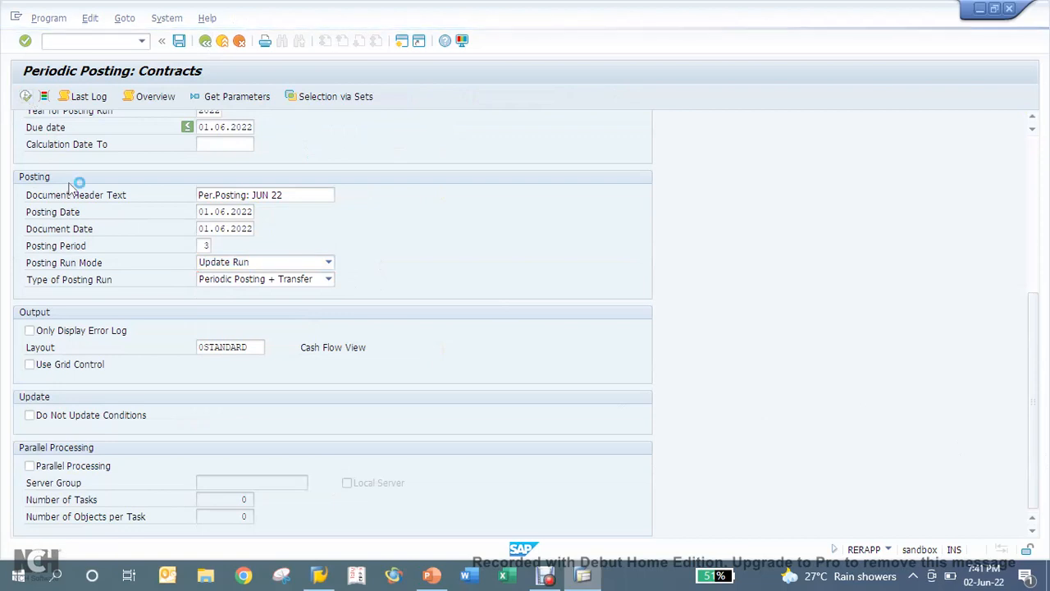
{"action": "left_click", "coordinate": [25, 40]}
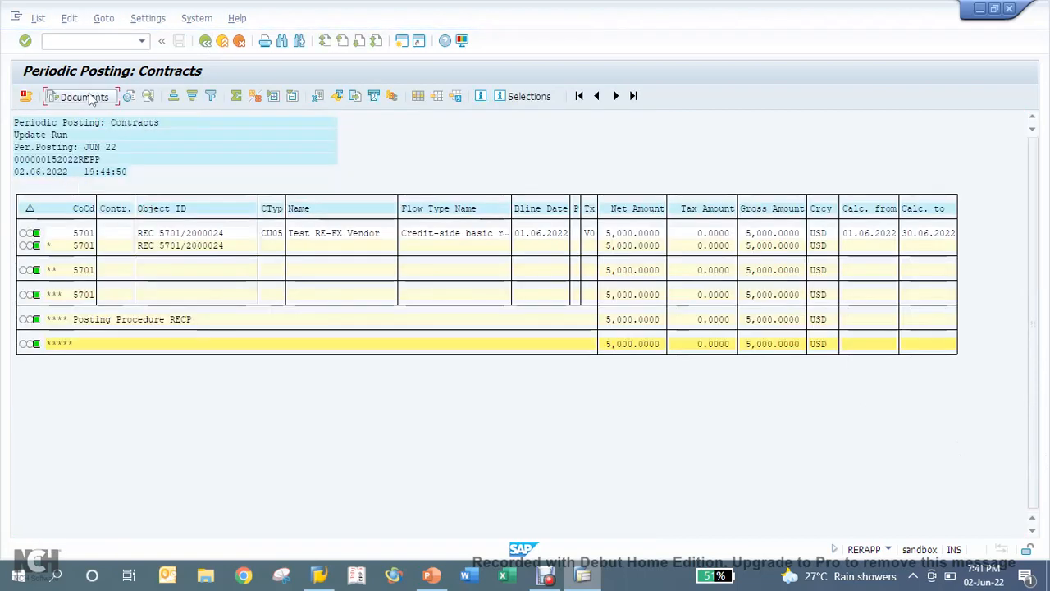
{"action": "left_click", "coordinate": [84, 96]}
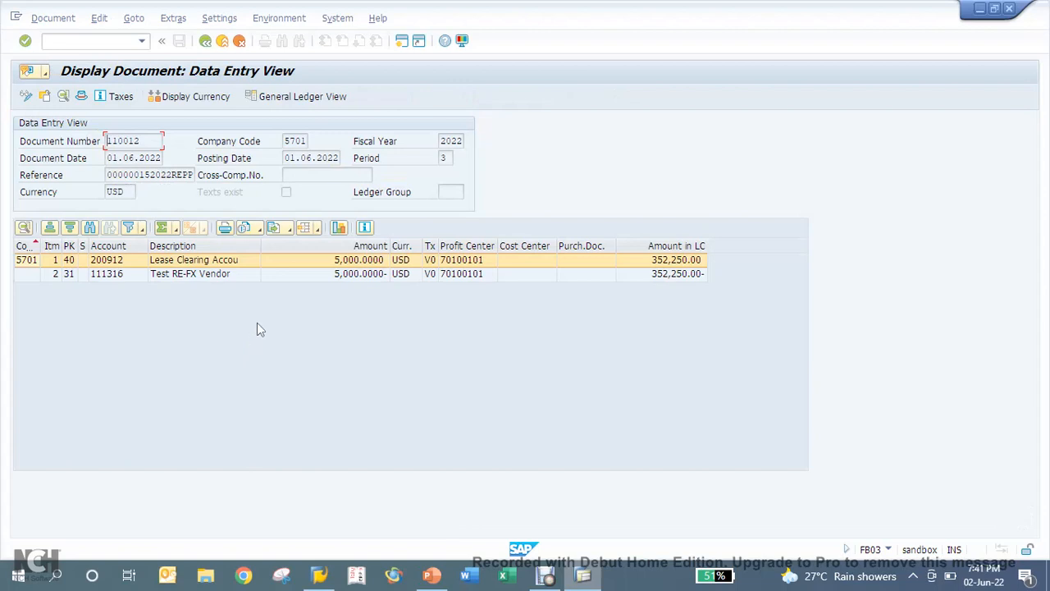
{"action": "mouse_move", "coordinate": [305, 276]}
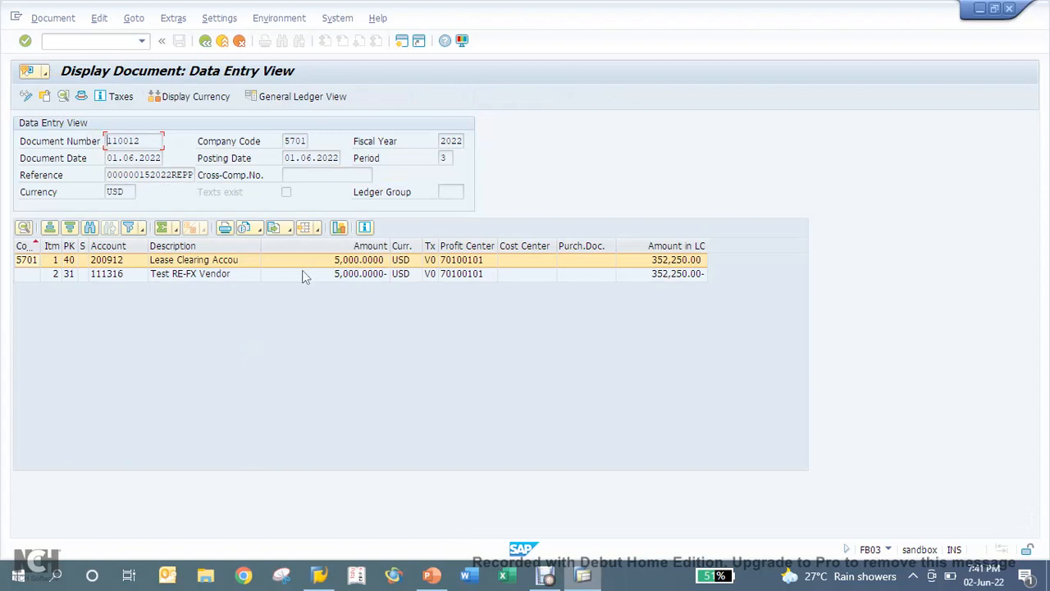
Inspect the Test RE-FX Vendor line of document 110012, then go back to the list
{"action": "left_click", "coordinate": [304, 274]}
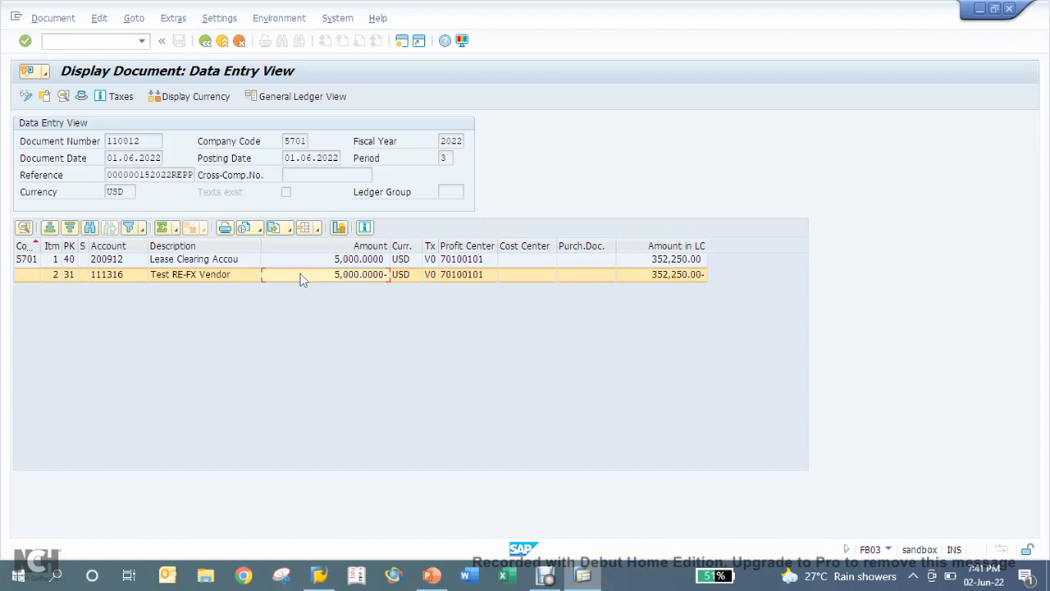
{"action": "mouse_move", "coordinate": [254, 310]}
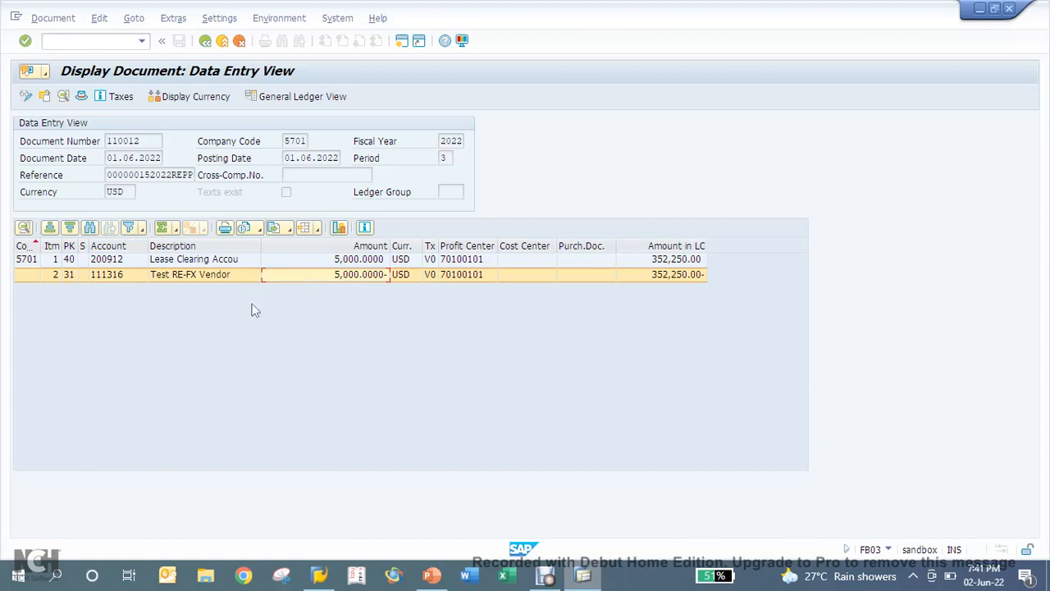
{"action": "mouse_move", "coordinate": [298, 311]}
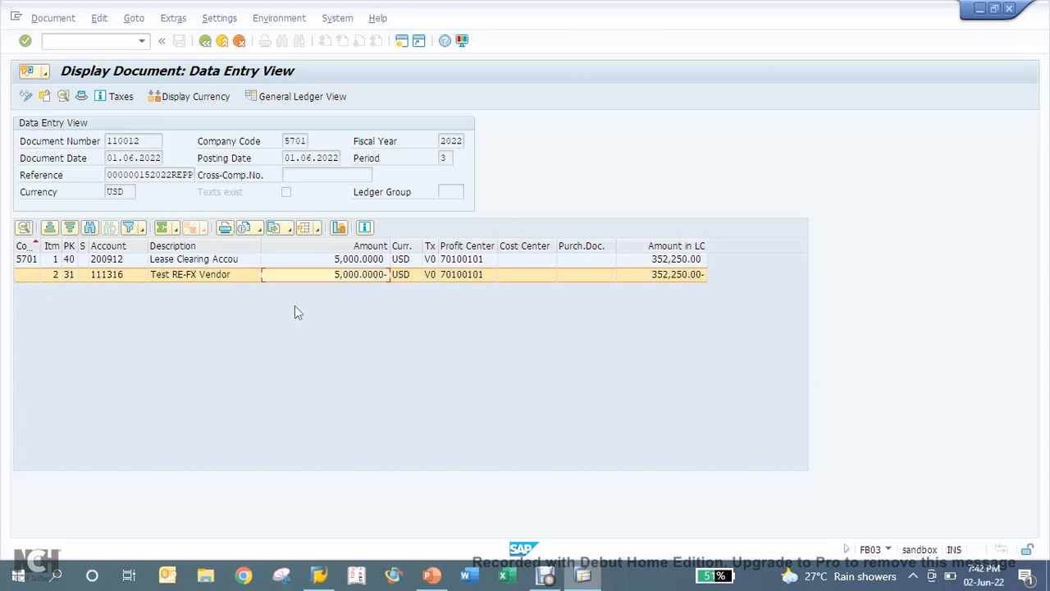
{"action": "mouse_move", "coordinate": [435, 351]}
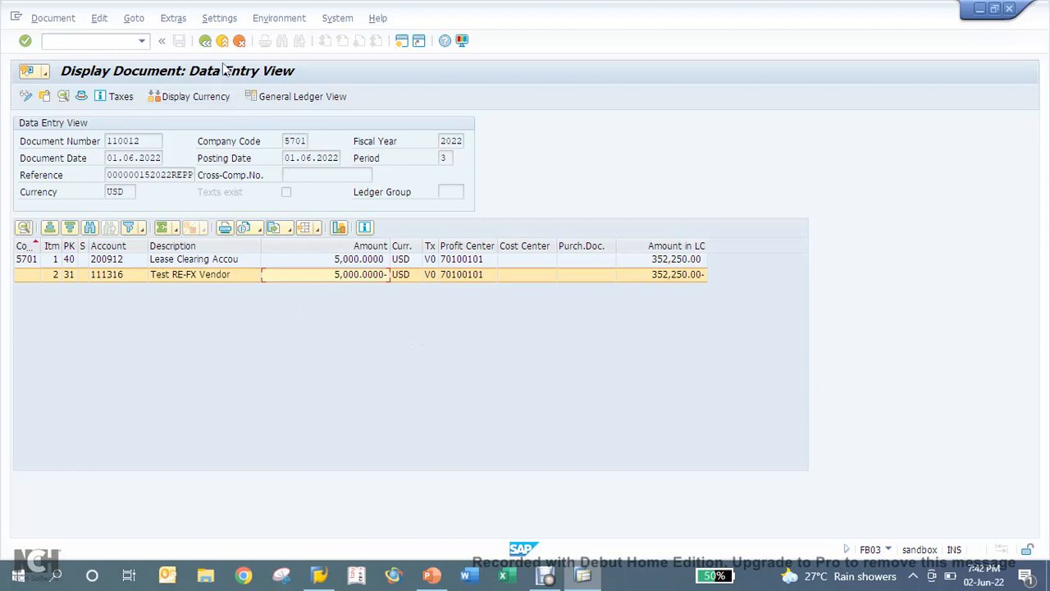
{"action": "left_click", "coordinate": [223, 41]}
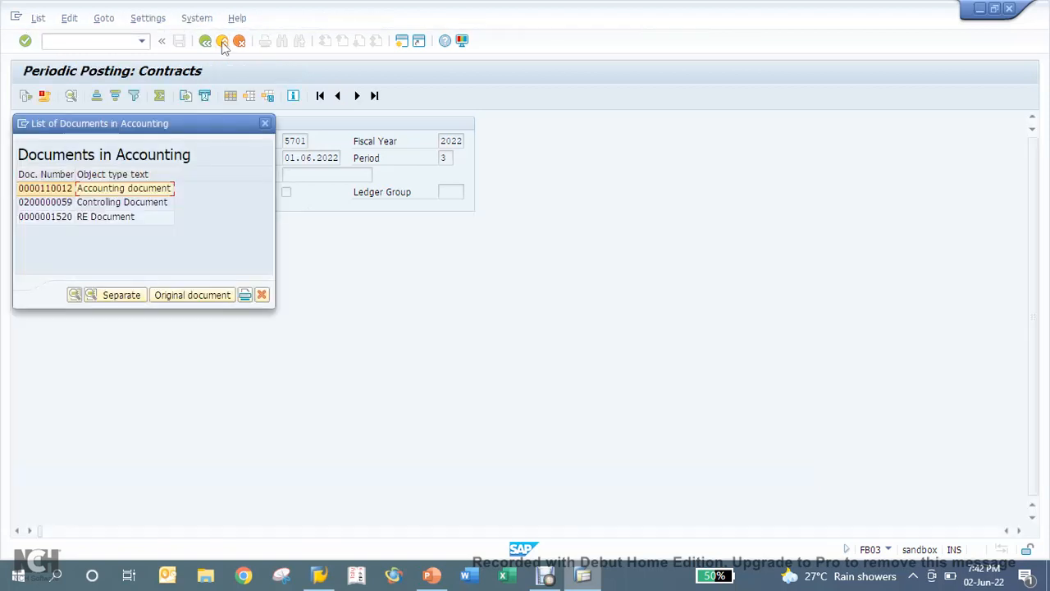